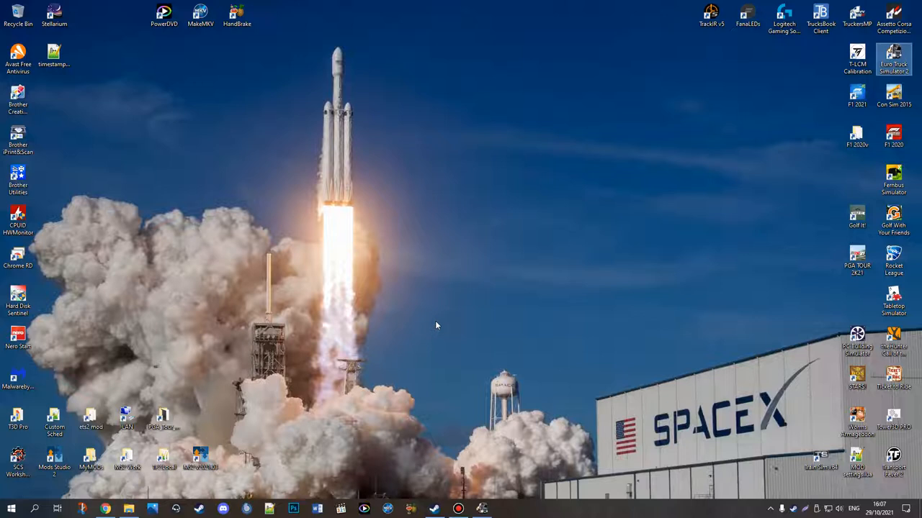
mouse_move(128, 509)
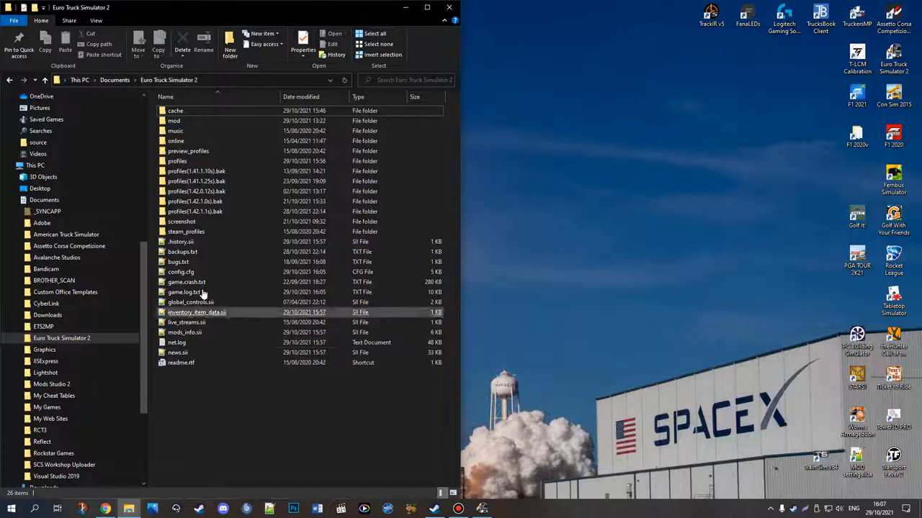
Step: Select config.cfg in the Euro Truck Simulator 2 documents folder and show its context menu
click(181, 271)
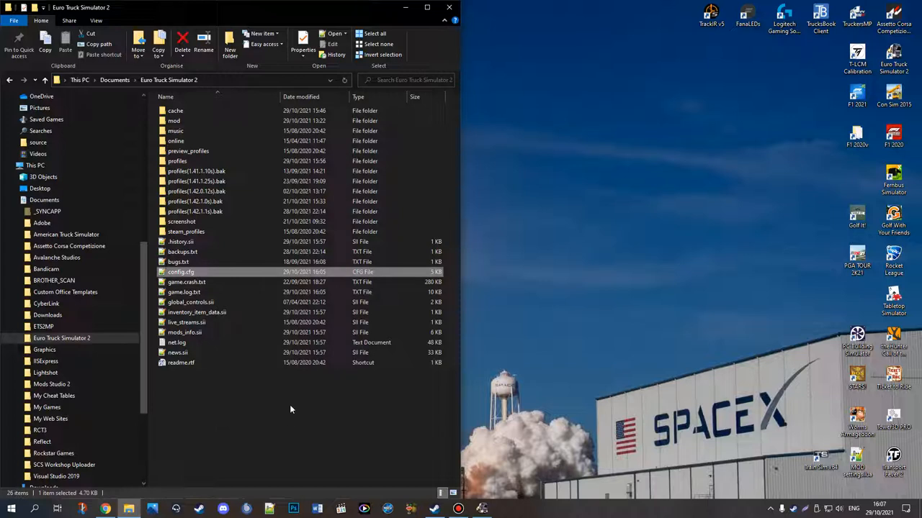
mouse_move(202, 276)
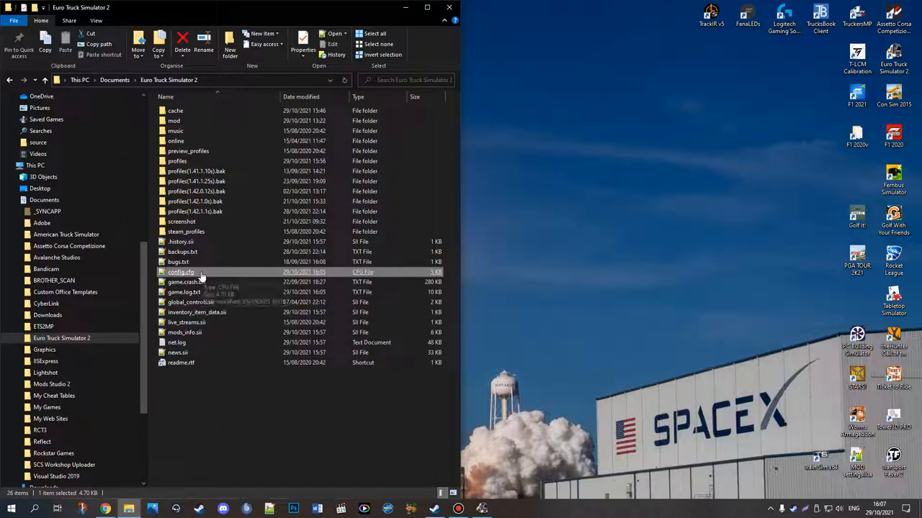
right_click(180, 271)
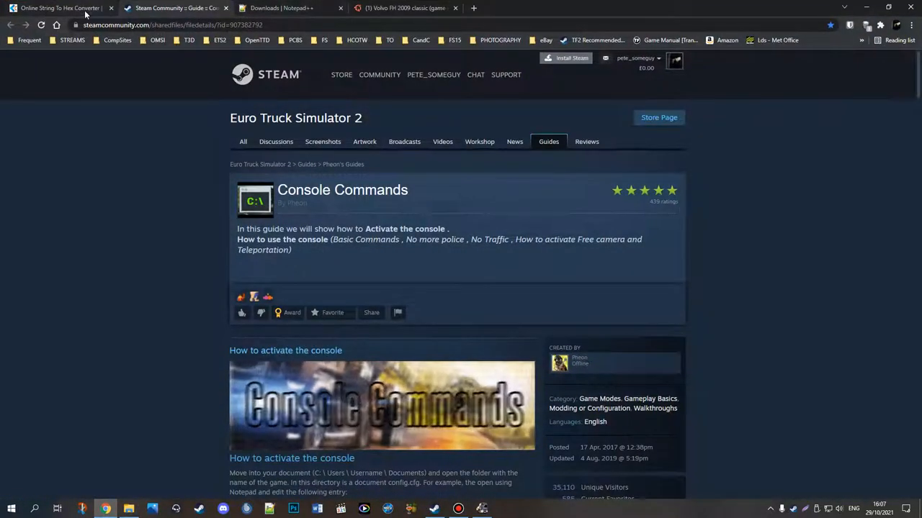
Step: Switch to the 'Downloads | Notepad++' Chrome tab listing releases up to 8.1.9
click(281, 8)
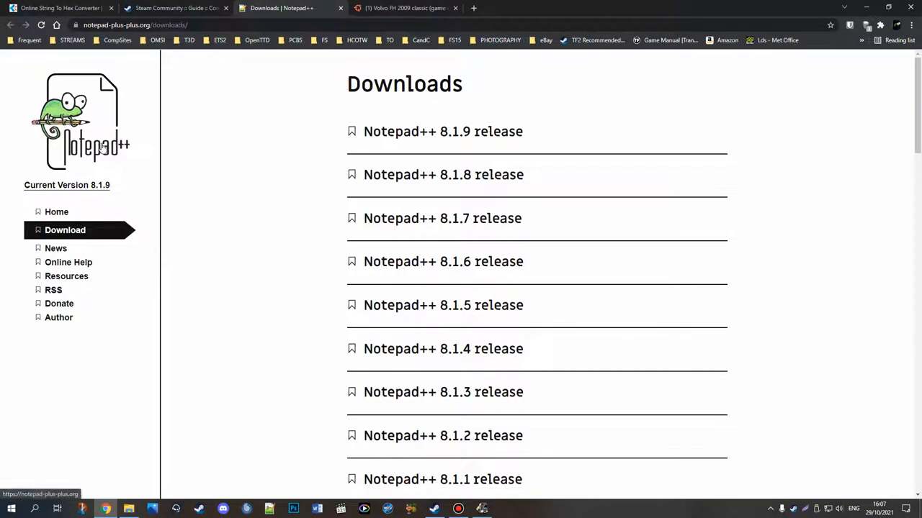
mouse_move(425, 137)
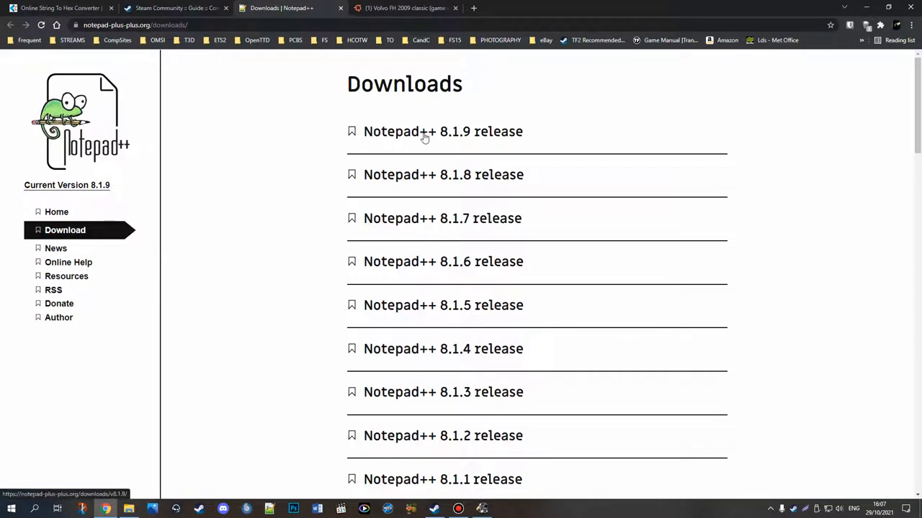
mouse_move(293, 249)
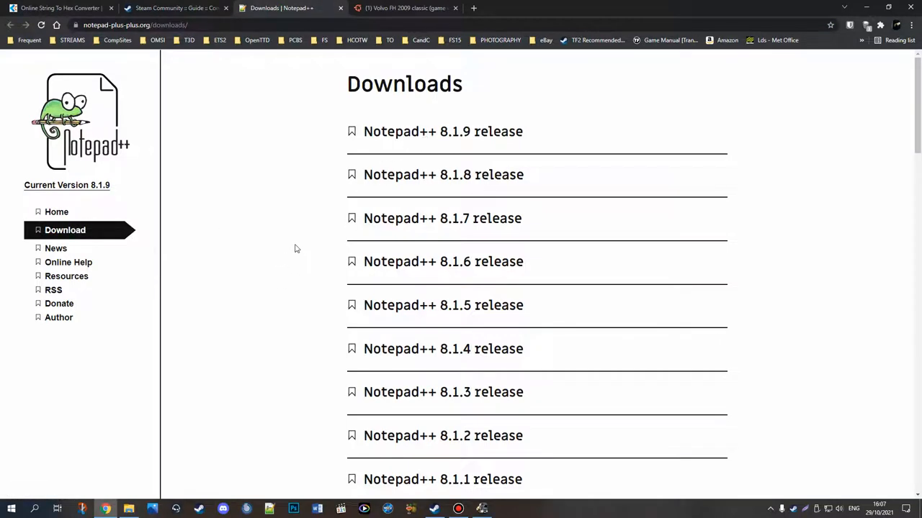
mouse_move(761, 159)
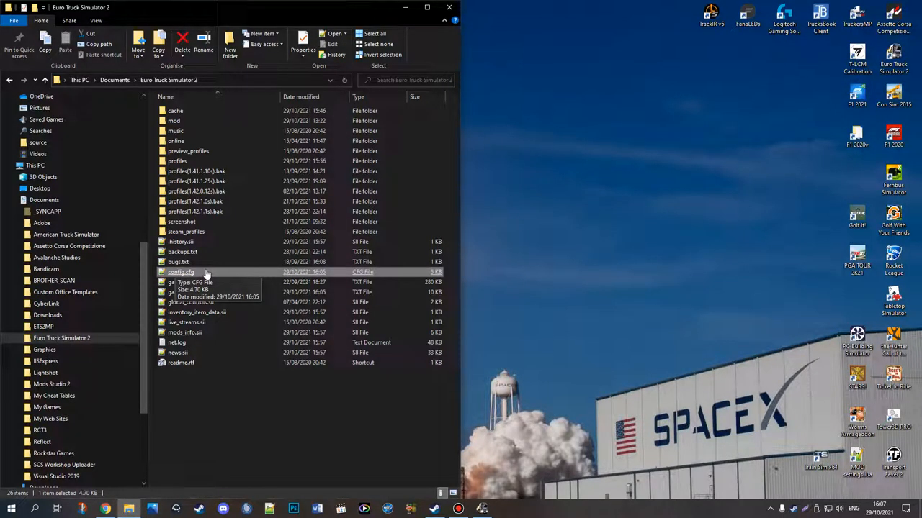
Step: Open config.cfg with 'Edit with Notepad++' and maximize the editor window
right_click(180, 273)
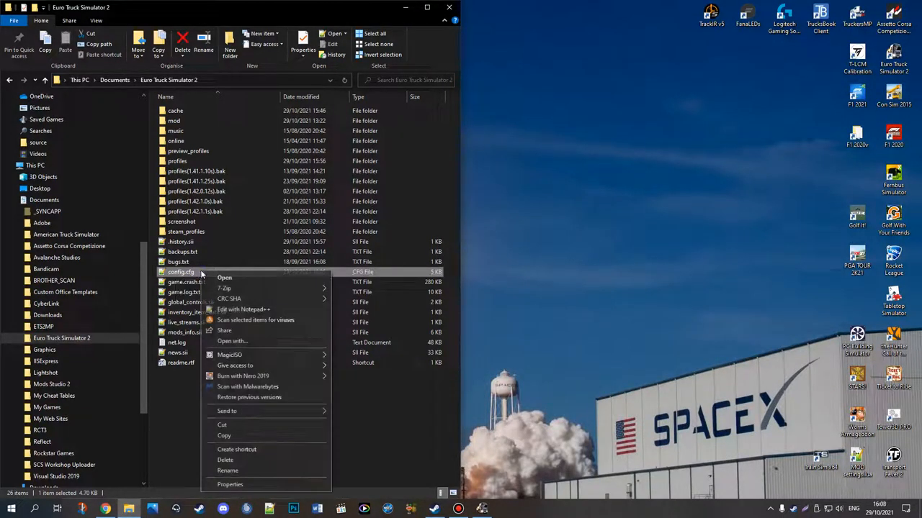
click(243, 309)
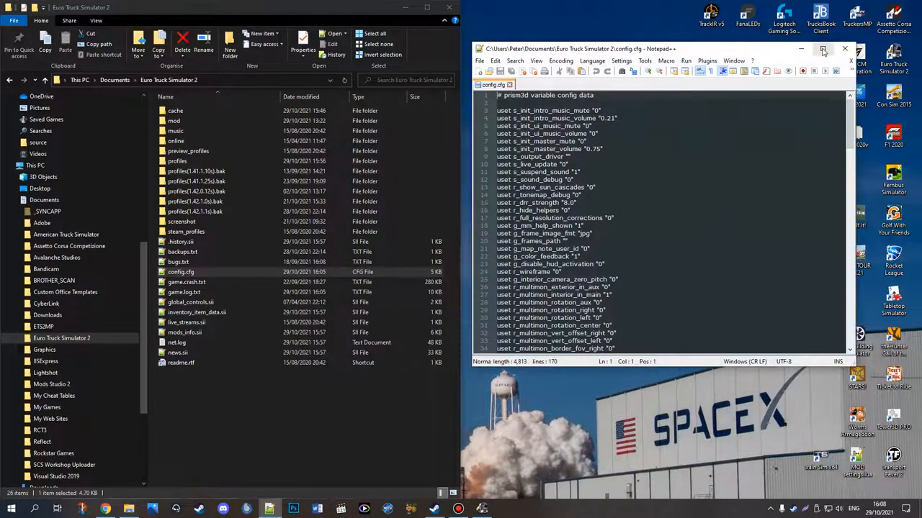
click(822, 49)
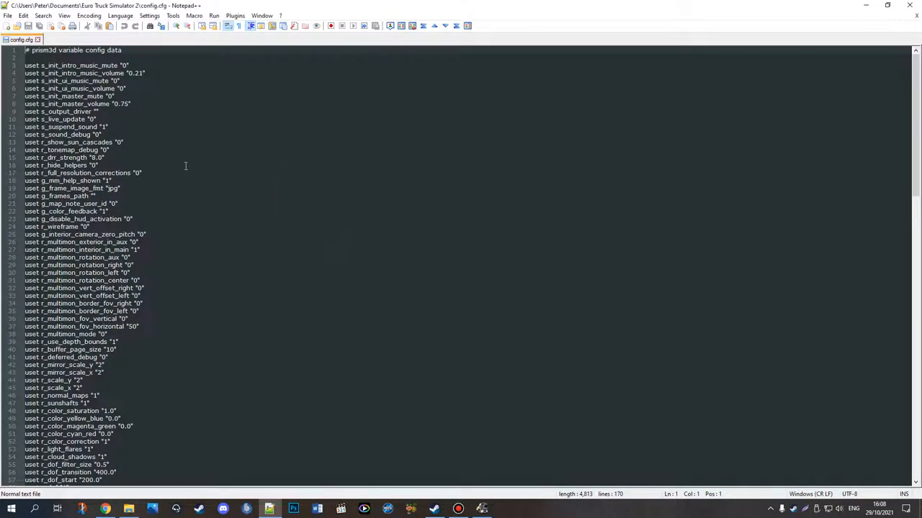
mouse_move(216, 256)
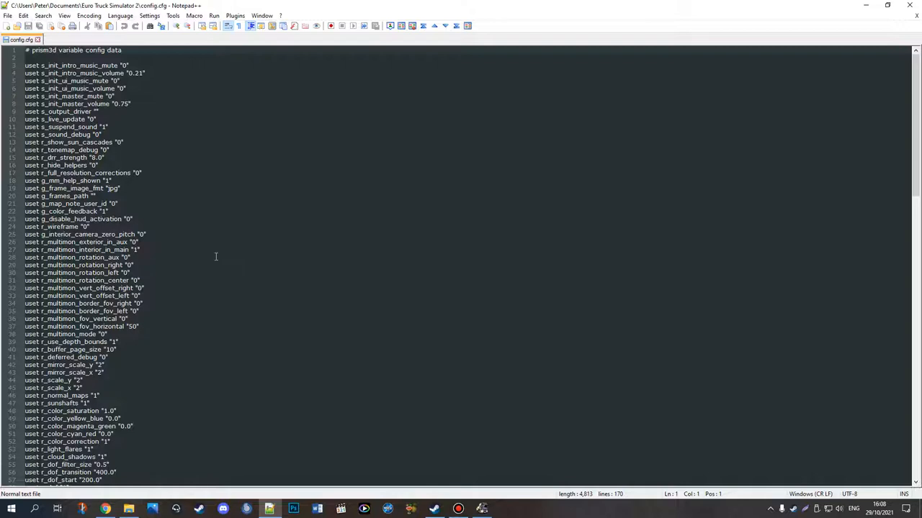
Step: Find all occurrences of 'save' in the current config.cfg document
key(Ctrl+f)
text(save)
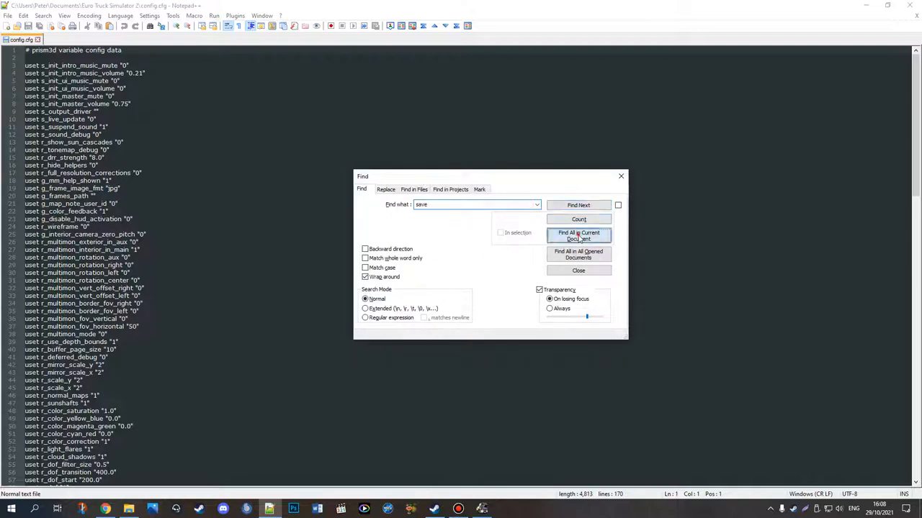
click(579, 236)
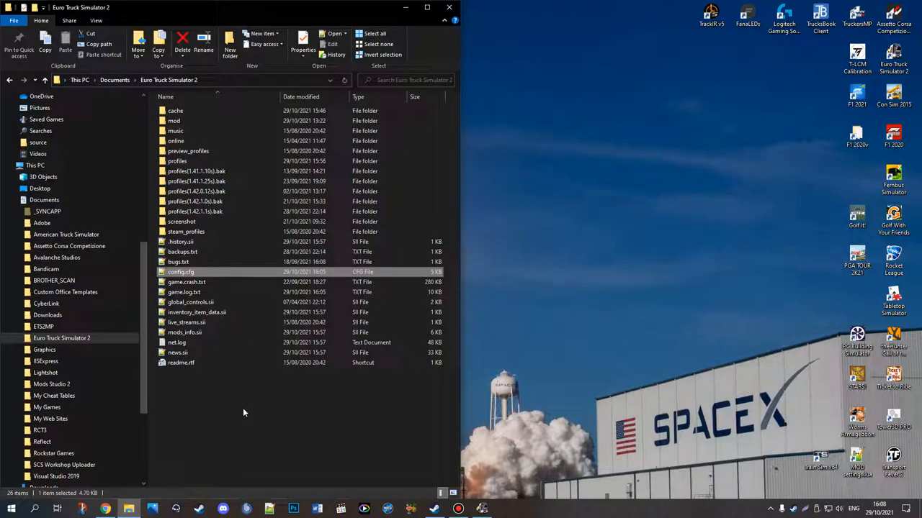
Step: Open the profiles folder inside Euro Truck Simulator 2
double_click(178, 160)
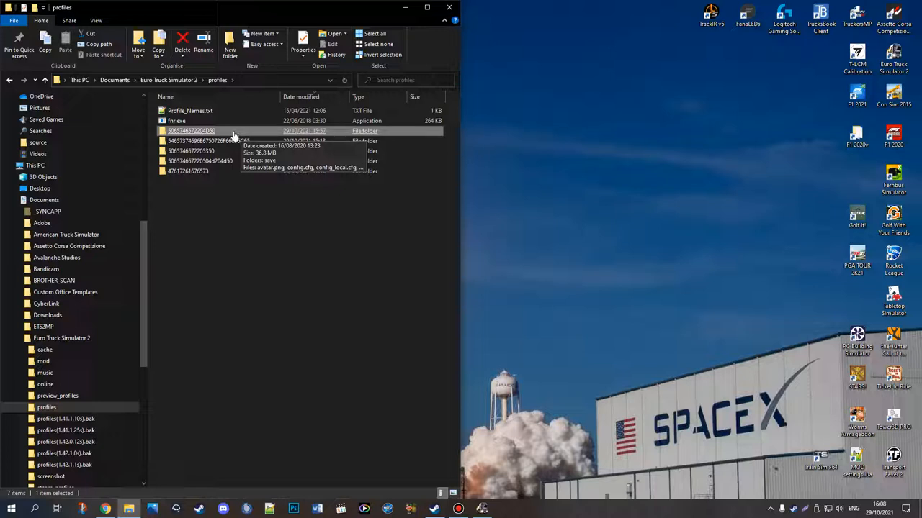
mouse_move(227, 136)
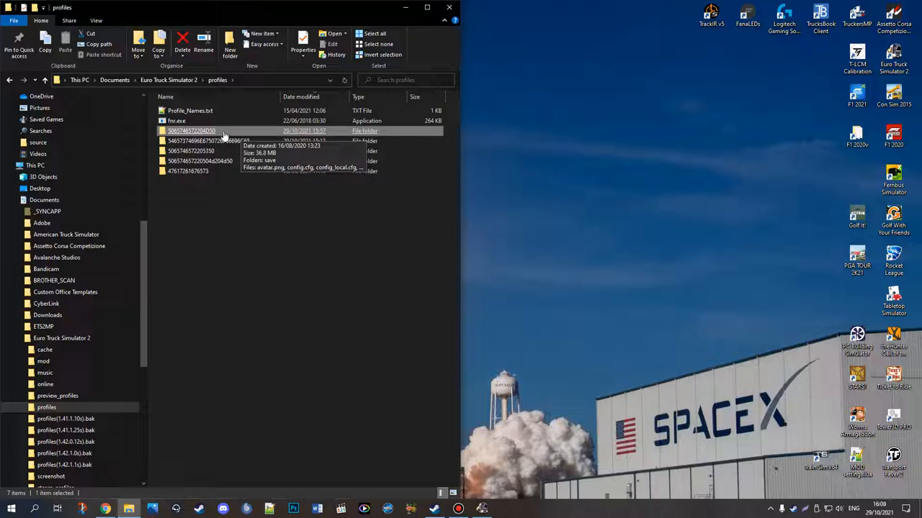
mouse_move(311, 347)
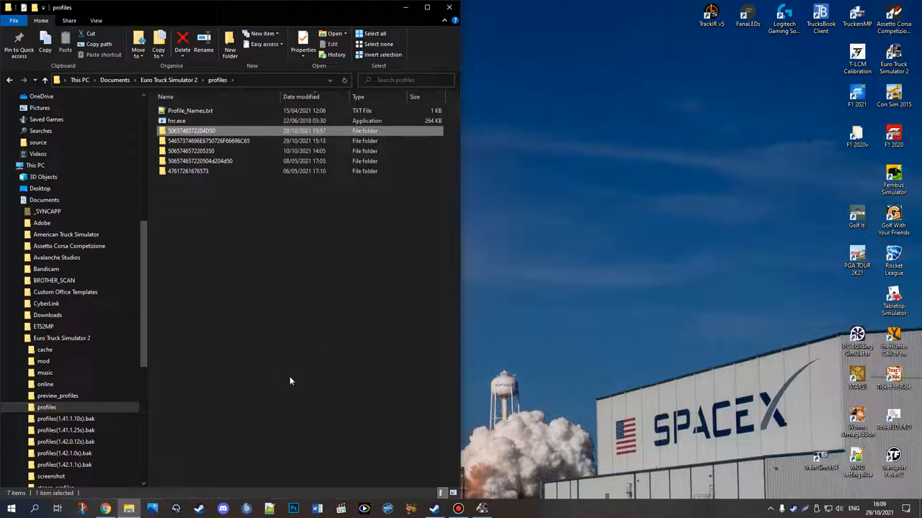
mouse_move(193, 473)
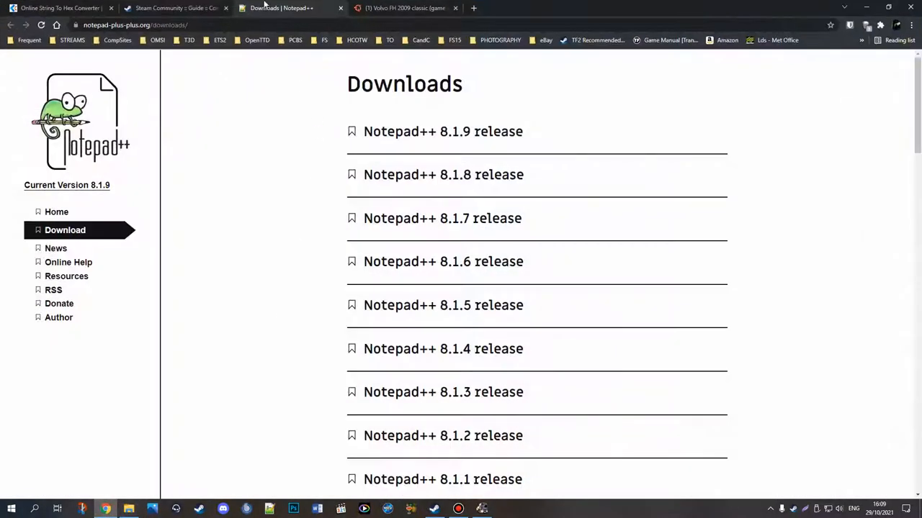
Step: Read the Steam Console Commands guide down to 'How to activate the console' and 'Console Use'
click(177, 8)
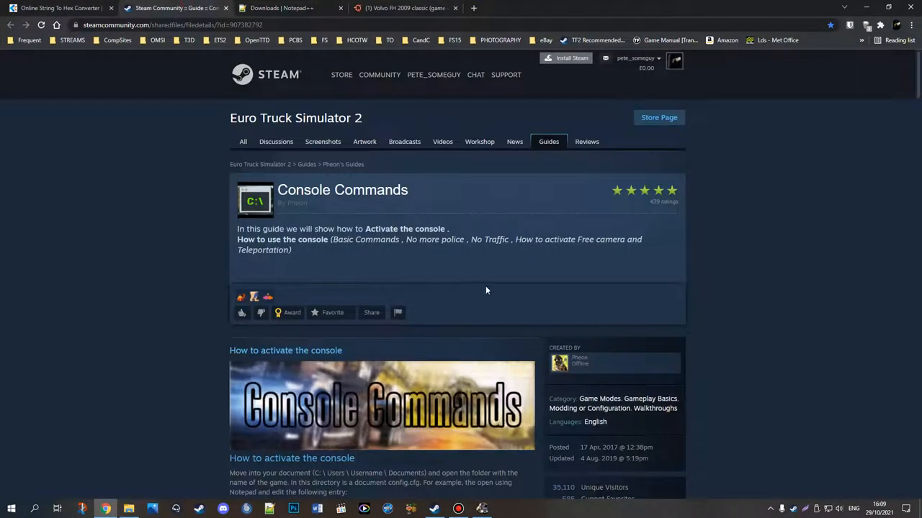
mouse_move(712, 290)
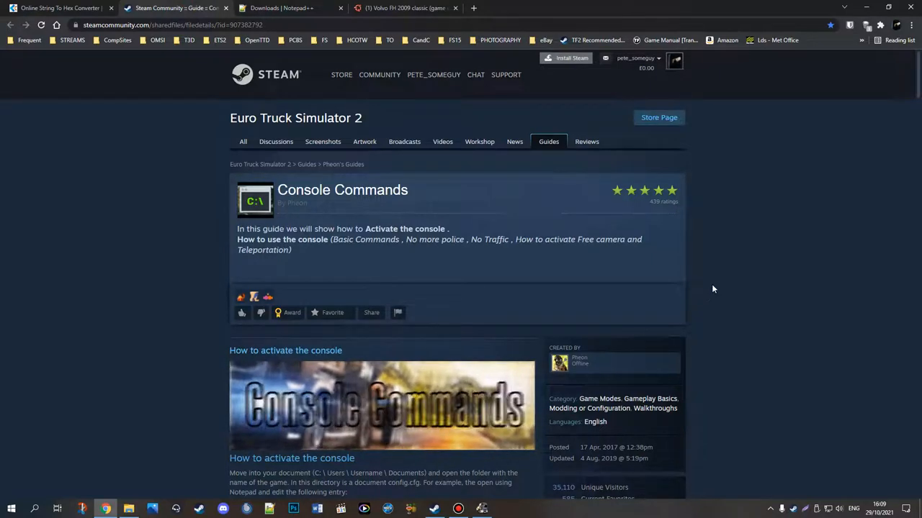
mouse_move(352, 257)
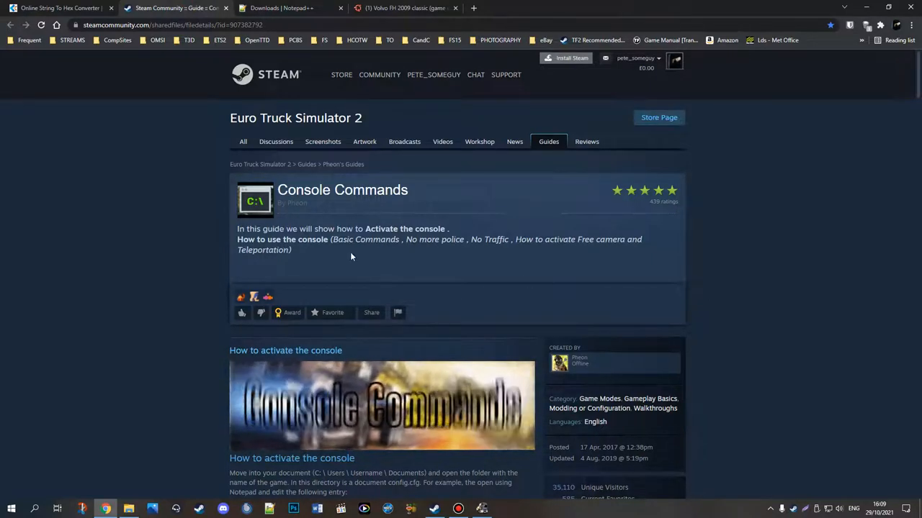
scroll(down, 3)
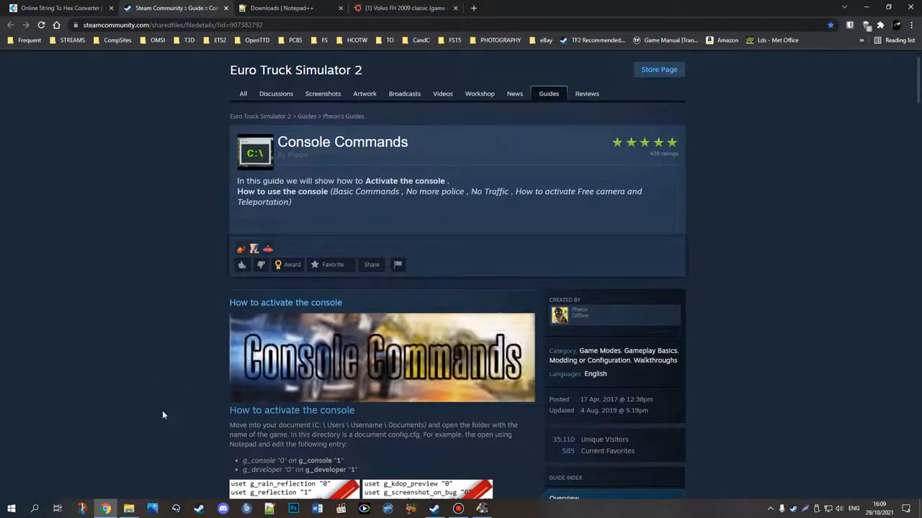
mouse_move(580, 313)
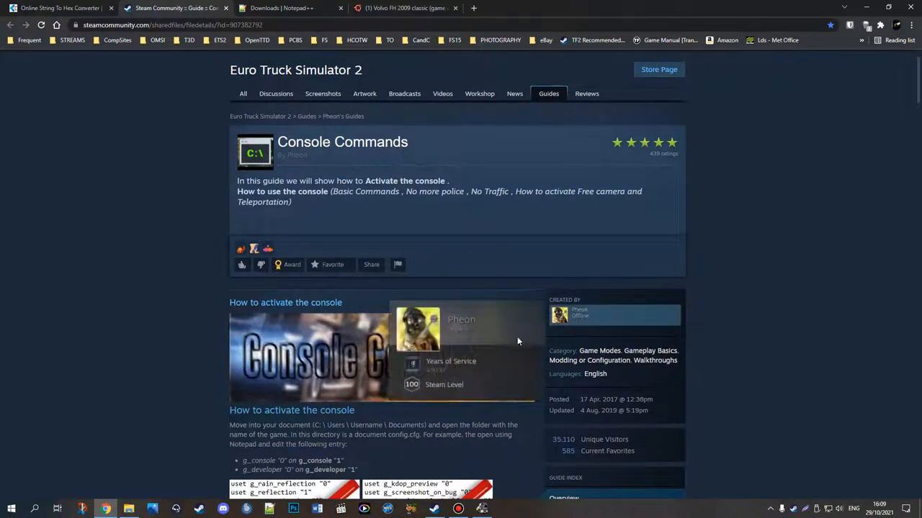
scroll(down, 3)
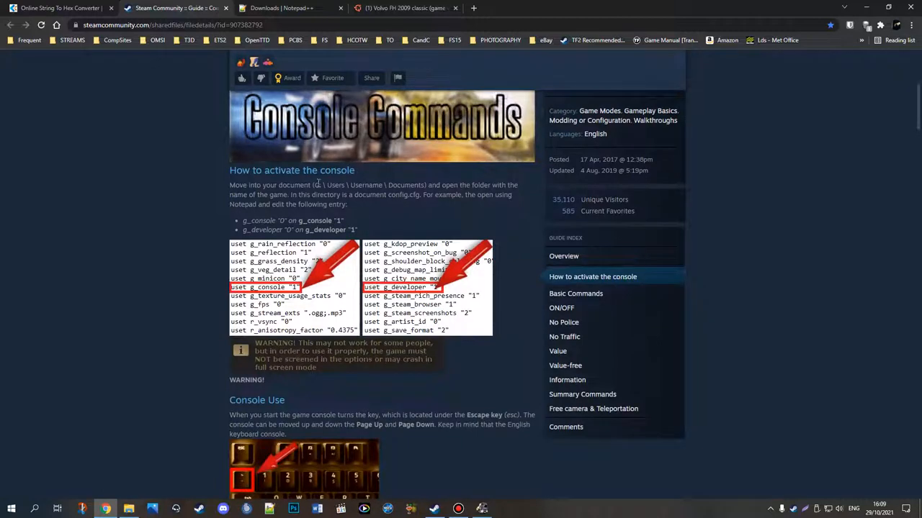
mouse_move(141, 494)
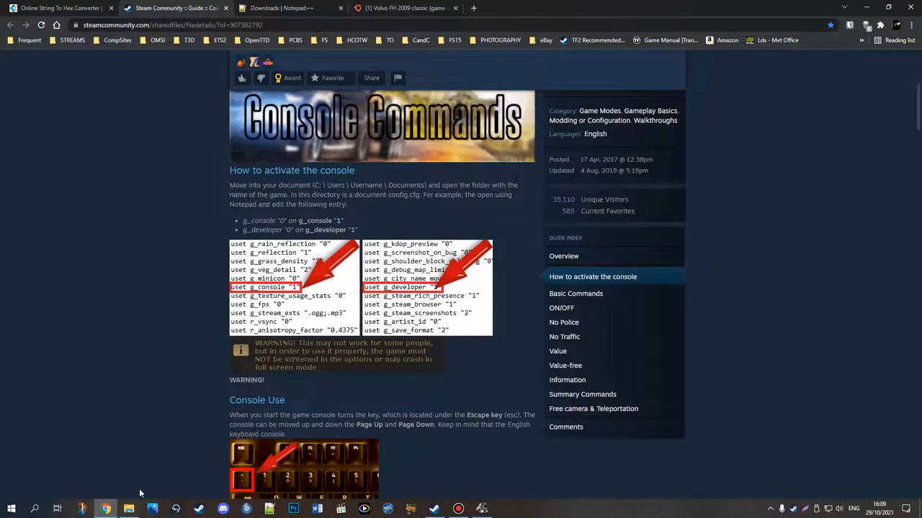
click(128, 509)
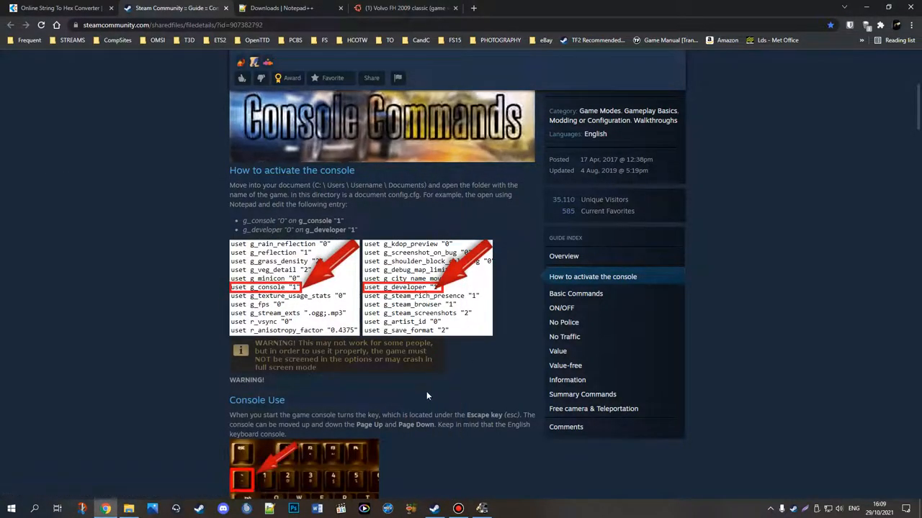
scroll(down, 3)
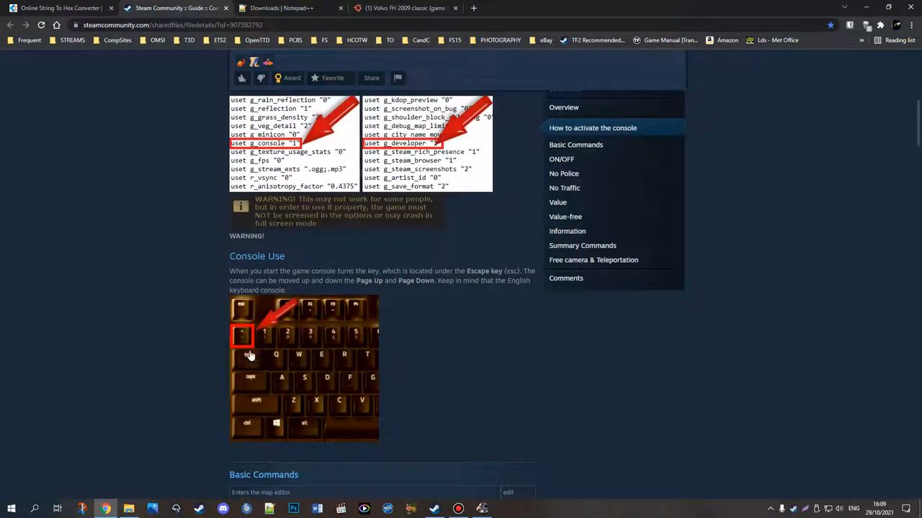
mouse_move(245, 348)
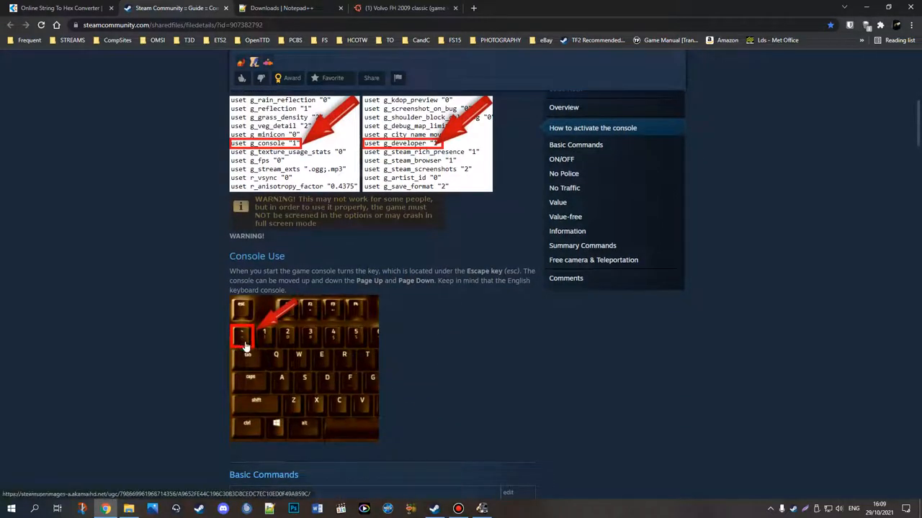
mouse_move(256, 346)
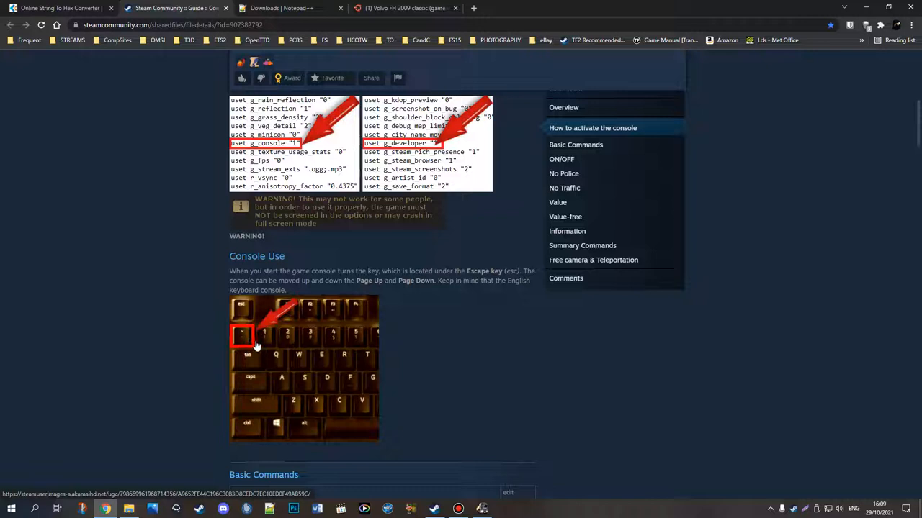
mouse_move(448, 396)
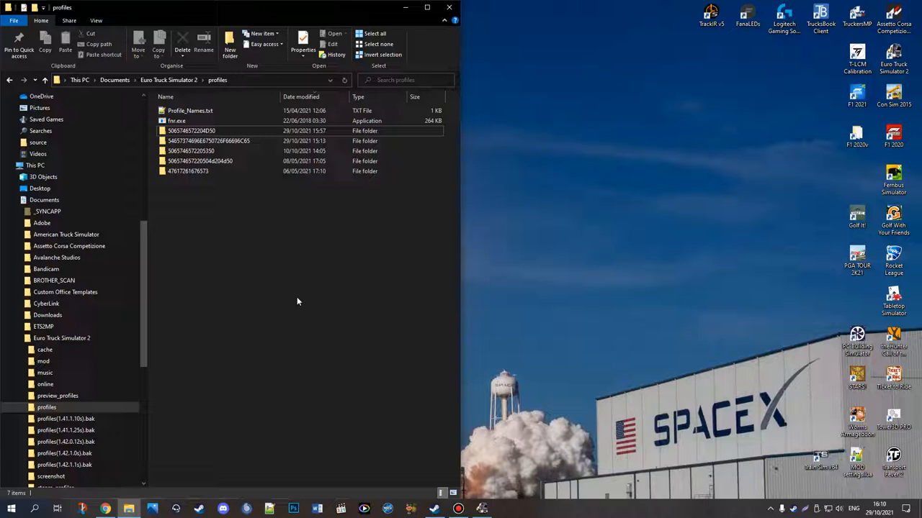
mouse_move(448, 359)
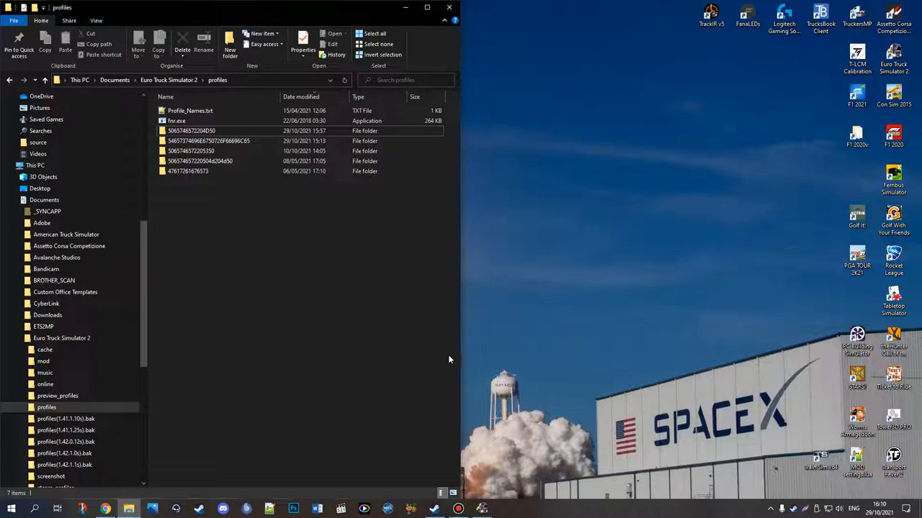
mouse_move(497, 367)
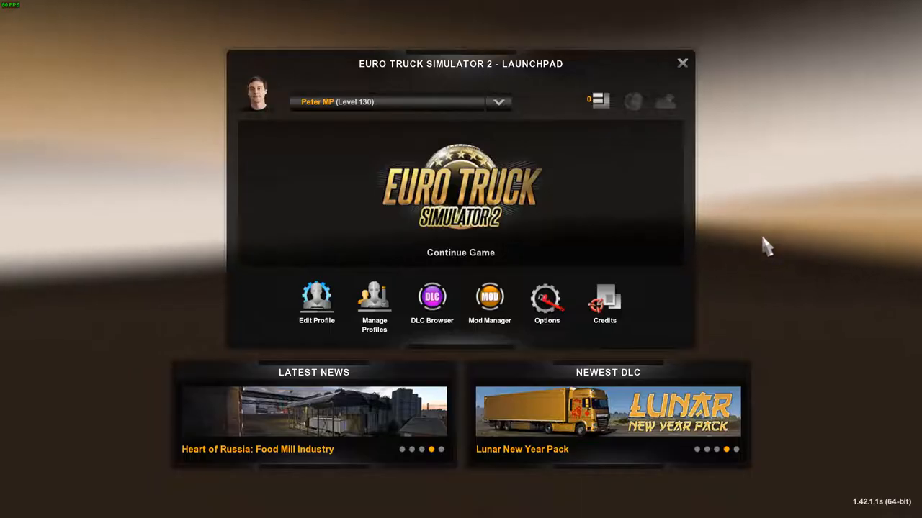
Step: Open the launchpad profile list and choose the Level 130 profile
click(498, 102)
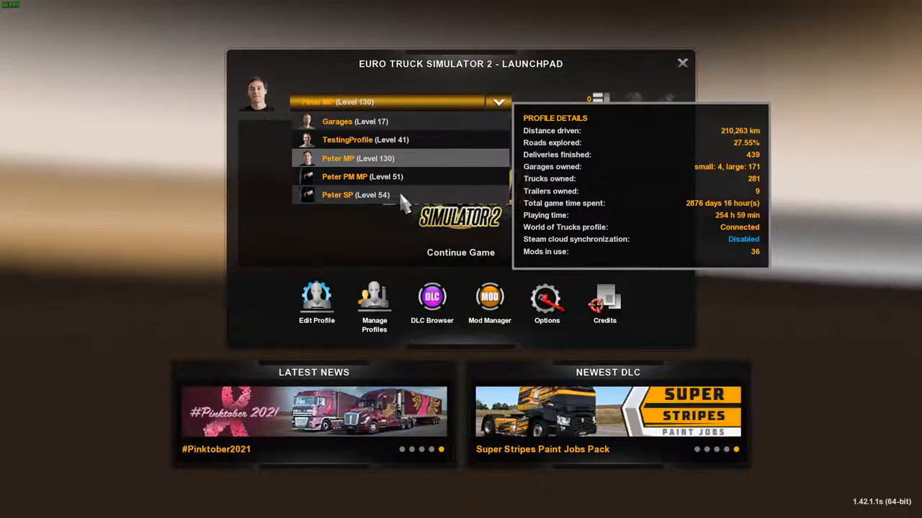
mouse_move(410, 198)
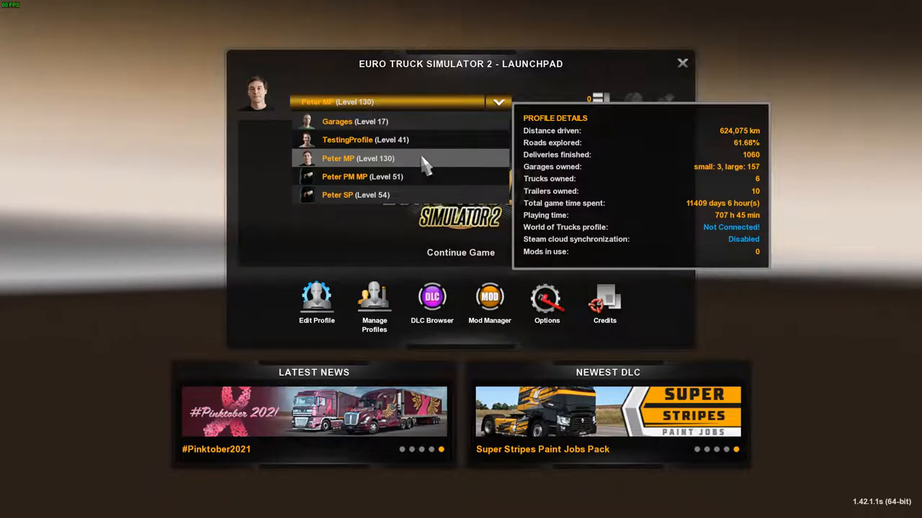
click(339, 158)
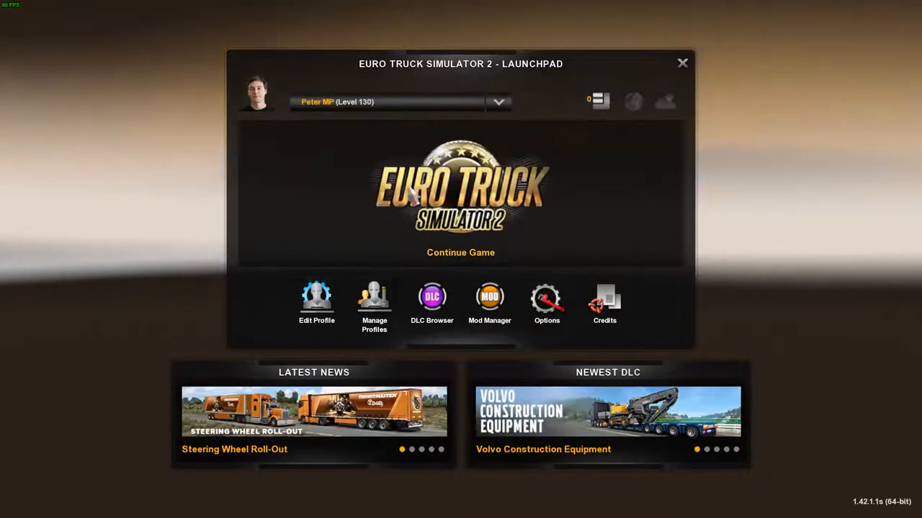
mouse_move(580, 213)
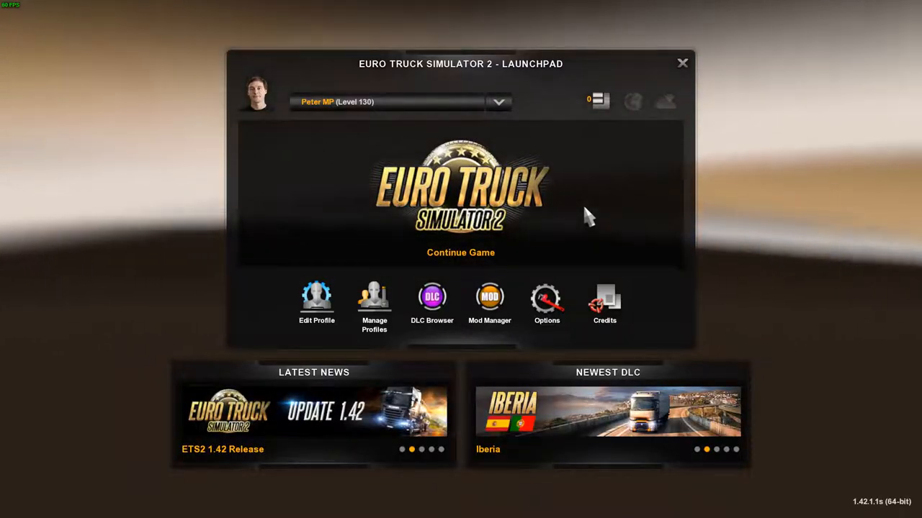
mouse_move(262, 291)
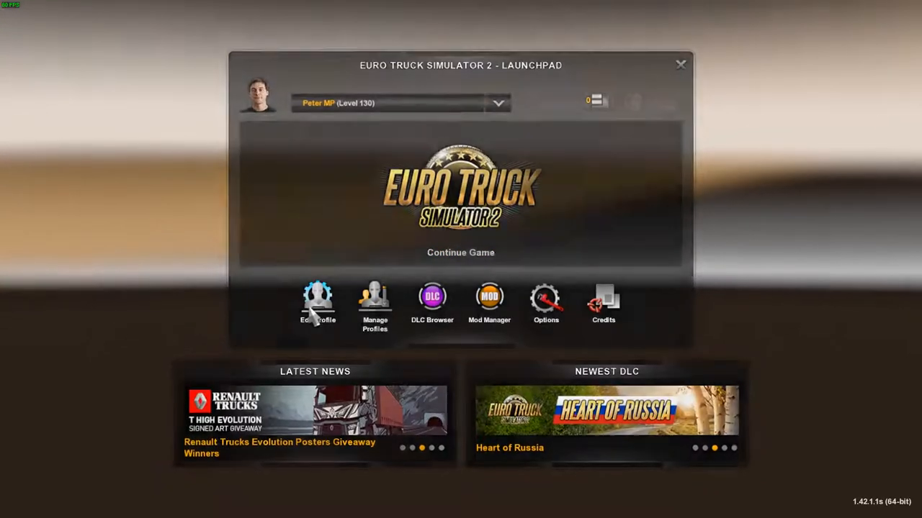
Step: Open Edit Profile for Peter MP and apply it with Use Steam Cloud unticked
click(318, 303)
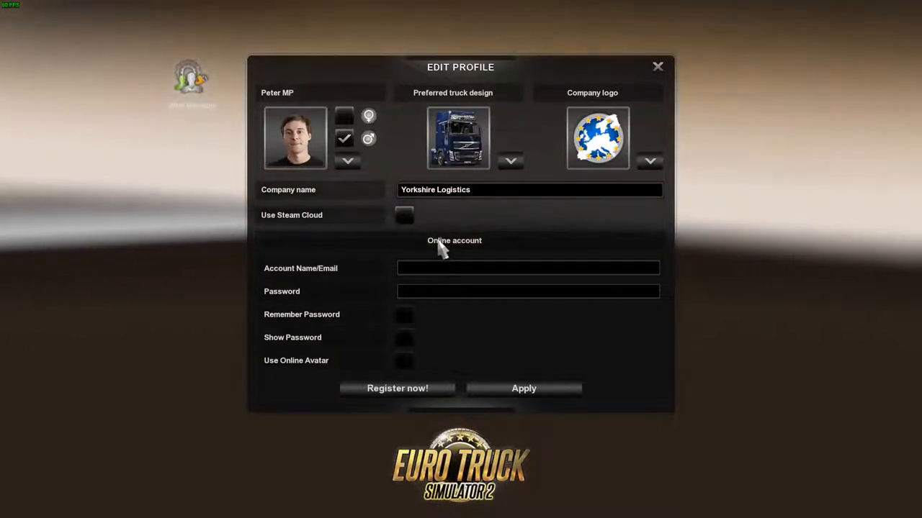
mouse_move(343, 241)
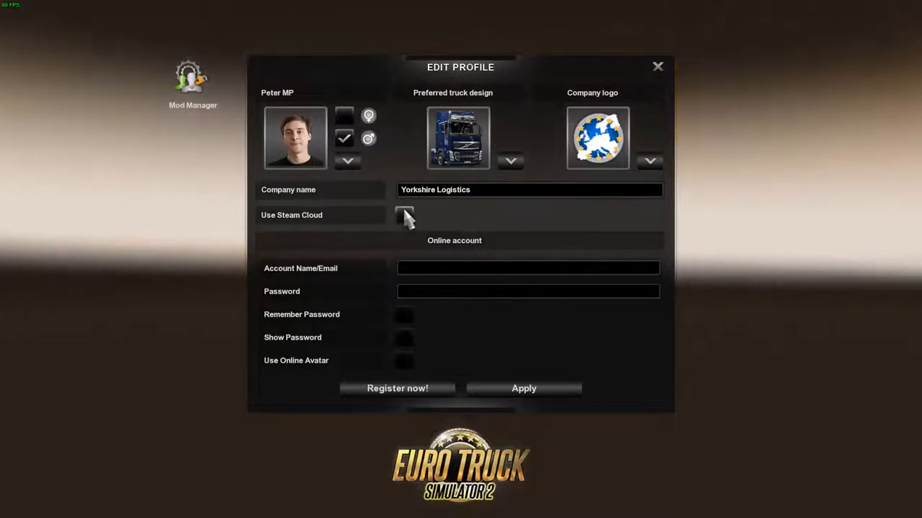
mouse_move(523, 388)
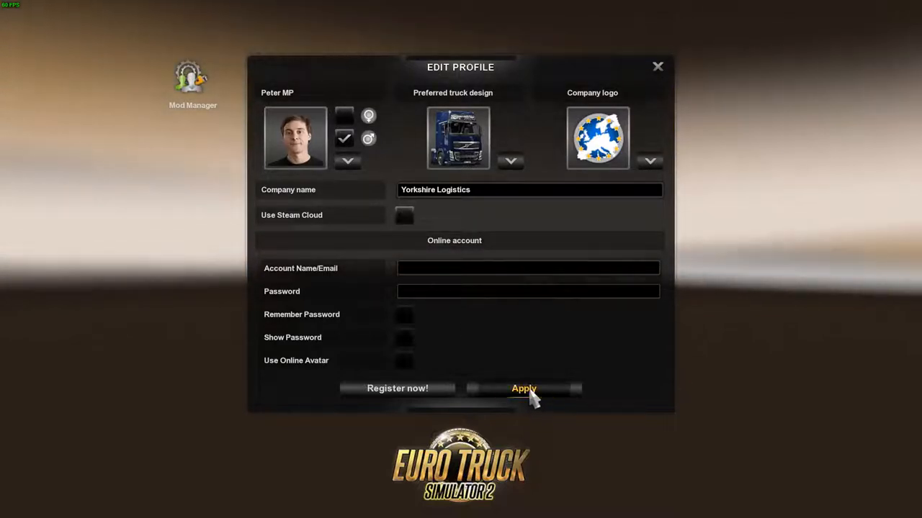
click(524, 388)
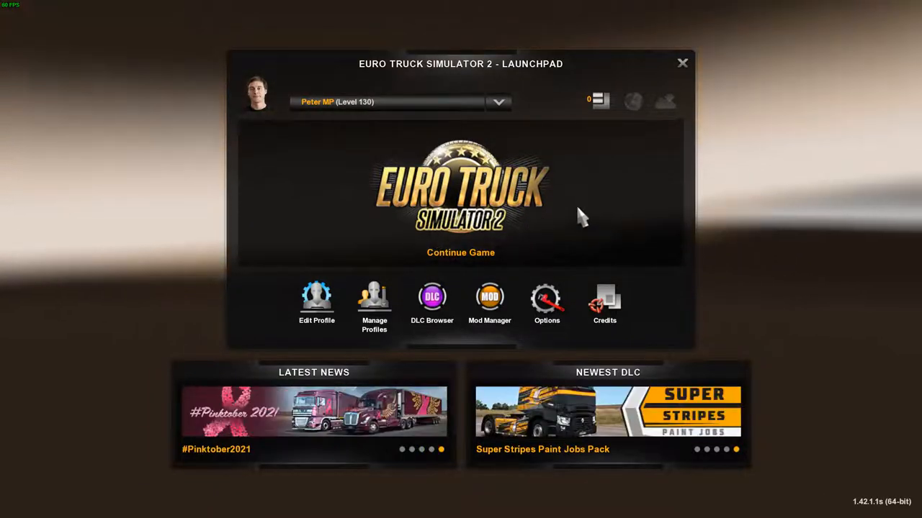
mouse_move(811, 400)
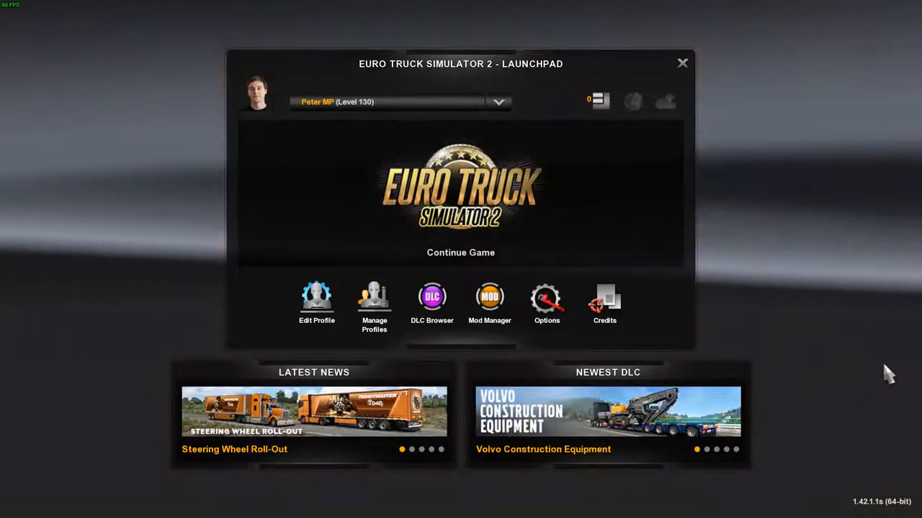
mouse_move(889, 407)
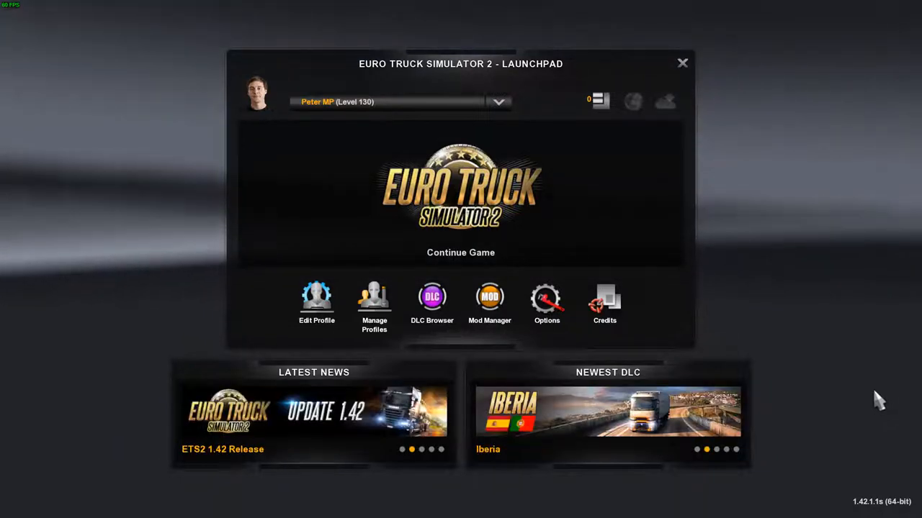
mouse_move(882, 497)
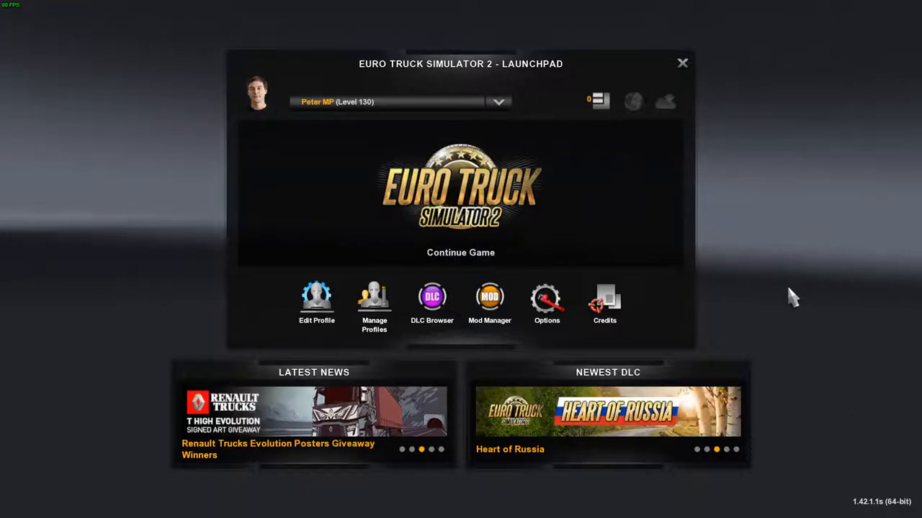
mouse_move(551, 201)
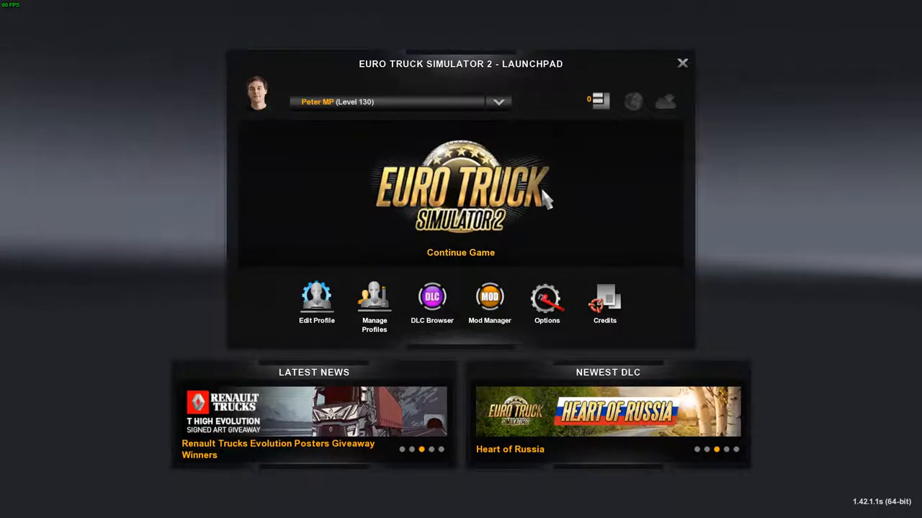
mouse_move(395, 107)
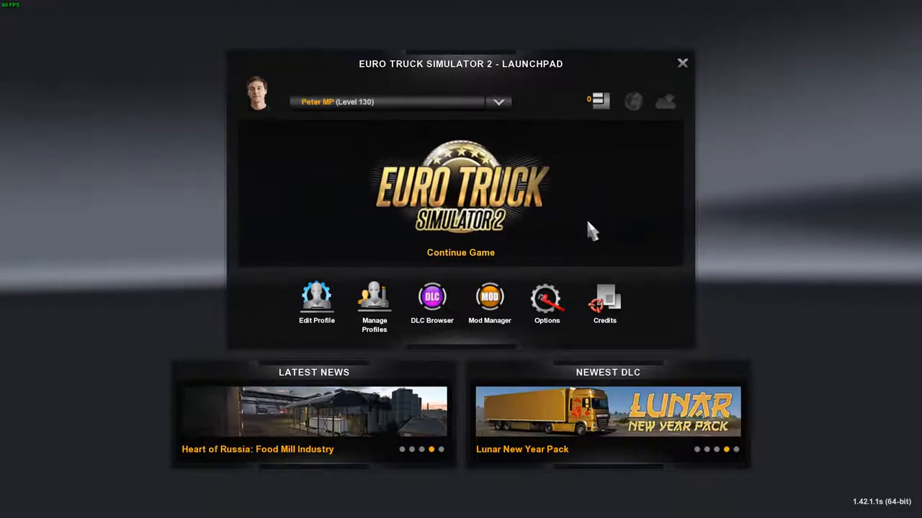
click(460, 252)
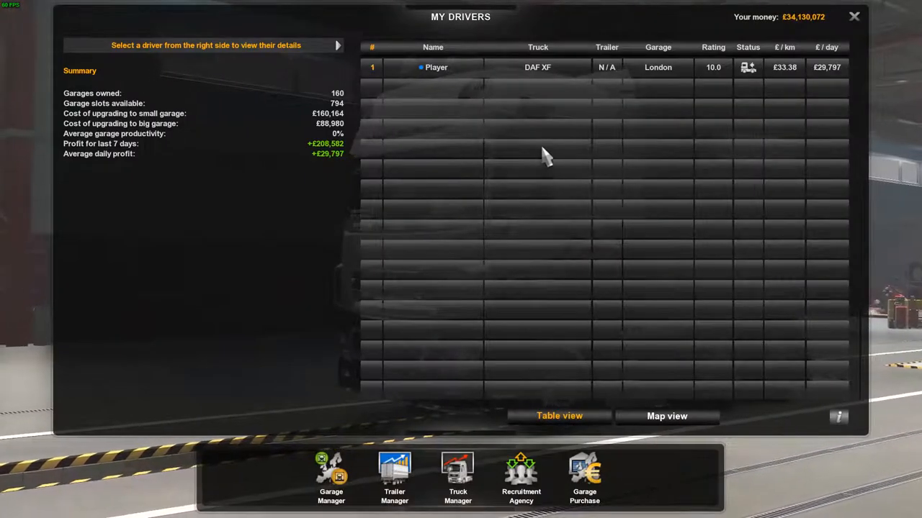
mouse_move(544, 157)
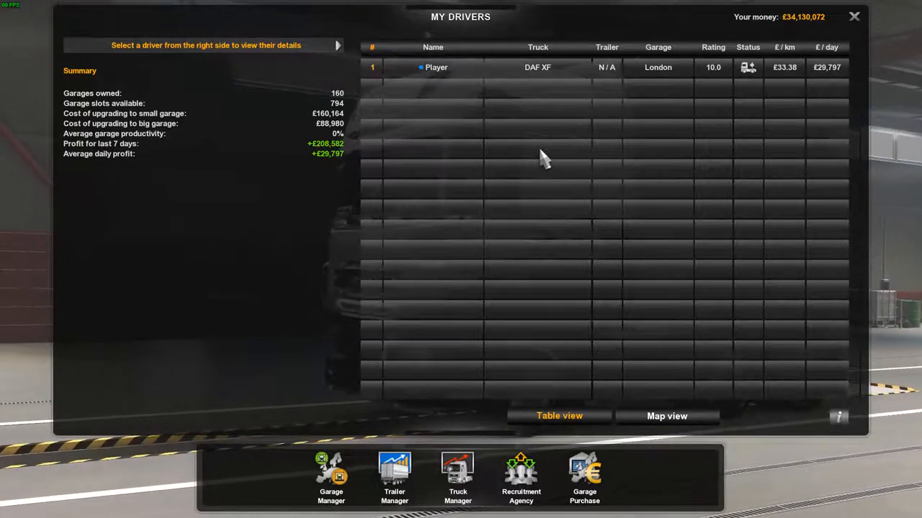
mouse_move(569, 160)
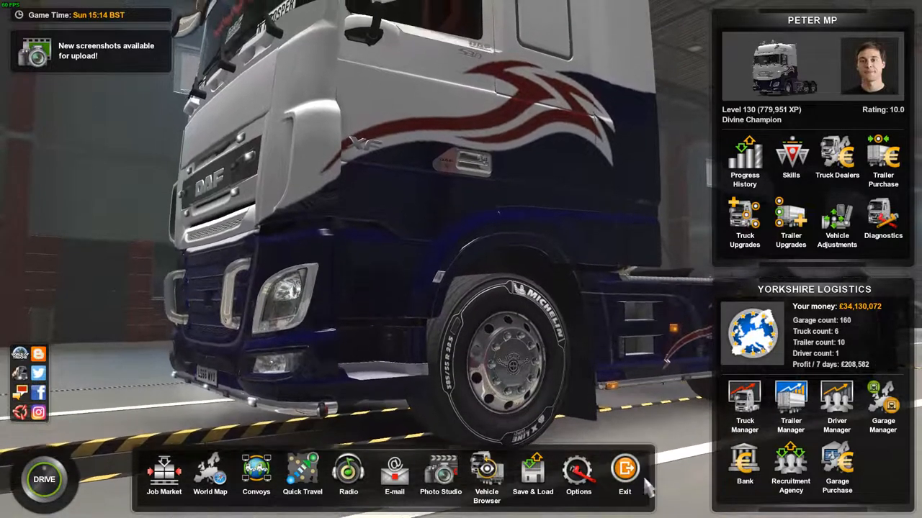
Step: Exit Euro Truck Simulator 2, confirming Yes in the Quit Game prompt
click(624, 471)
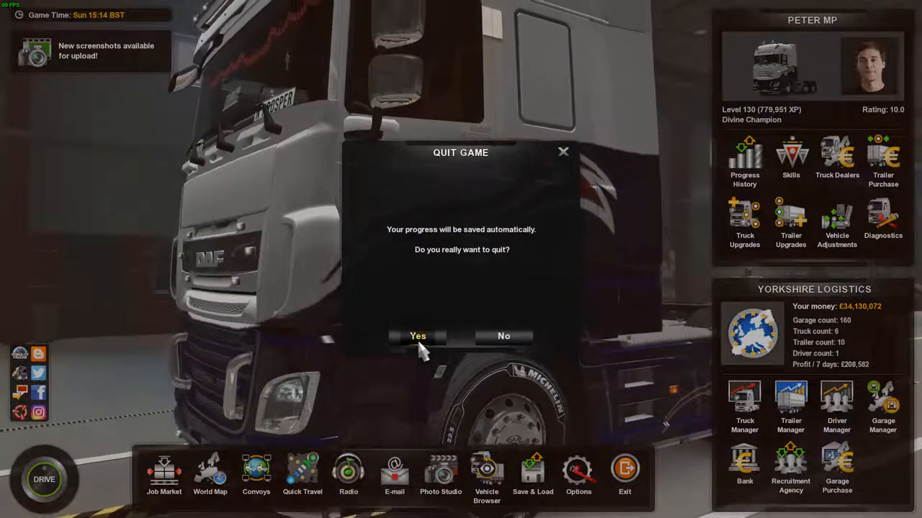
click(503, 336)
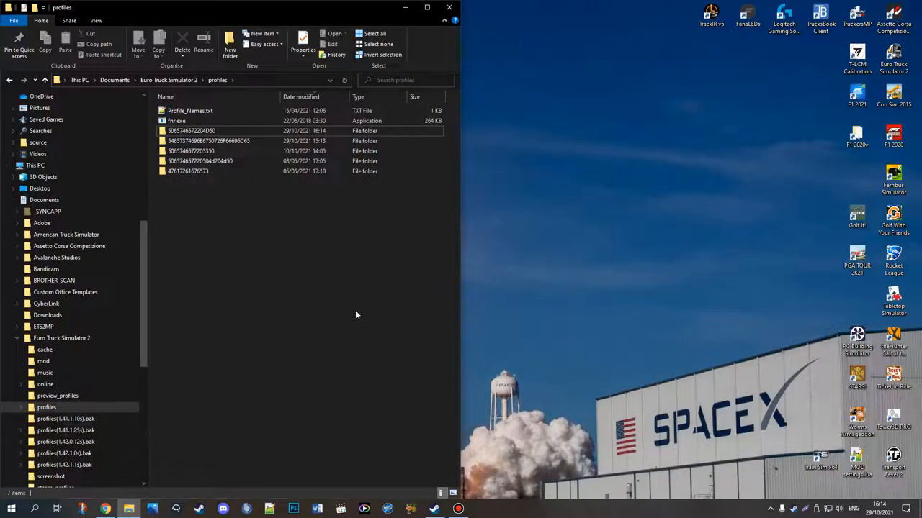
mouse_move(368, 314)
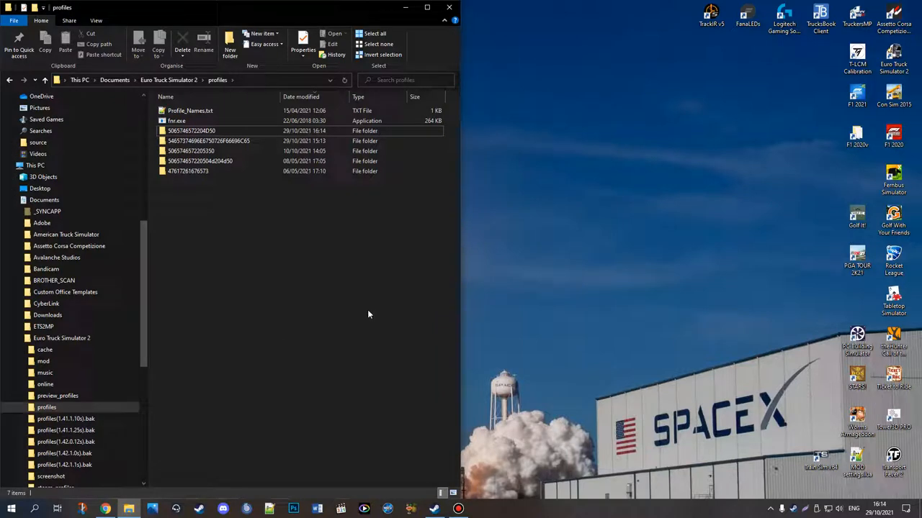
mouse_move(274, 324)
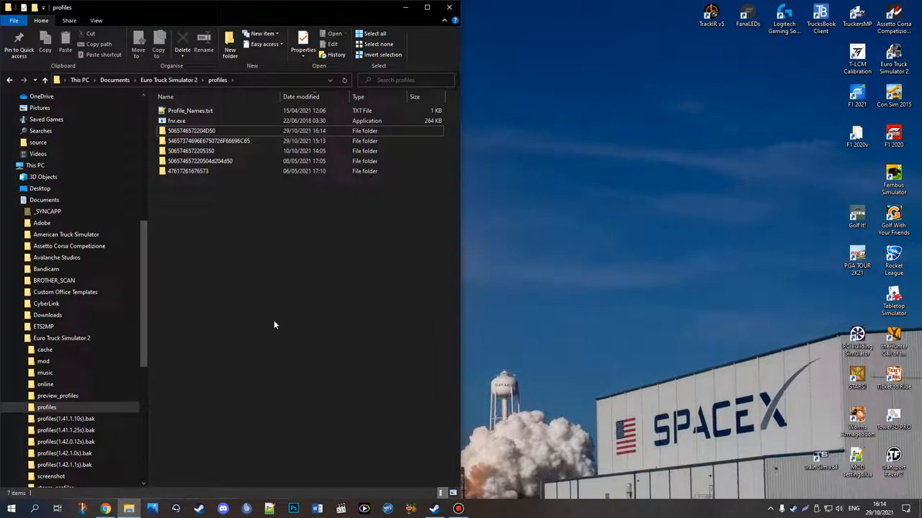
mouse_move(215, 289)
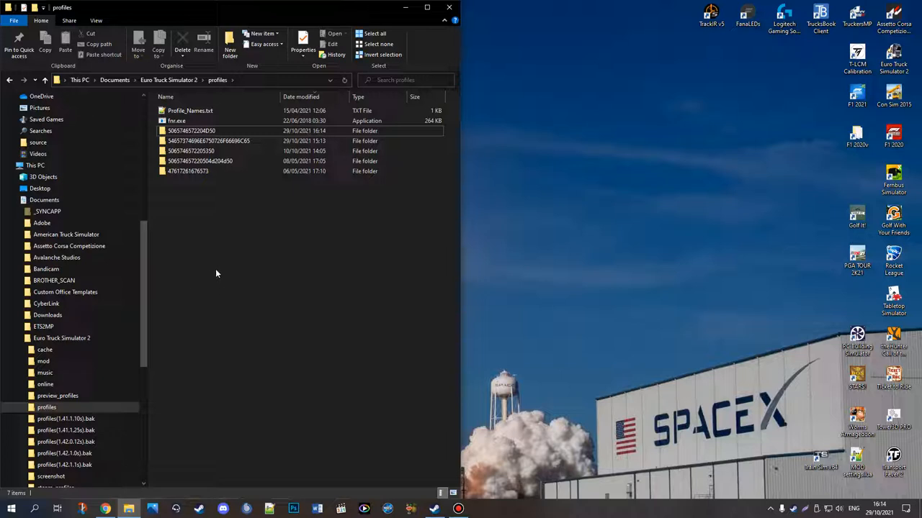
mouse_move(372, 346)
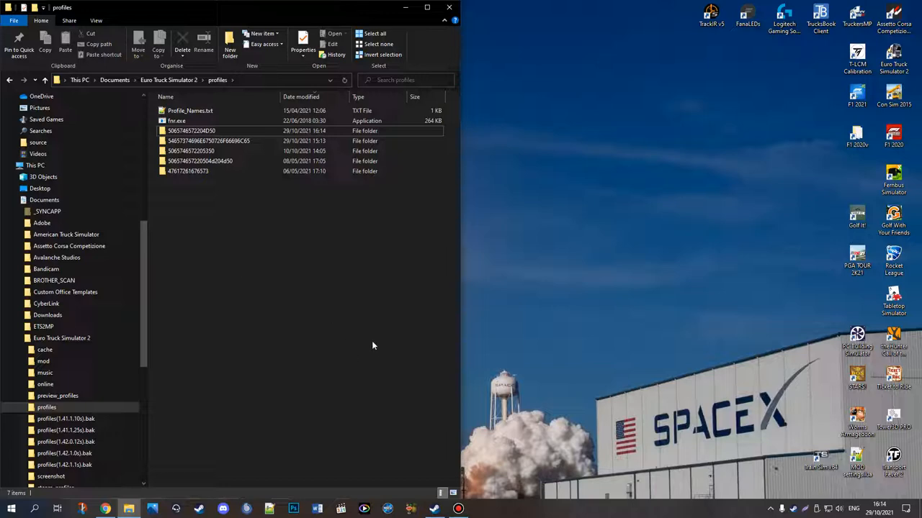
mouse_move(481, 461)
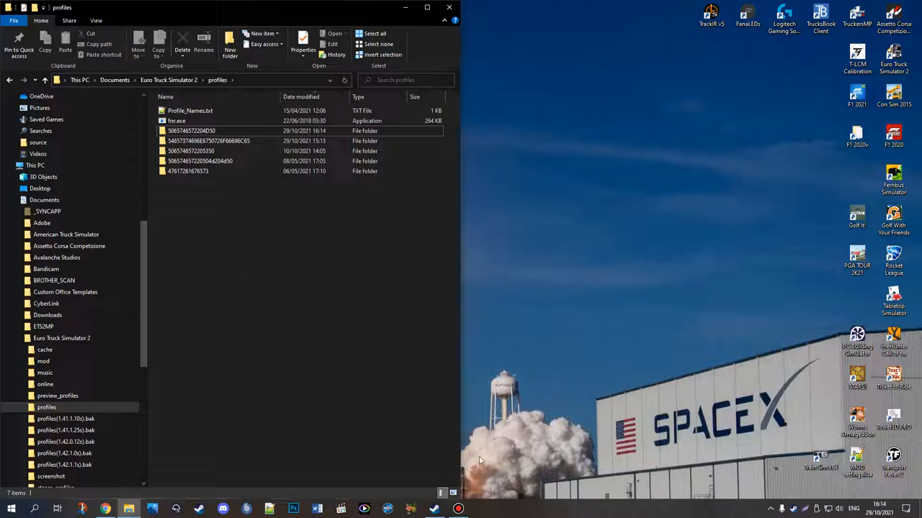
Step: Select the g_remove_missing_accessories command in the forum post in Chrome
click(105, 509)
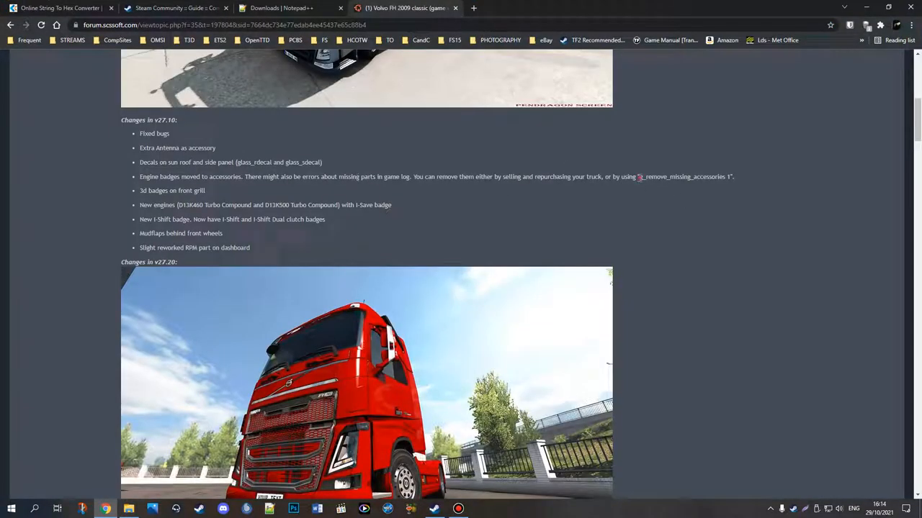
double_click(651, 177)
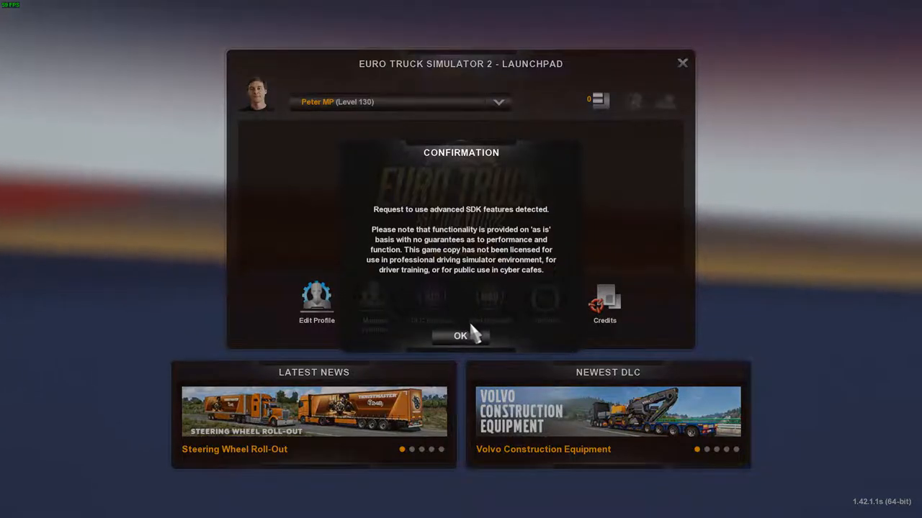
Step: Accept the advanced SDK features notice in Euro Truck Simulator 2
click(460, 336)
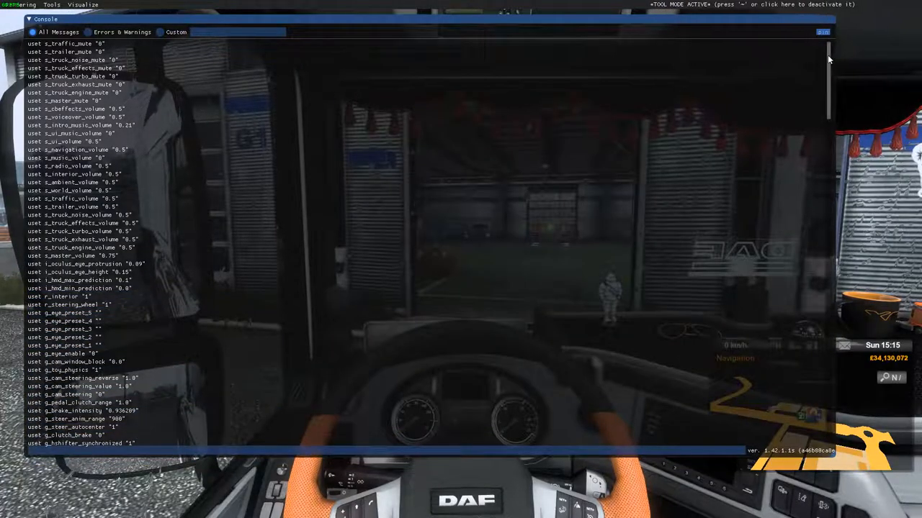
scroll(down, 3)
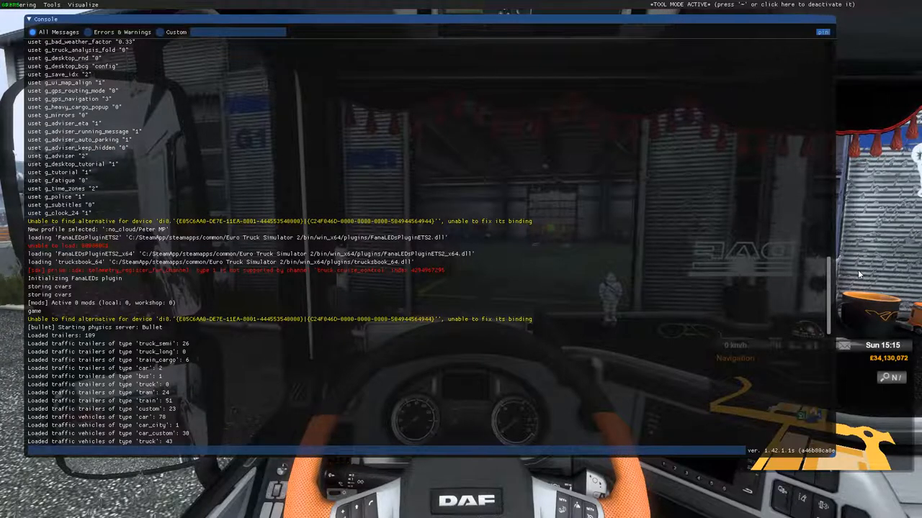
scroll(down, 3)
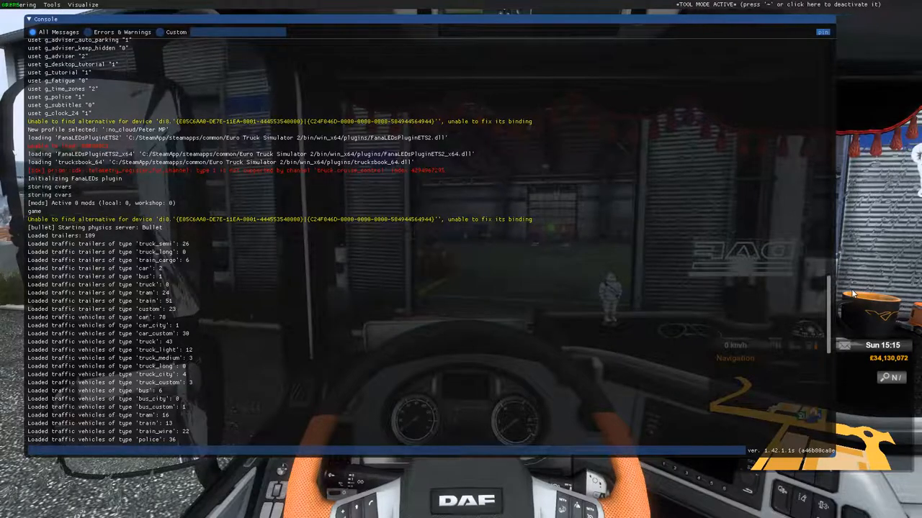
scroll(down, 3)
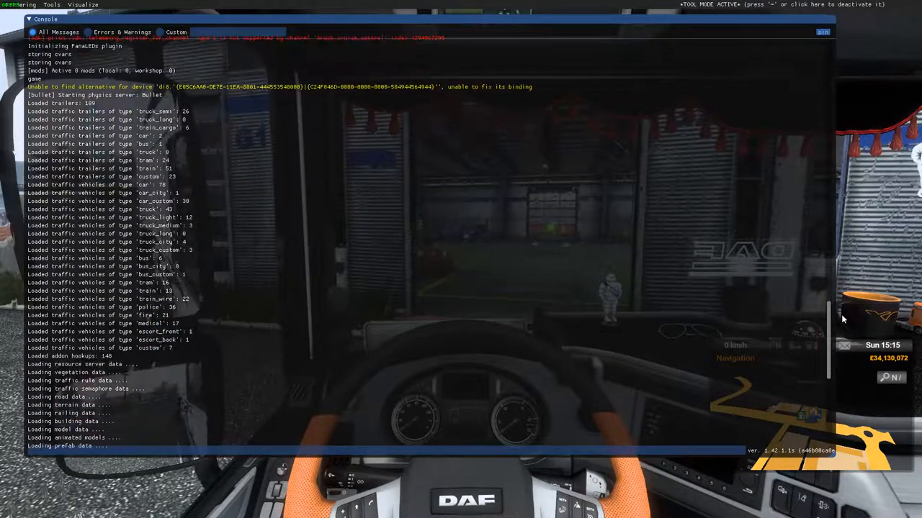
scroll(down, 3)
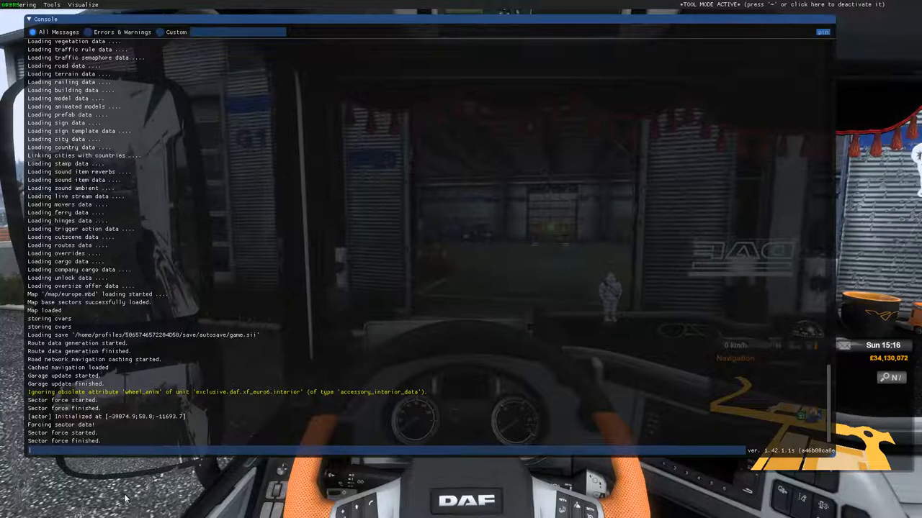
Step: Enter the console command 'g_remove_missing_accessories 1'
text(g_remove_missing_accessories 1)
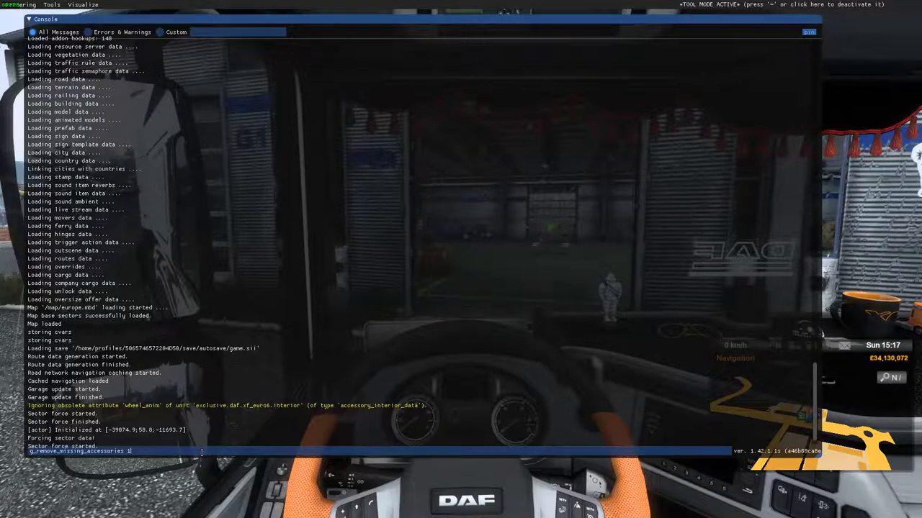
scroll(down, 3)
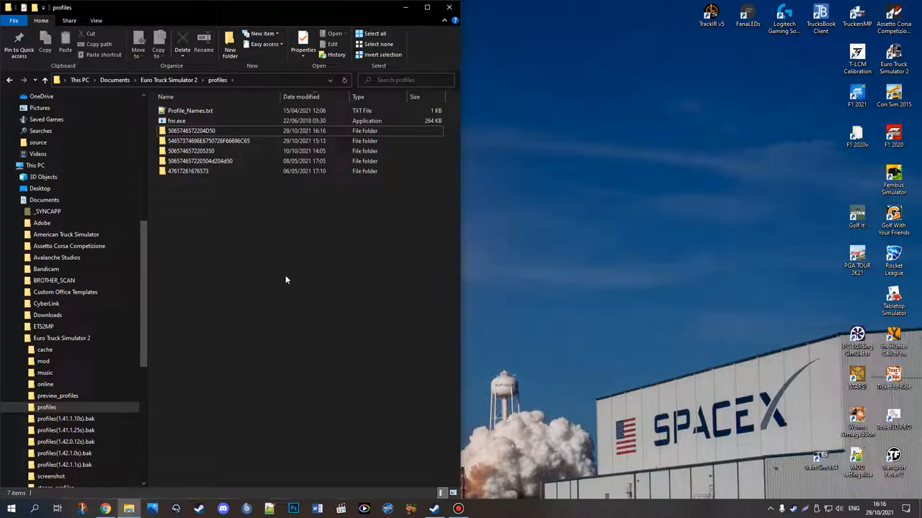
mouse_move(259, 225)
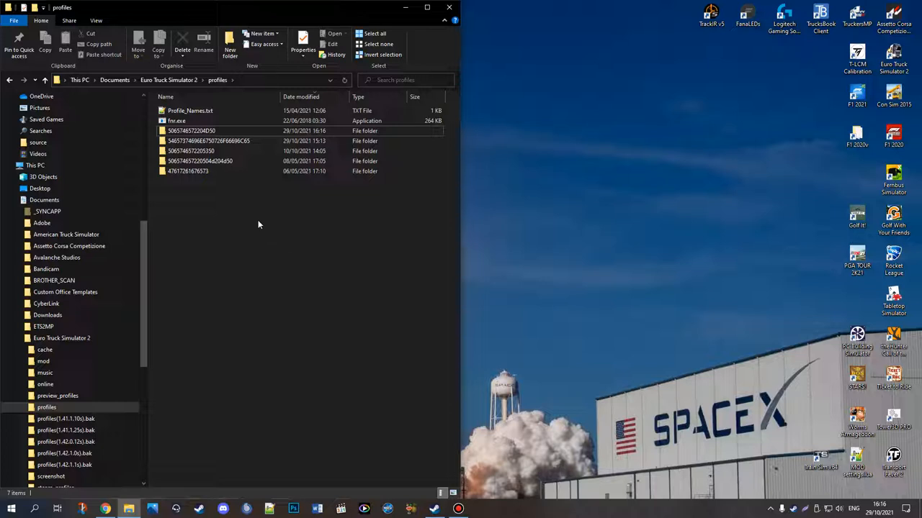
mouse_move(243, 247)
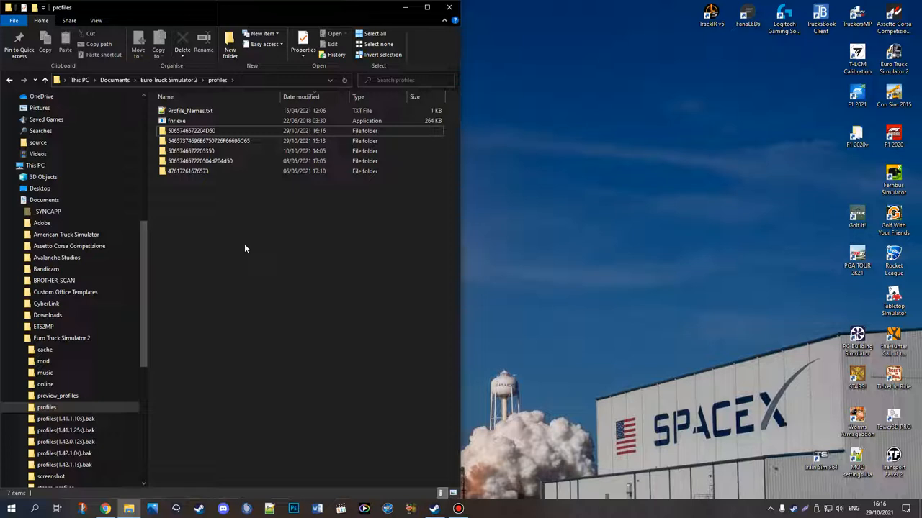
mouse_move(266, 283)
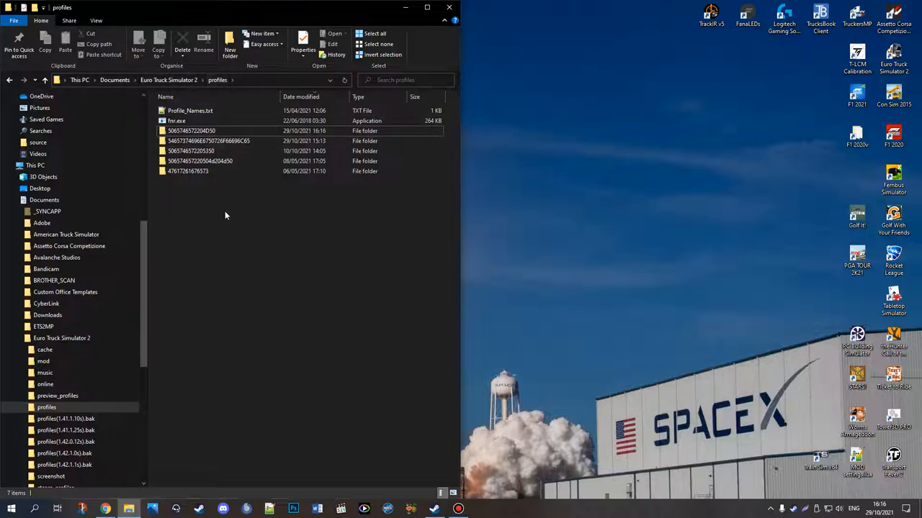
scroll(down, 3)
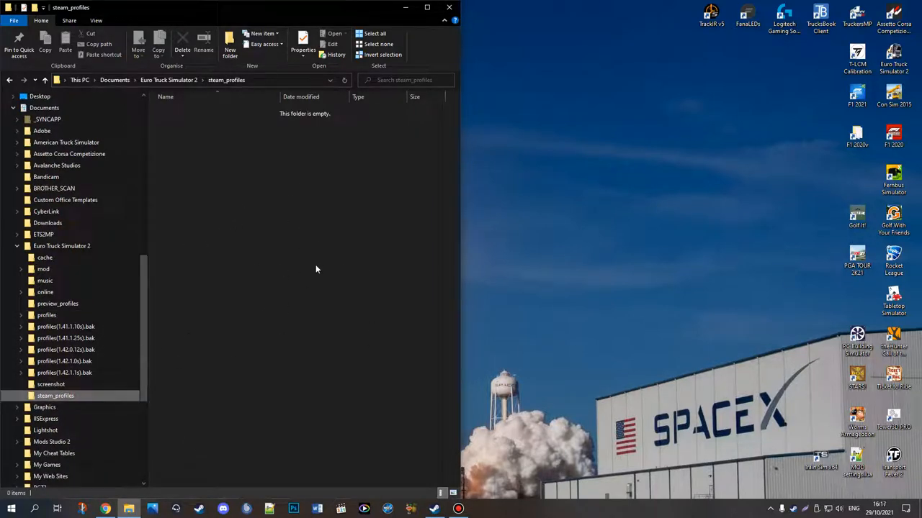
click(47, 315)
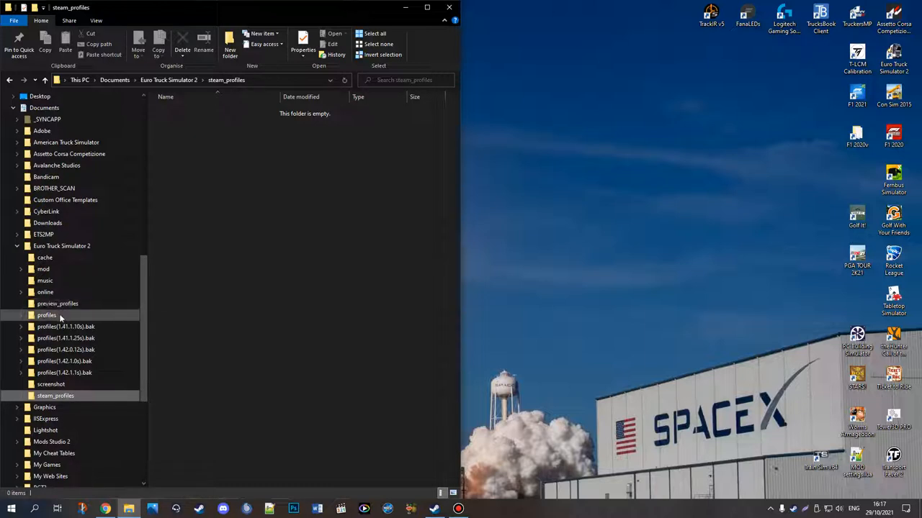
click(46, 315)
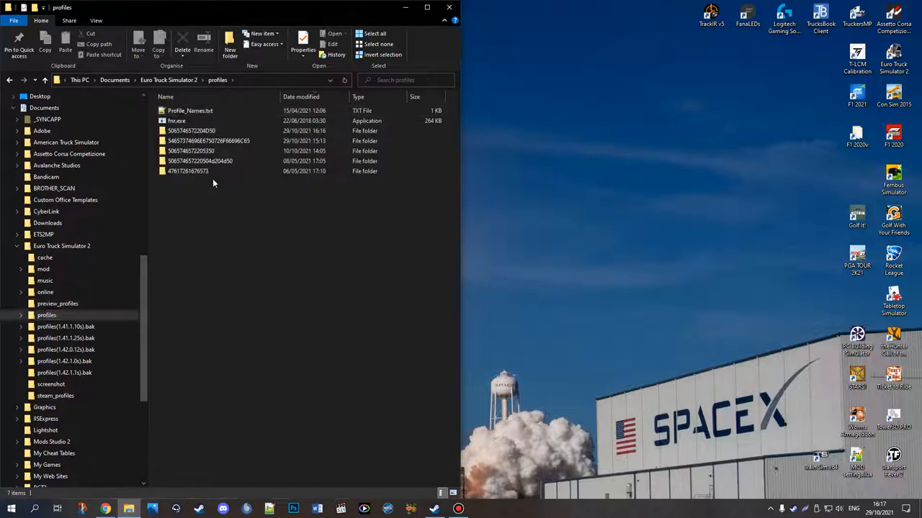
mouse_move(313, 96)
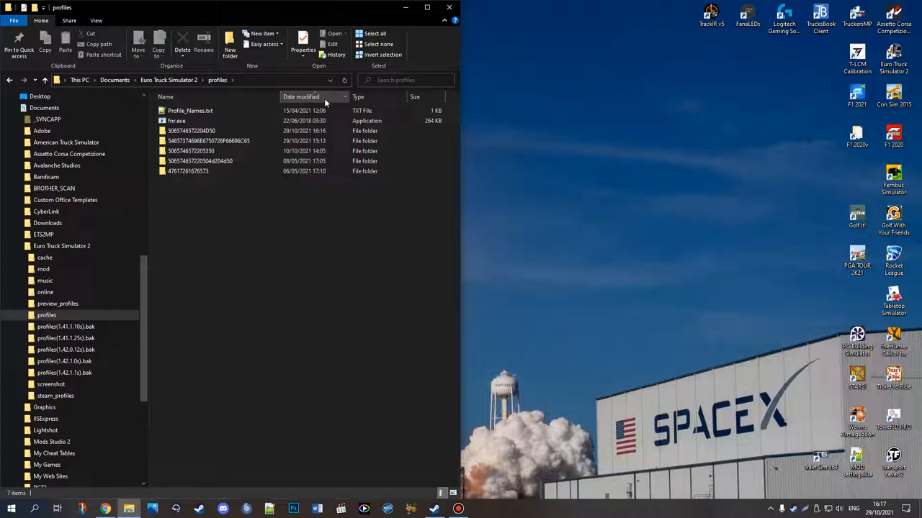
click(294, 188)
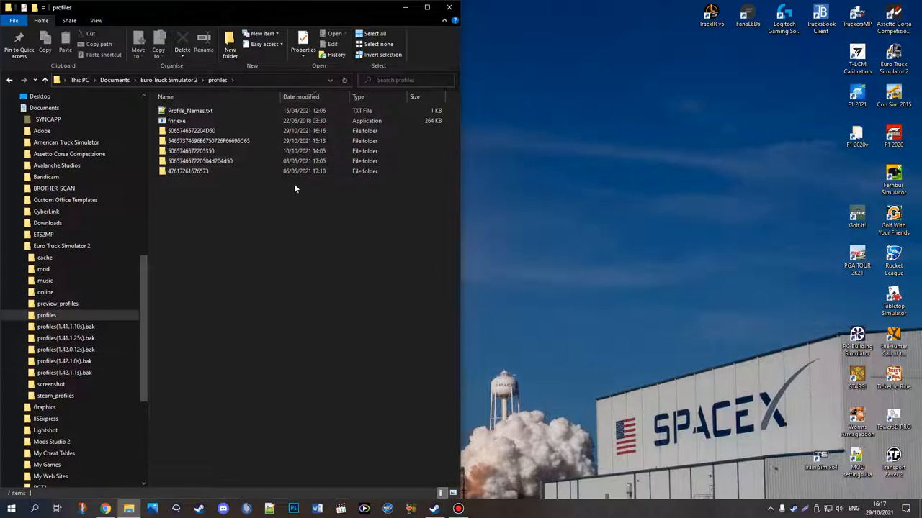
mouse_move(244, 150)
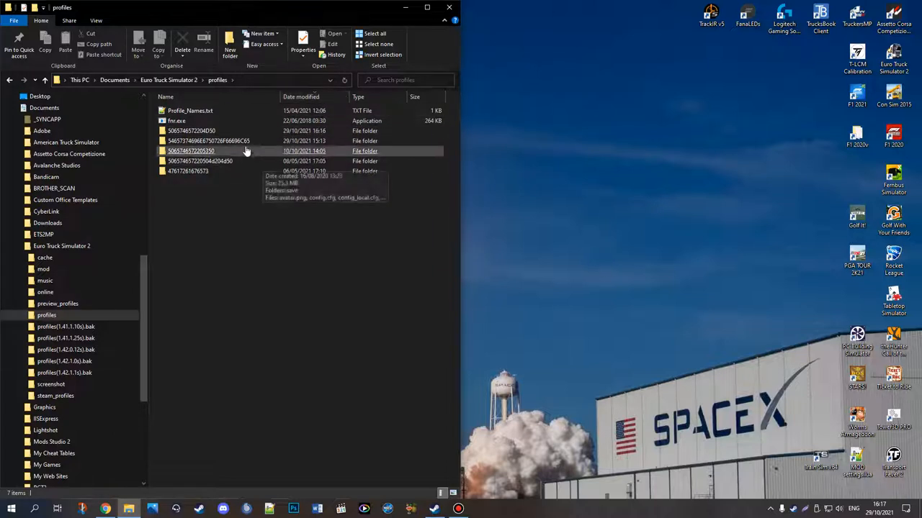
click(191, 130)
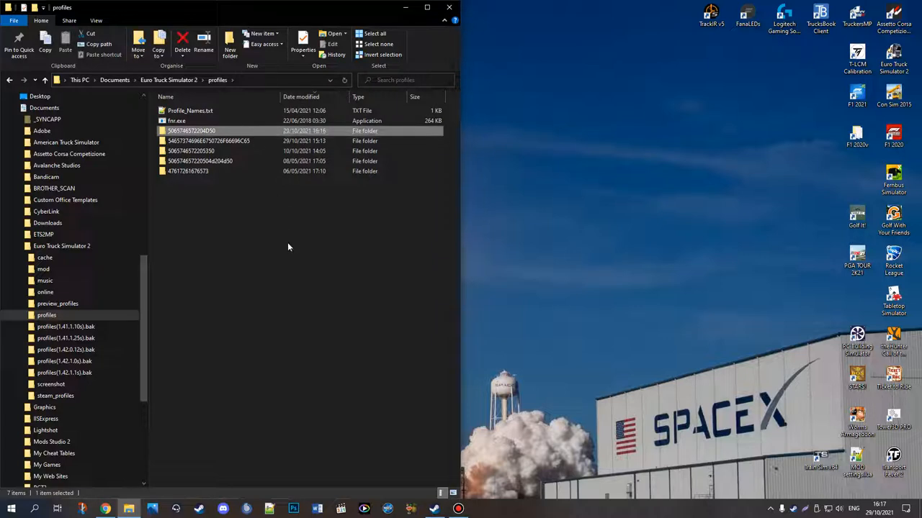
mouse_move(871, 509)
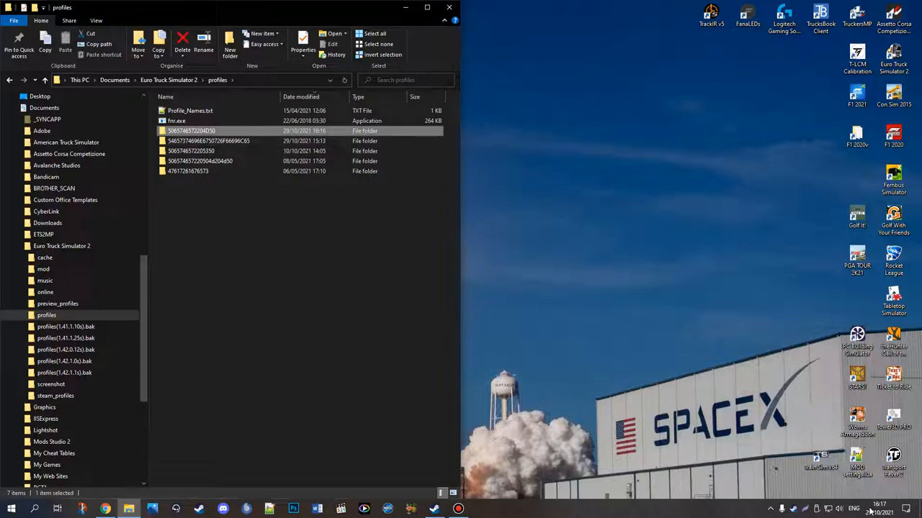
mouse_move(244, 205)
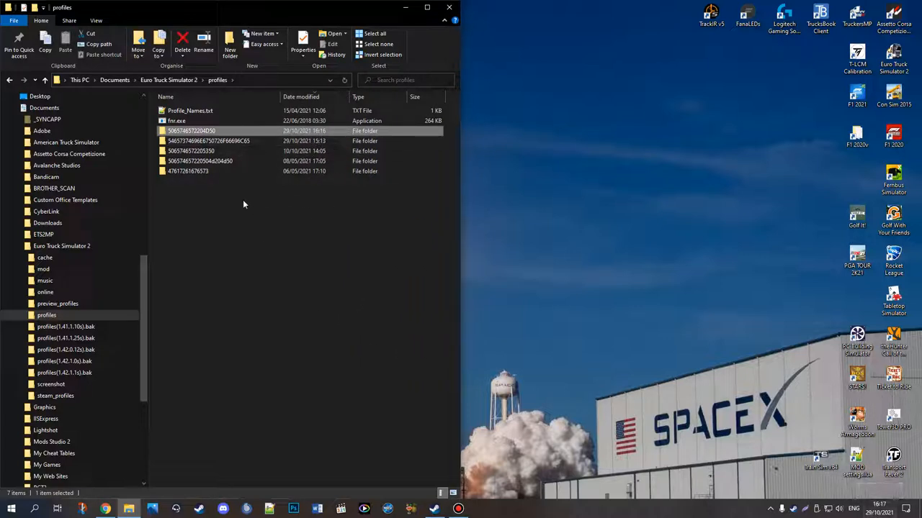
mouse_move(238, 232)
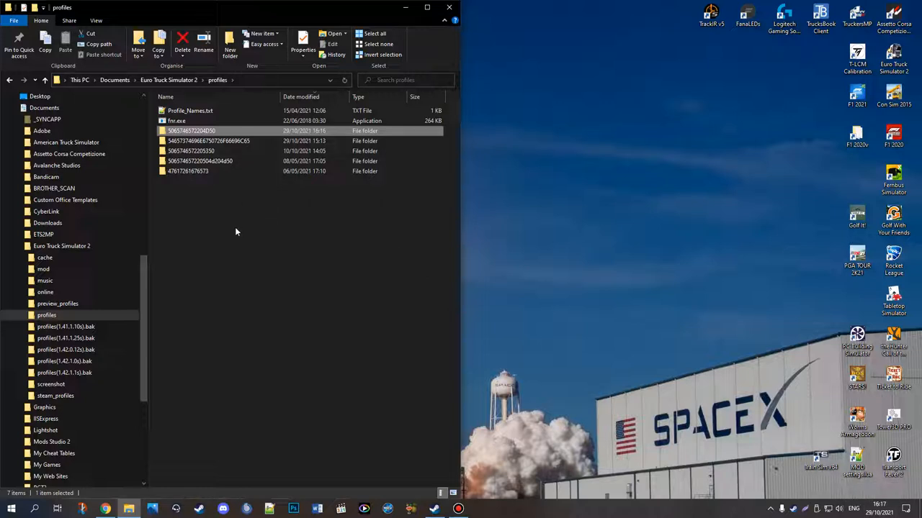
mouse_move(252, 224)
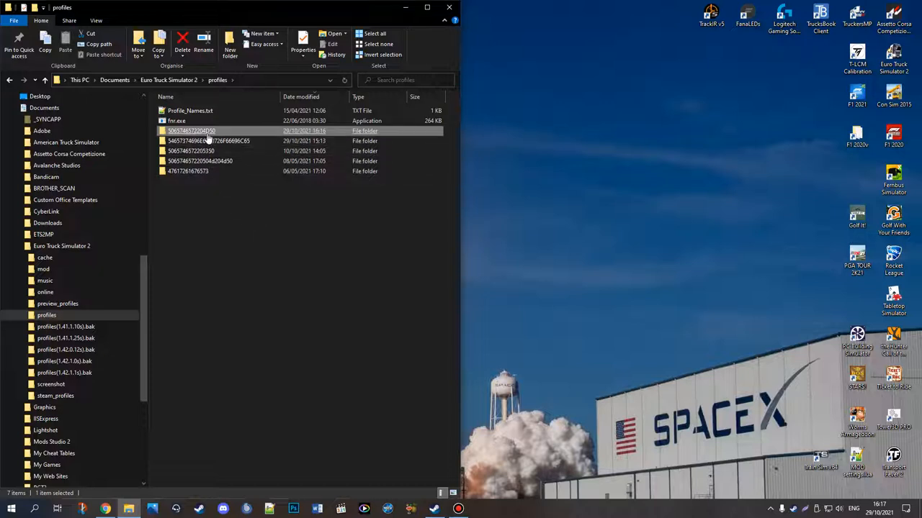
right_click(191, 131)
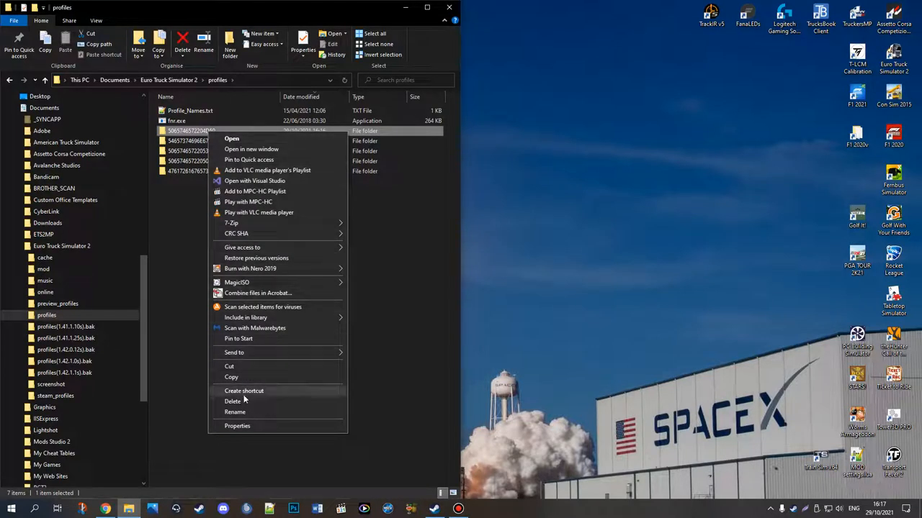
click(235, 412)
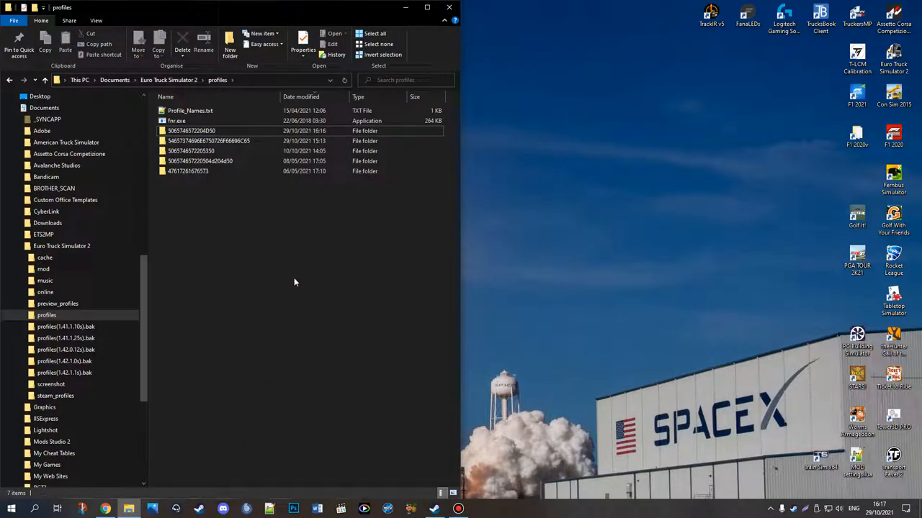
click(105, 509)
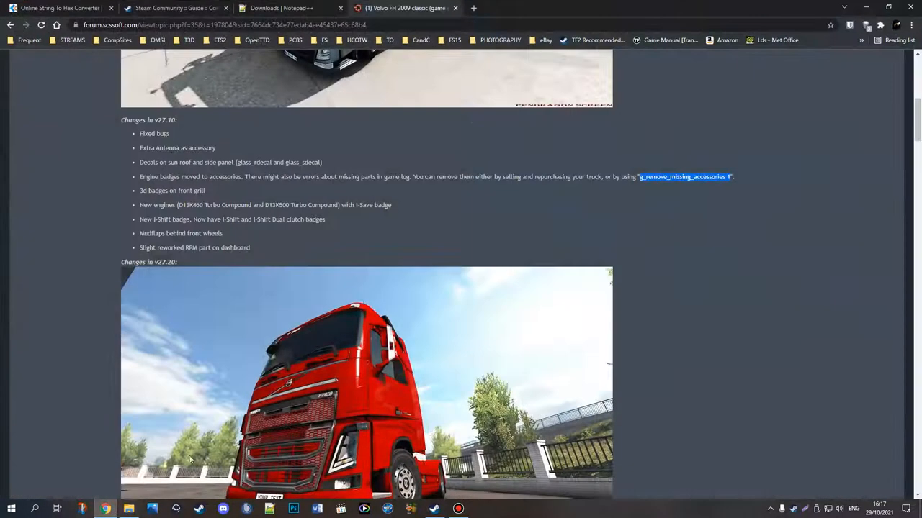
click(58, 8)
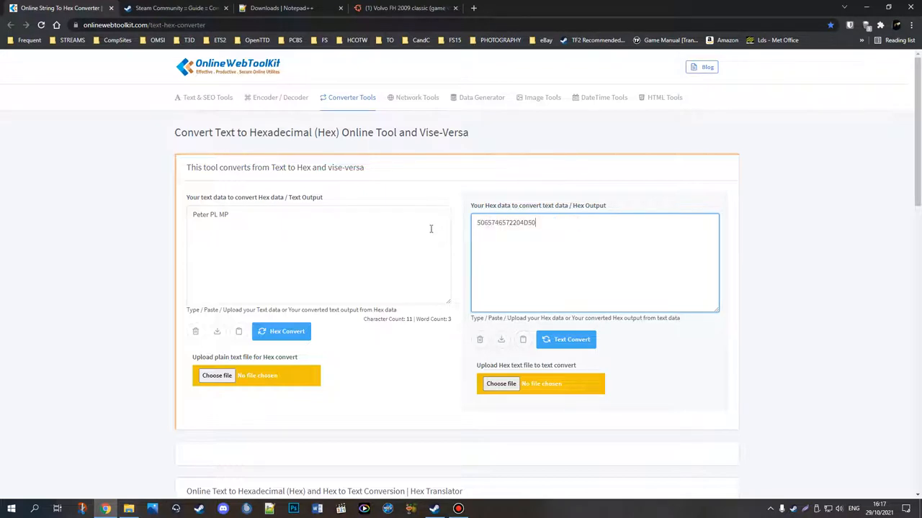
mouse_move(422, 279)
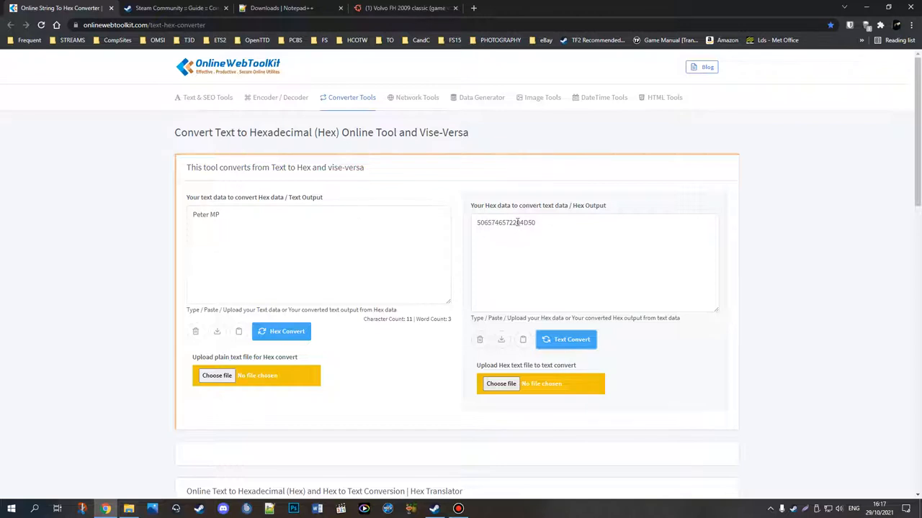
triple_click(504, 222)
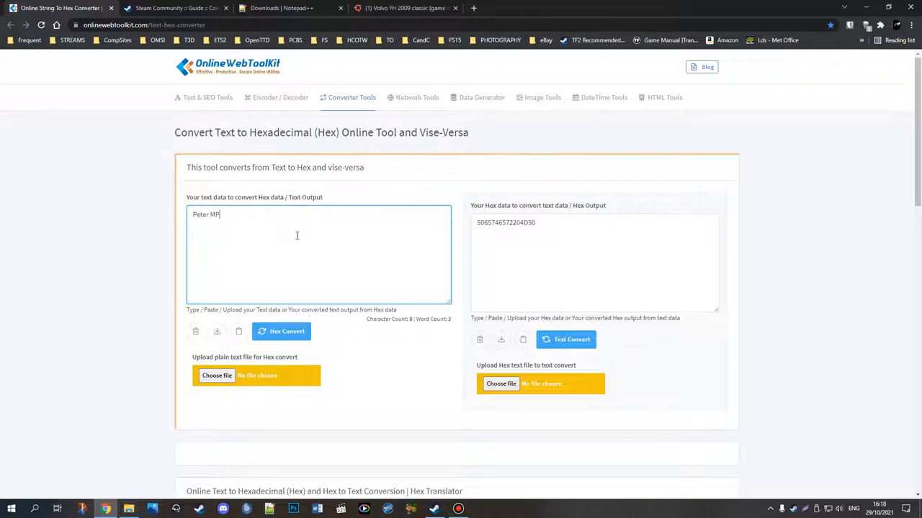
mouse_move(381, 261)
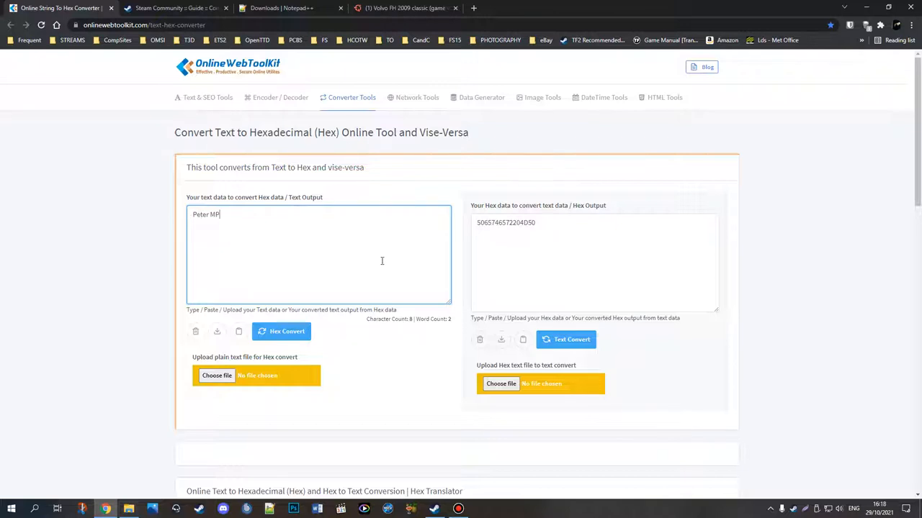
mouse_move(604, 221)
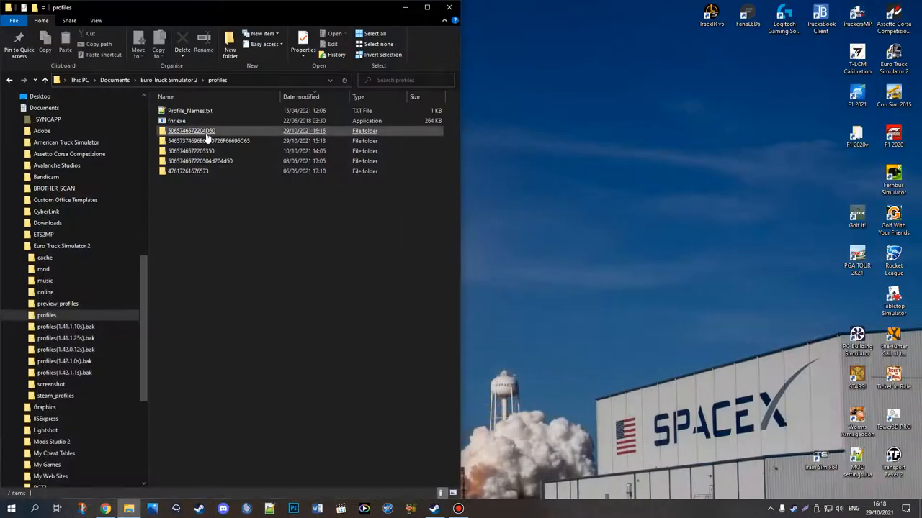
double_click(191, 130)
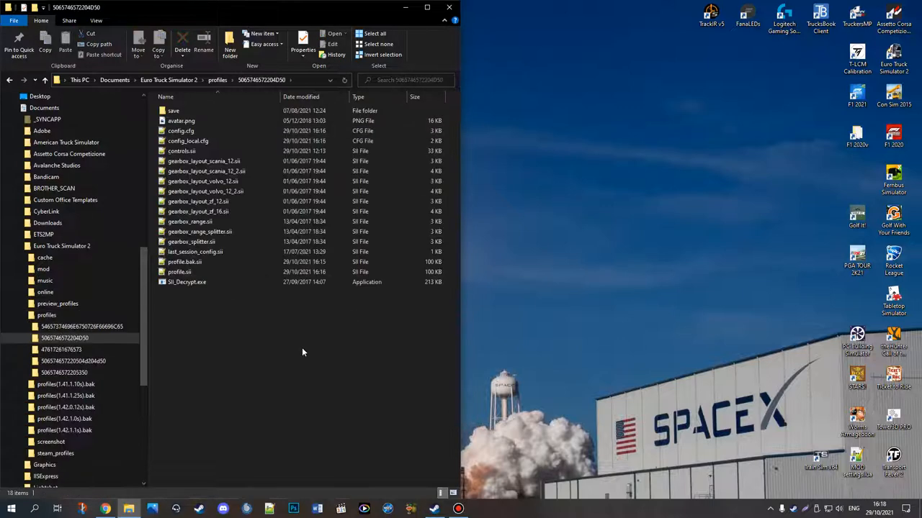
mouse_move(295, 346)
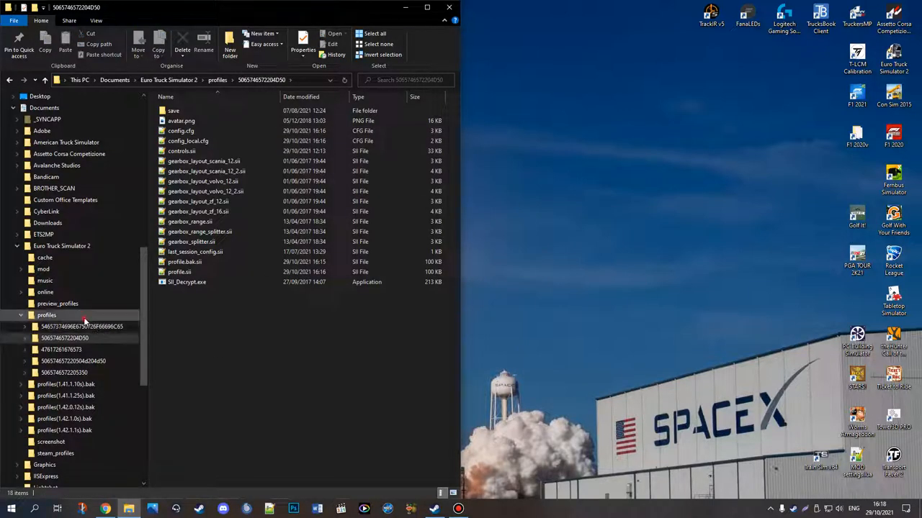
click(46, 315)
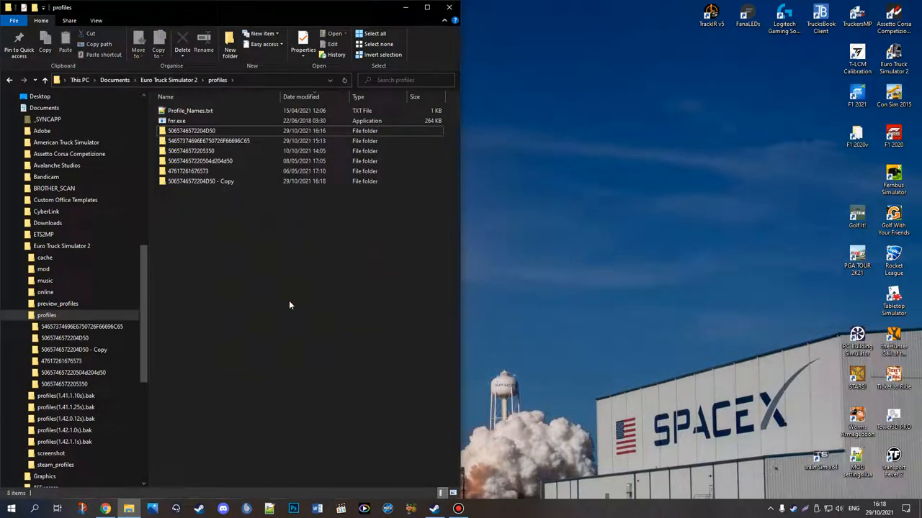
click(201, 181)
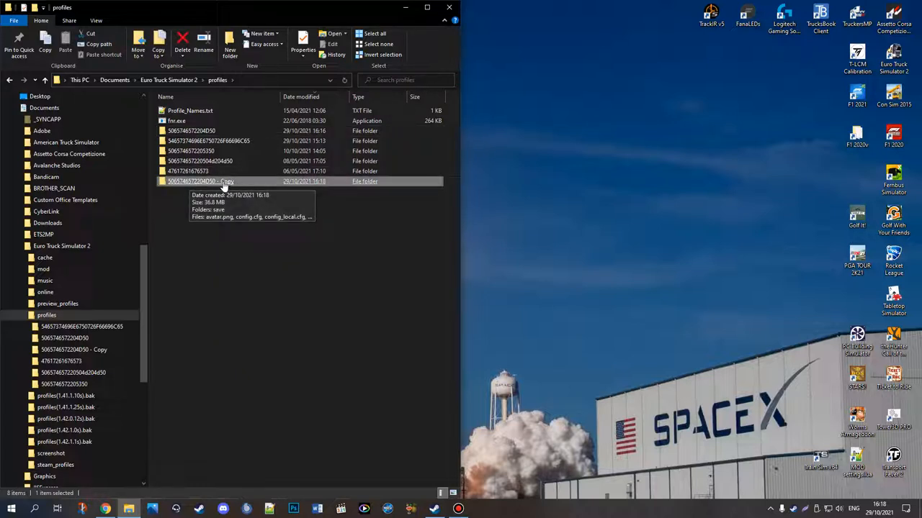
double_click(200, 181)
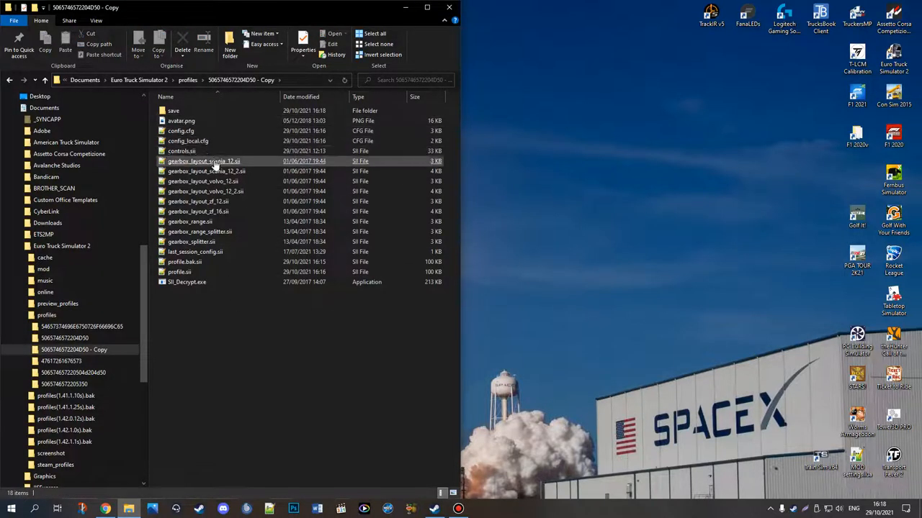
click(243, 345)
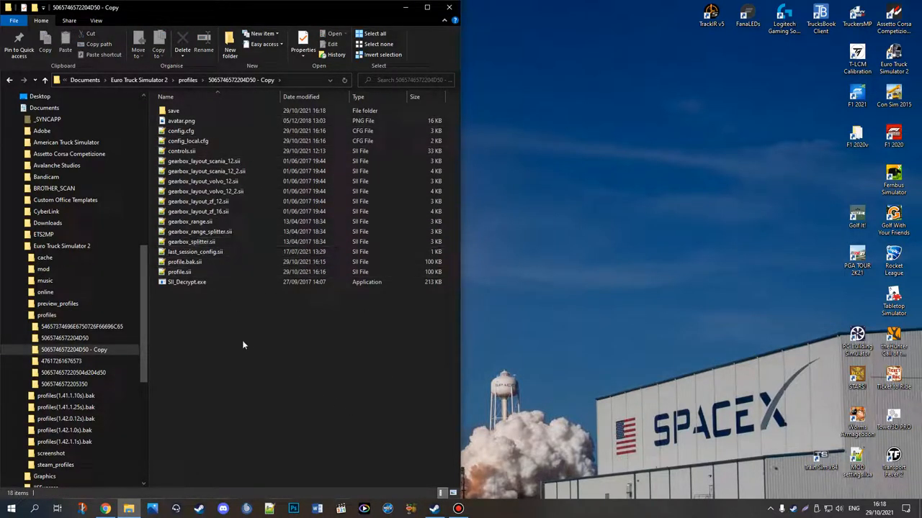
click(179, 272)
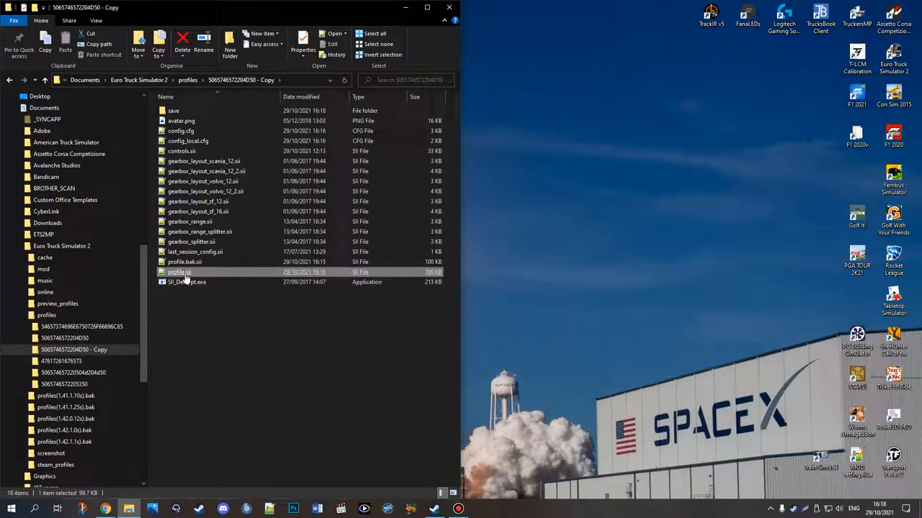
Step: Open the copied profile.sii in Notepad++ and scroll through its encrypted text
double_click(179, 272)
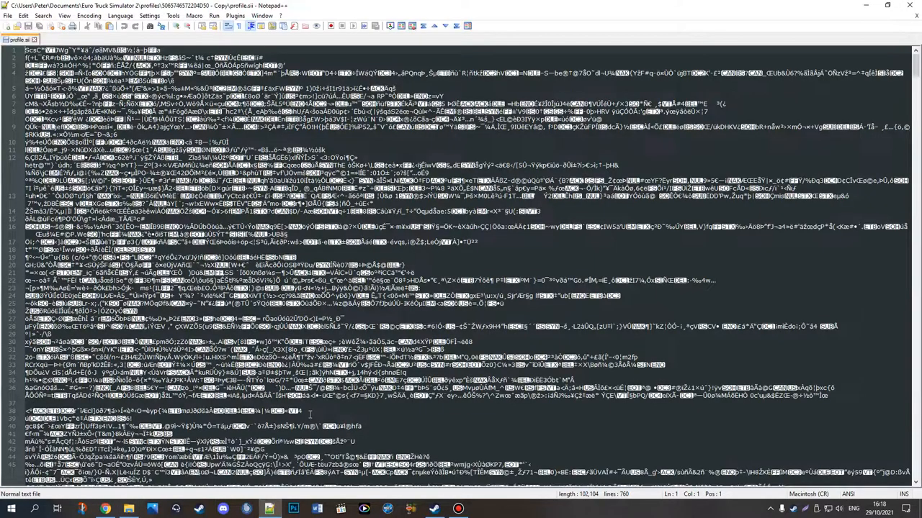
click(902, 6)
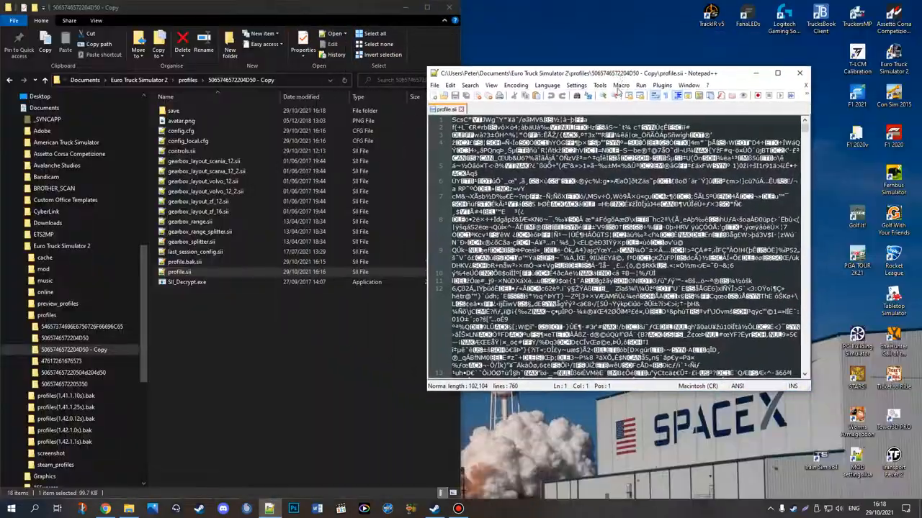
scroll(down, 3)
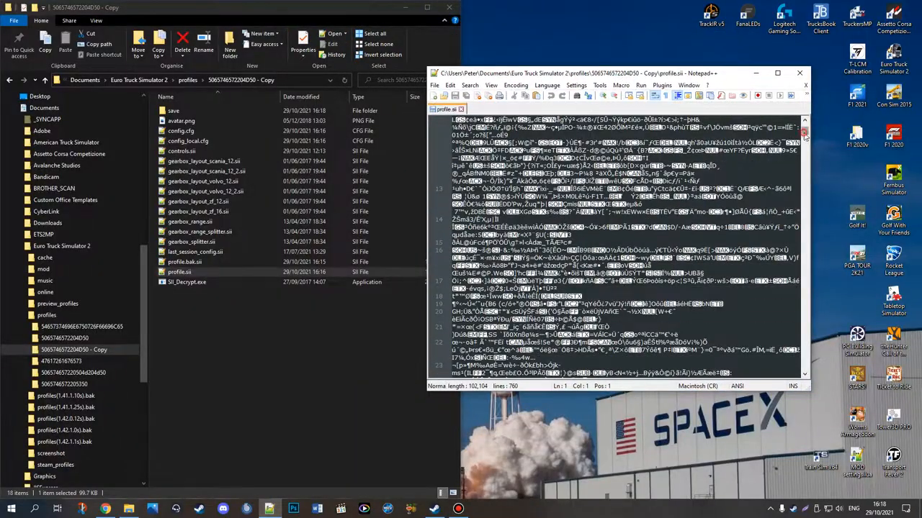
scroll(down, 3)
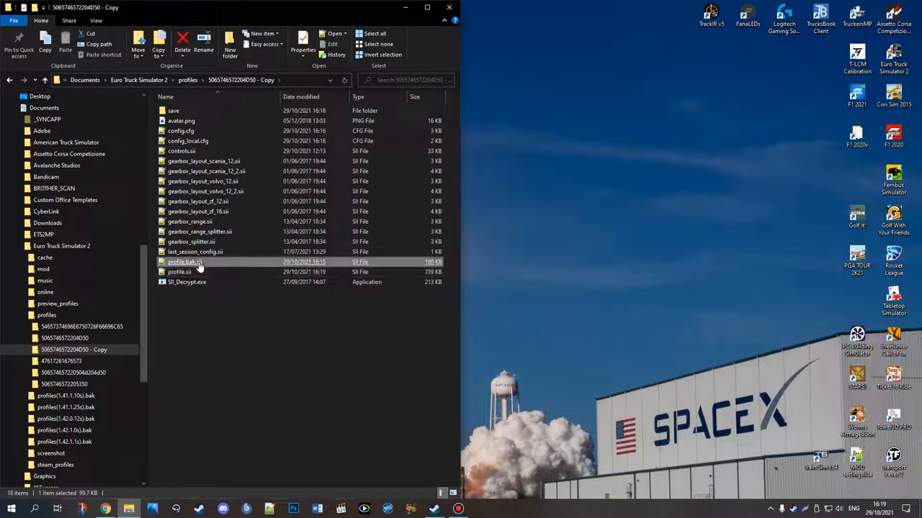
click(180, 272)
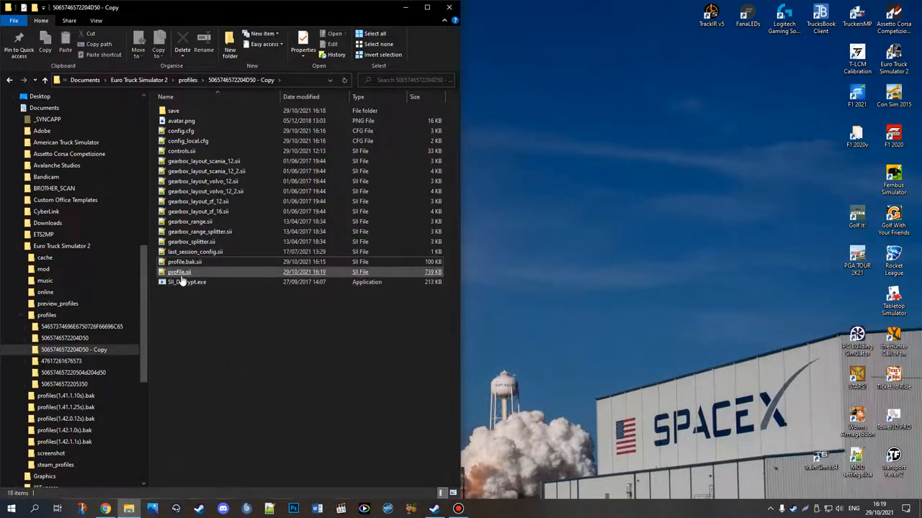
click(179, 272)
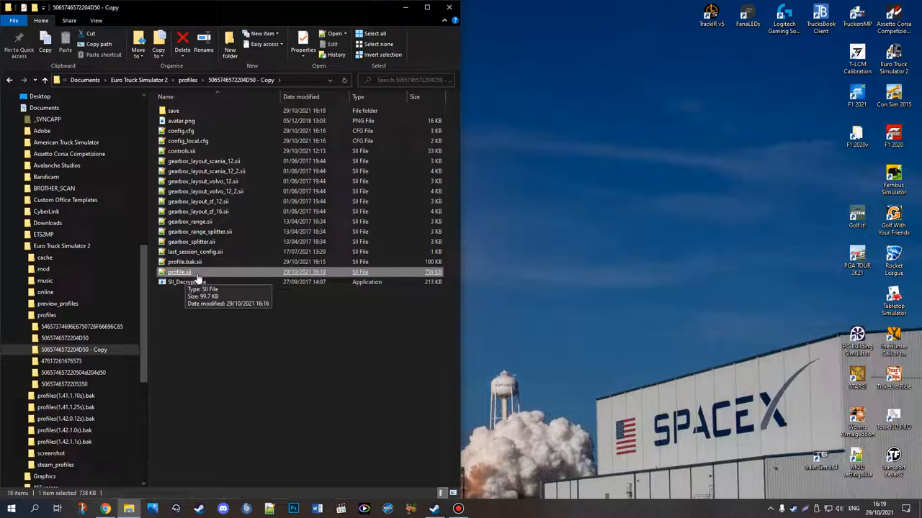
mouse_move(453, 418)
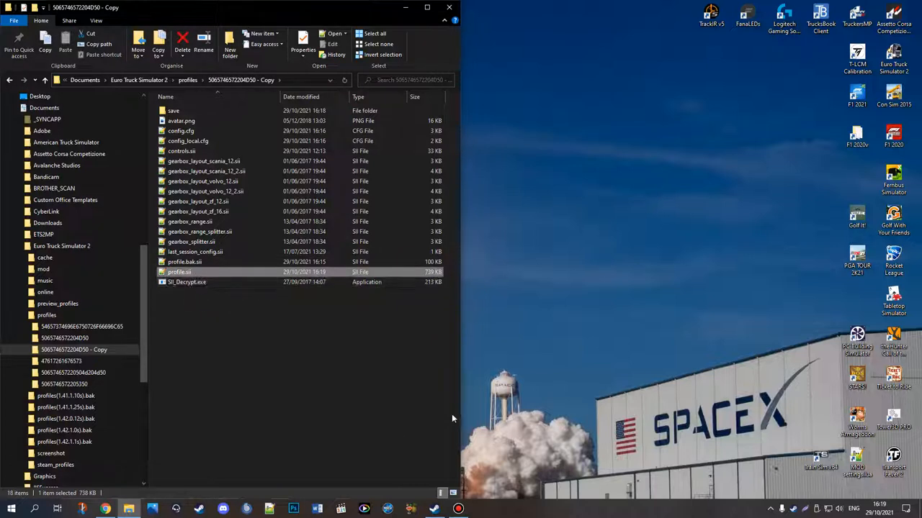
mouse_move(576, 294)
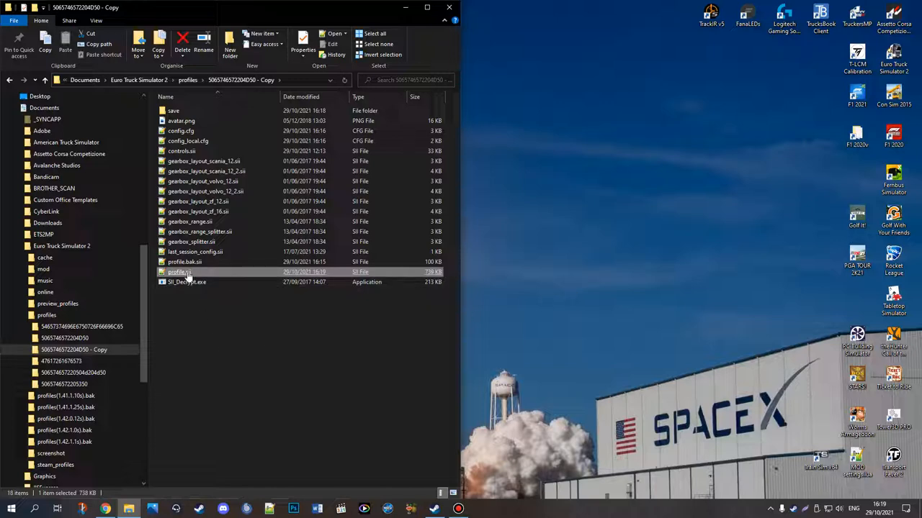
mouse_move(180, 272)
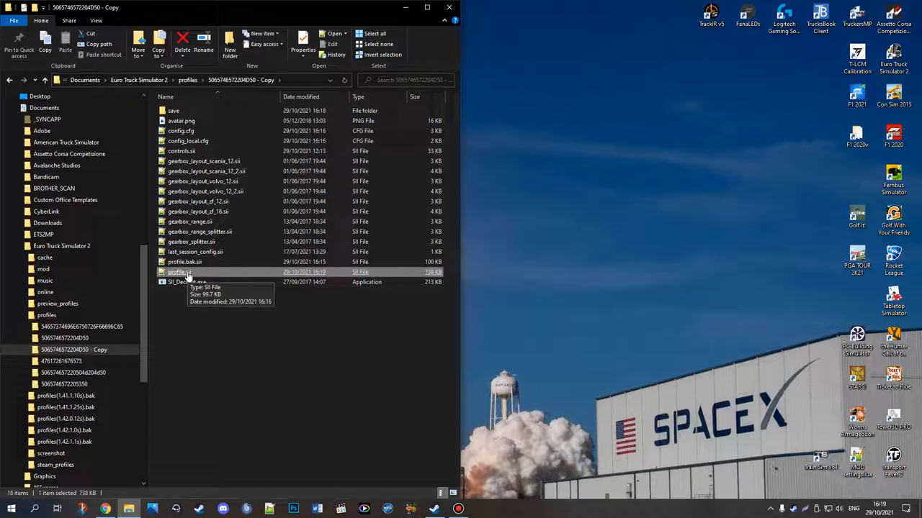
Step: Open the decrypted profile.sii in Notepad++ and scroll through its profile settings
double_click(180, 272)
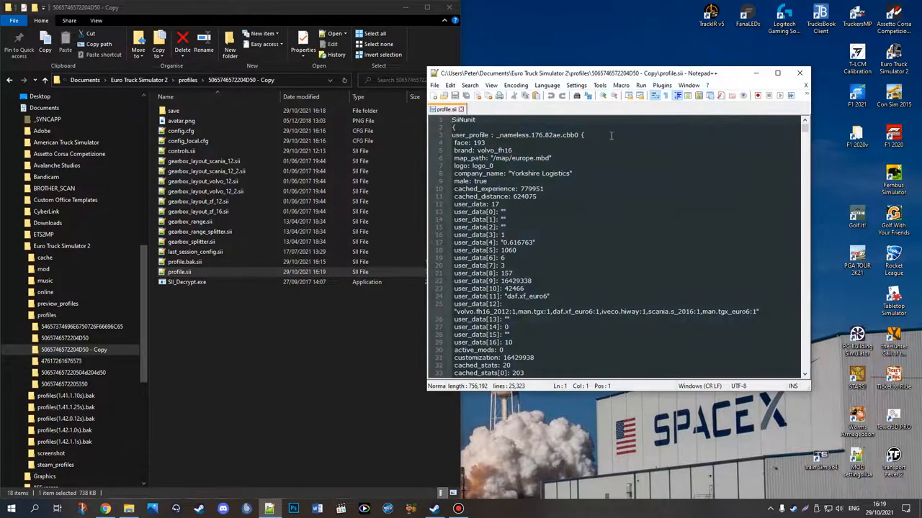
mouse_move(758, 225)
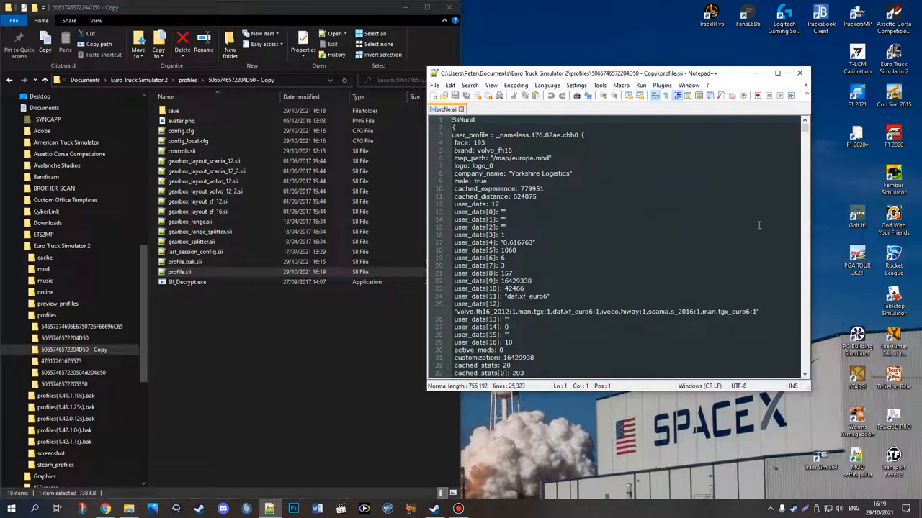
mouse_move(554, 172)
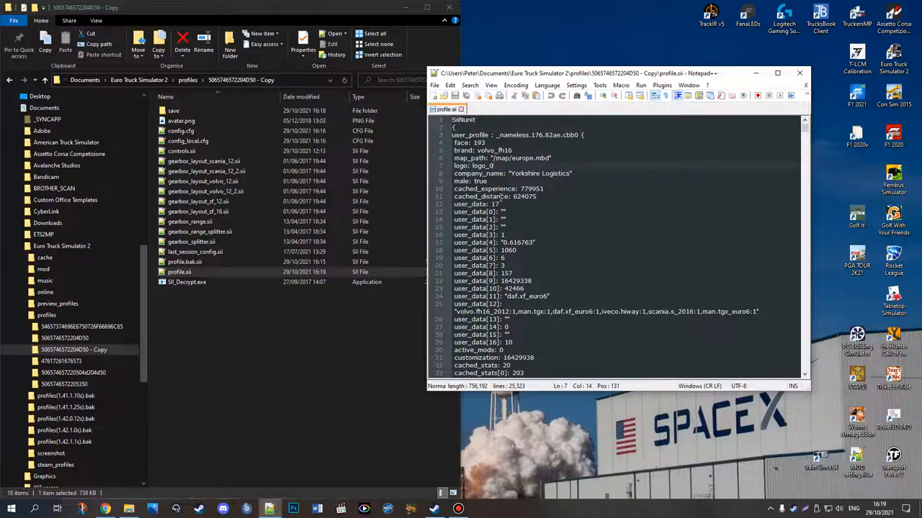
click(554, 195)
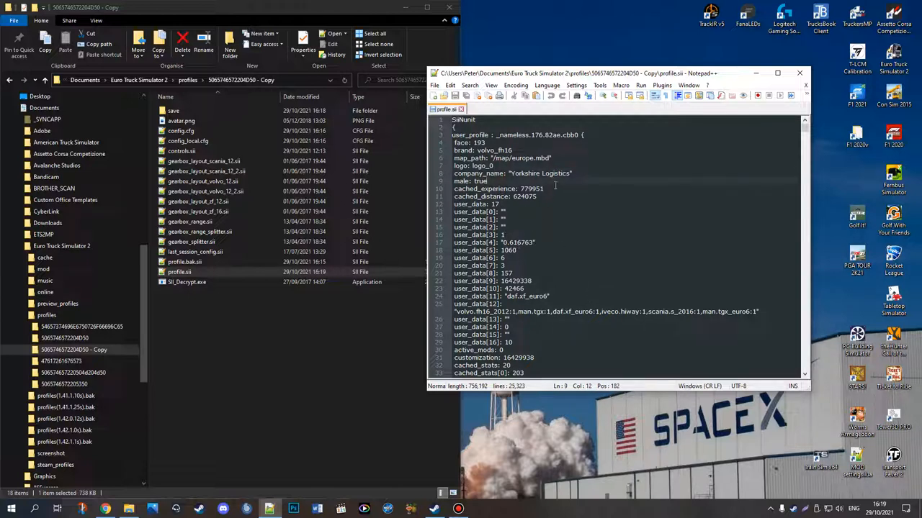
scroll(down, 3)
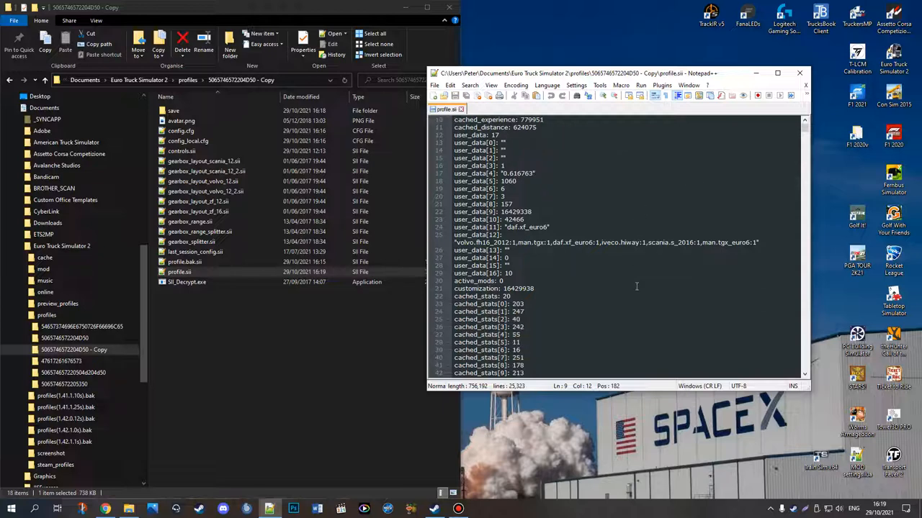
scroll(down, 3)
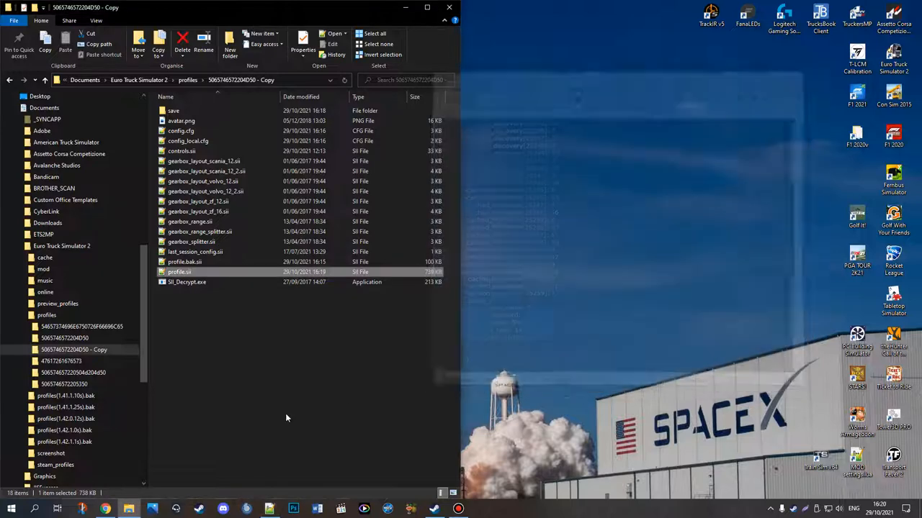
mouse_move(187, 390)
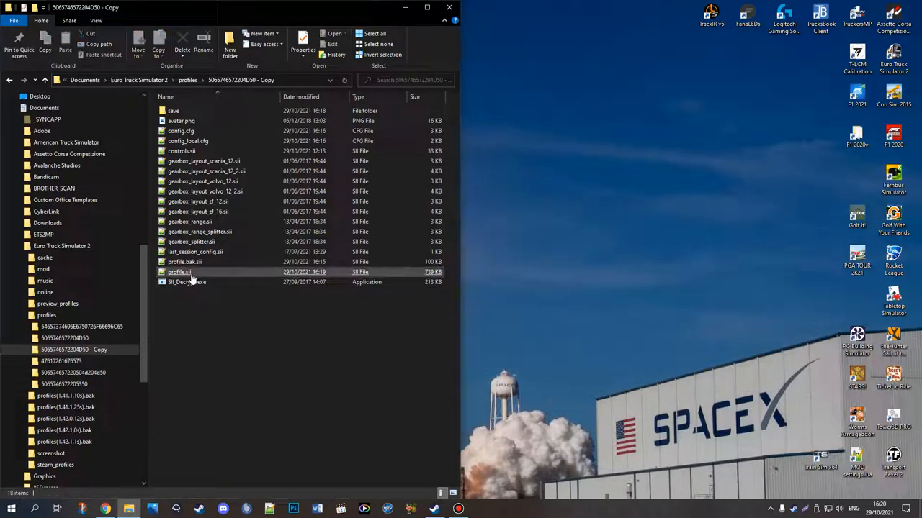
click(179, 272)
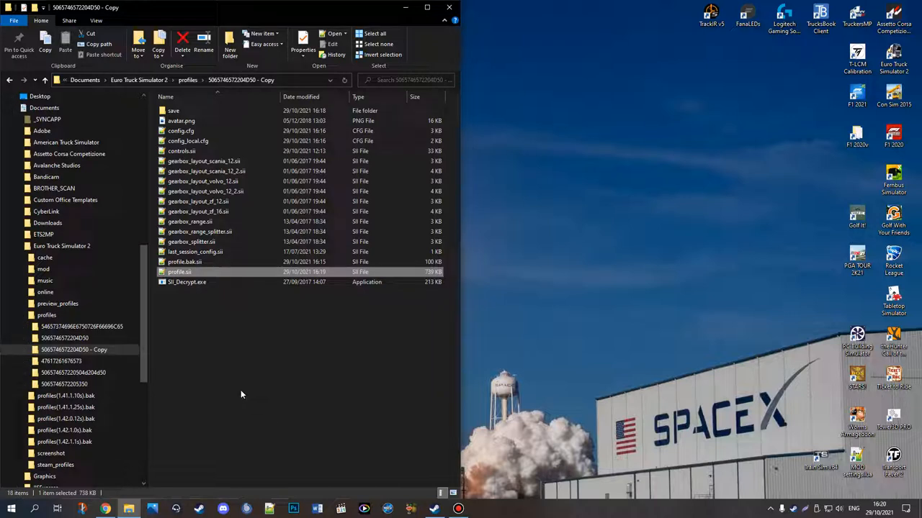
mouse_move(208, 342)
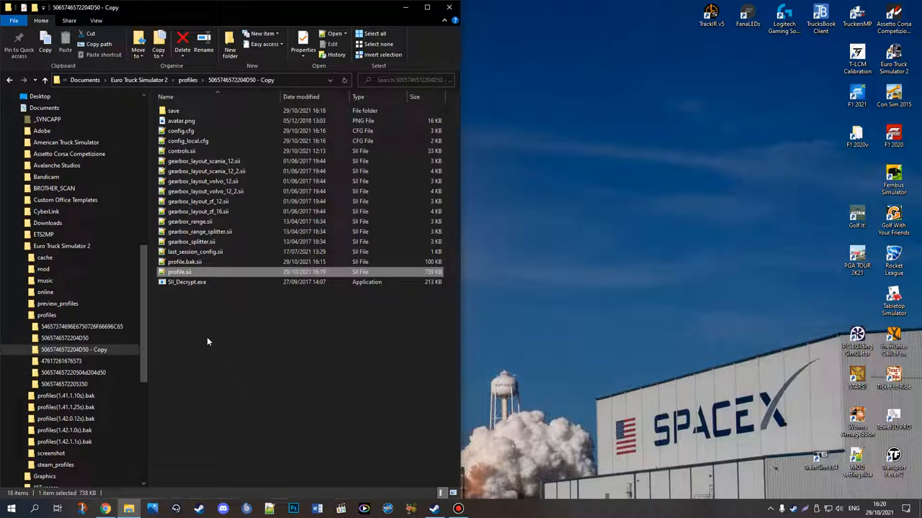
mouse_move(233, 368)
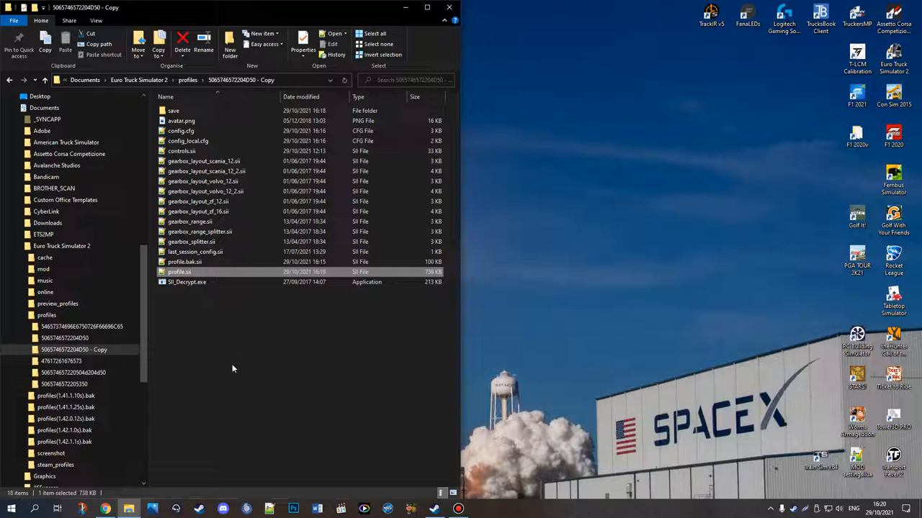
mouse_move(184, 301)
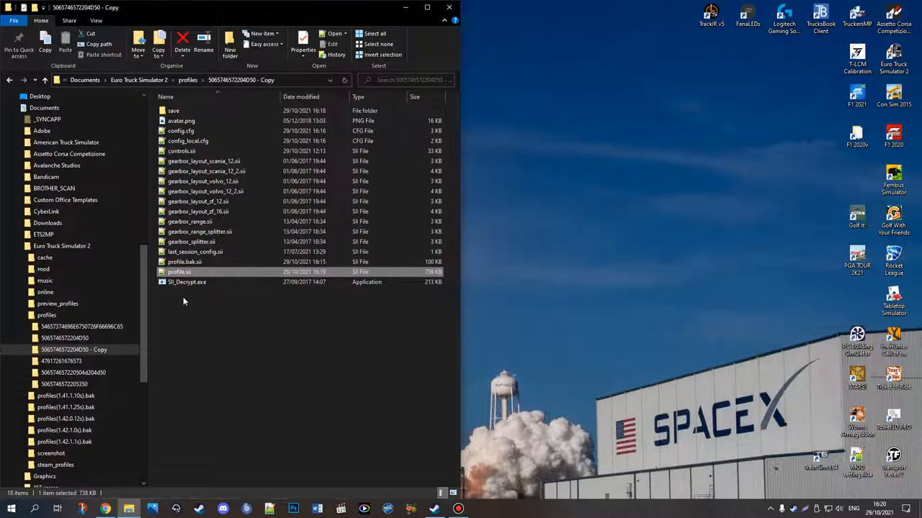
mouse_move(191, 275)
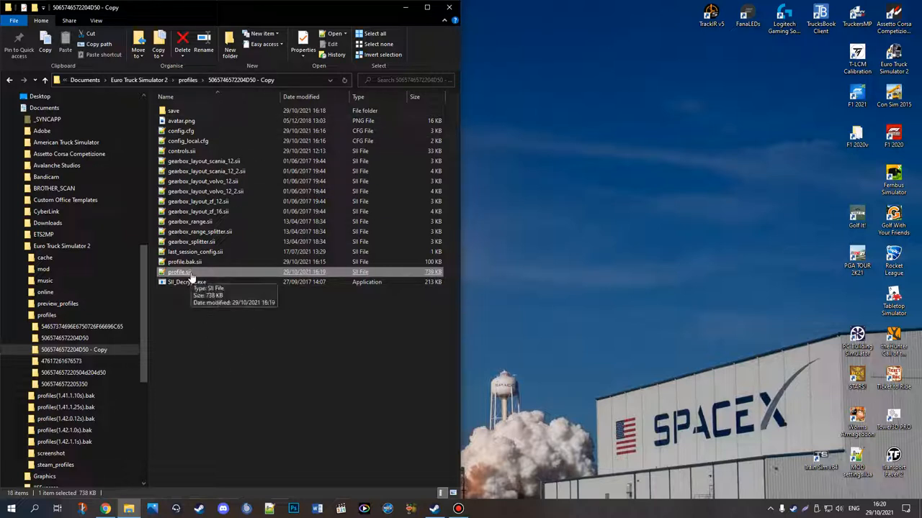
Step: Append 'PL MP' to the profile_name value in profile.sii and save on closing
double_click(179, 272)
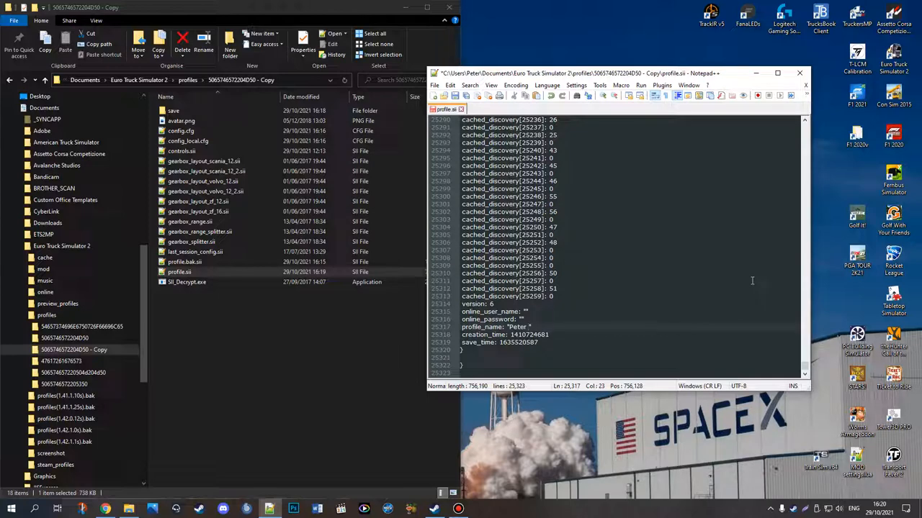
text(PL)
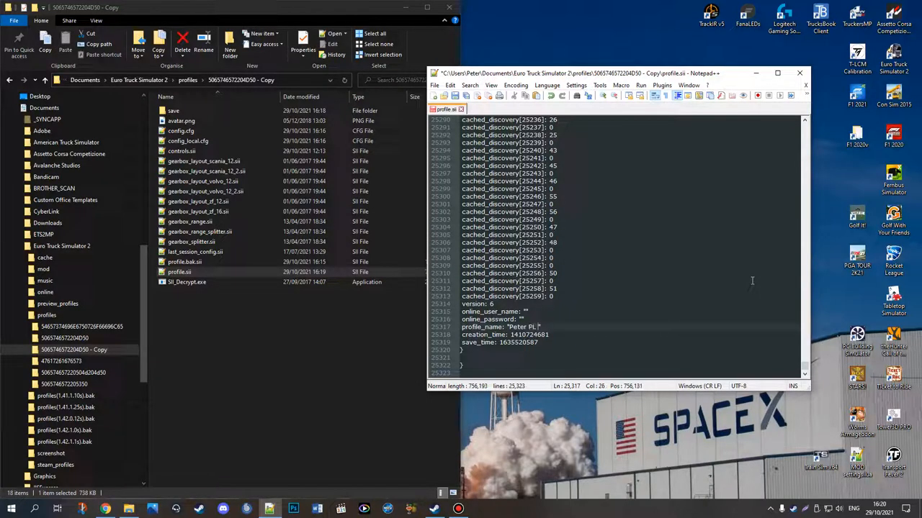
text(MP)
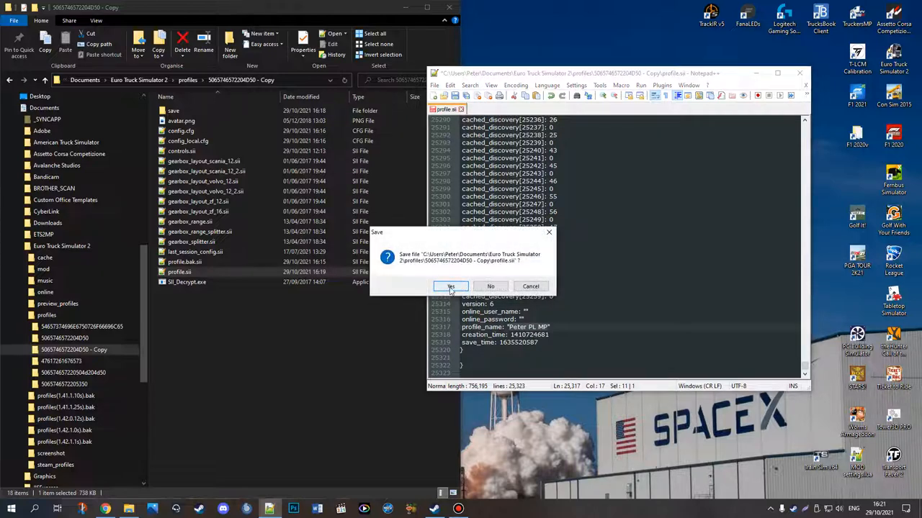
click(451, 286)
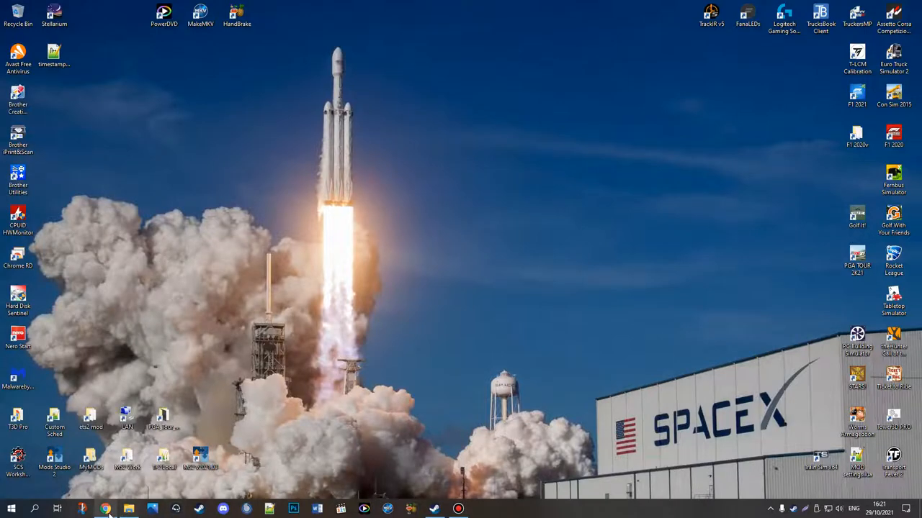
click(105, 509)
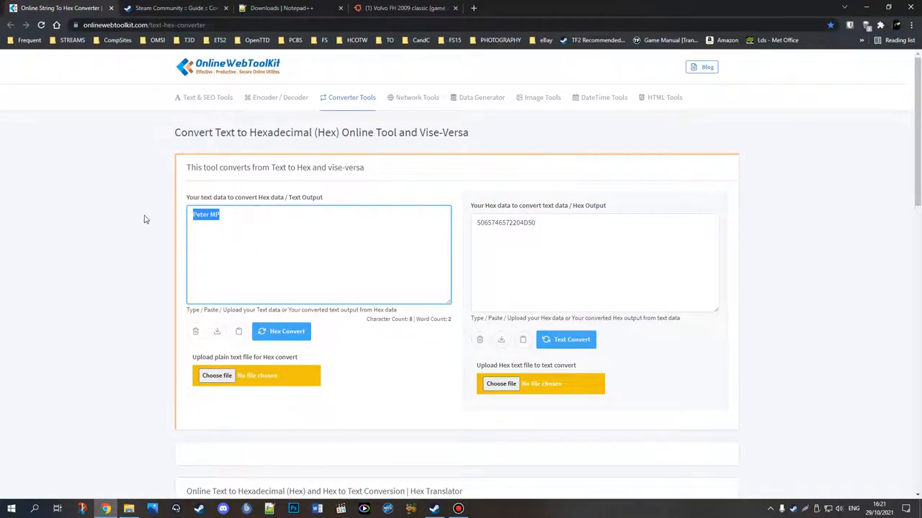
text(PL)
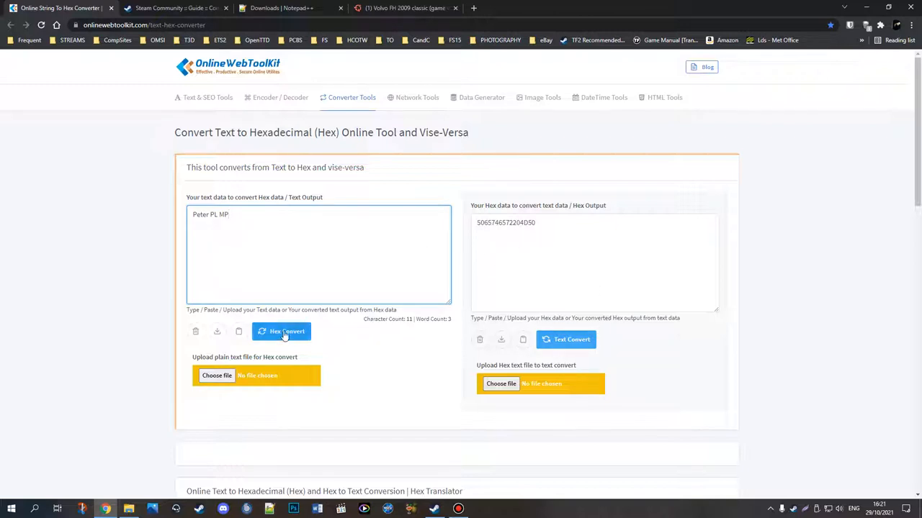
click(281, 332)
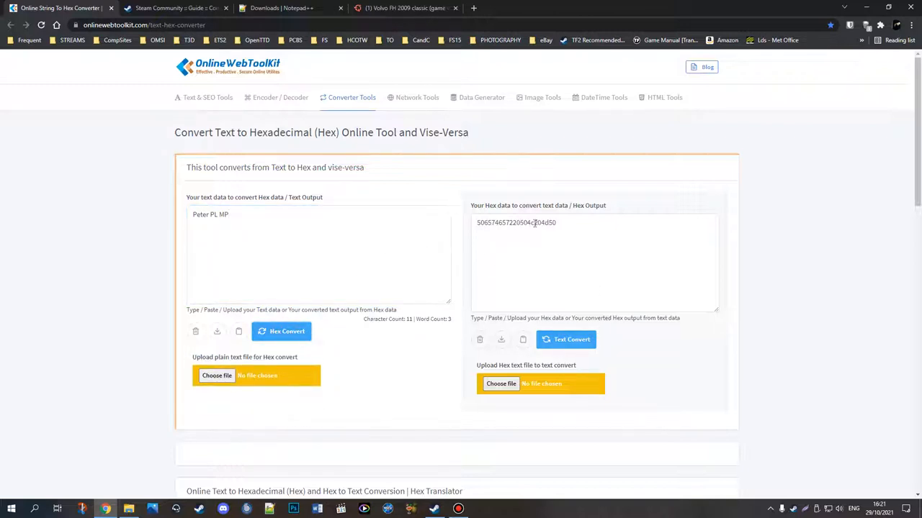
triple_click(516, 222)
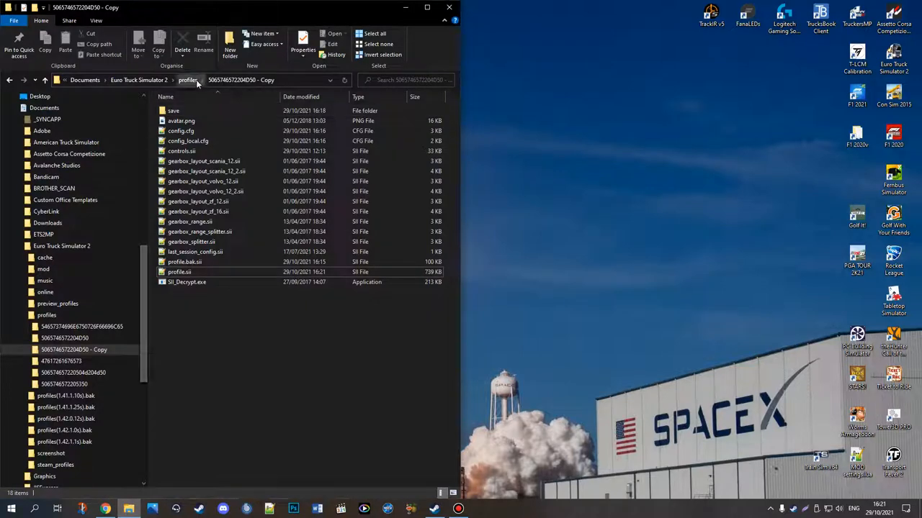
right_click(201, 132)
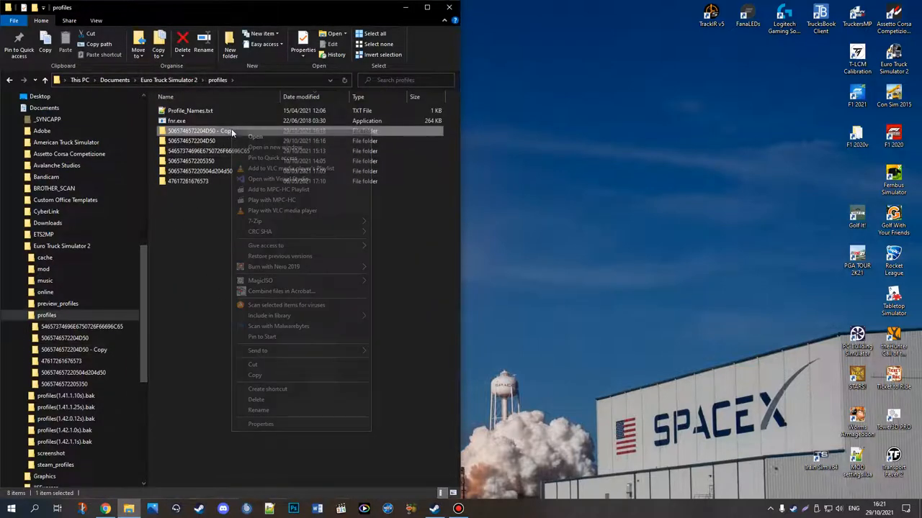
click(258, 410)
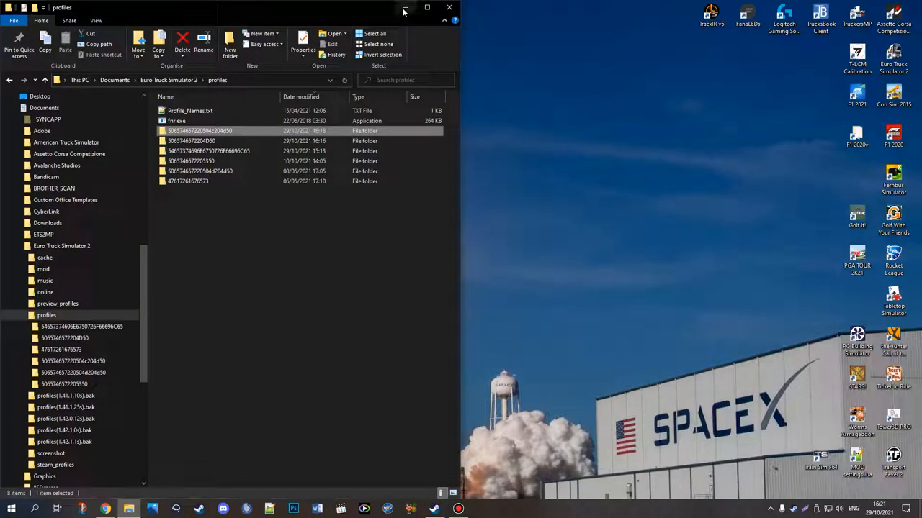
double_click(200, 130)
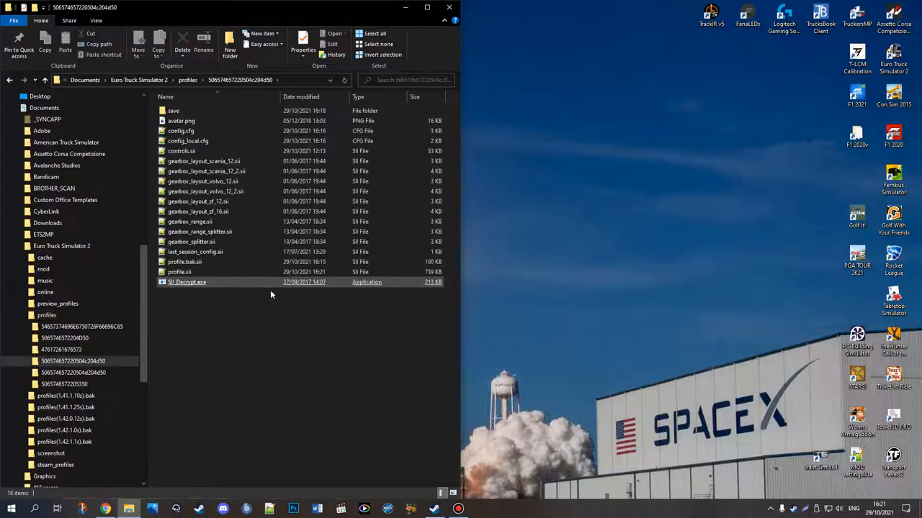
Step: Point out the controls, config, save folder and gearbox files, then clear the selection
click(202, 151)
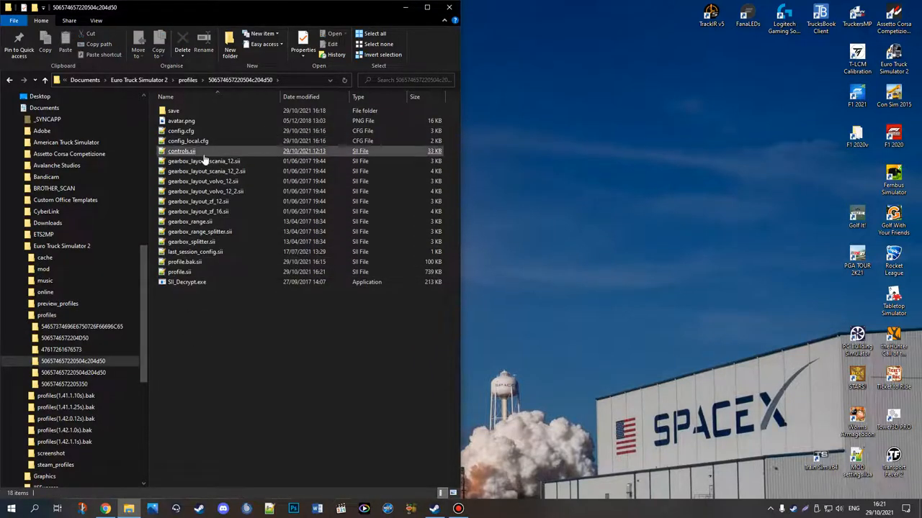
click(181, 121)
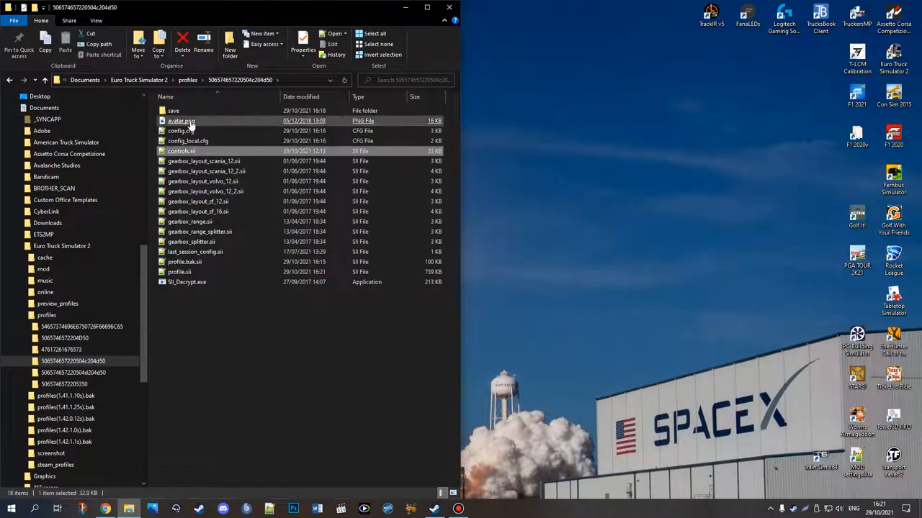
click(188, 141)
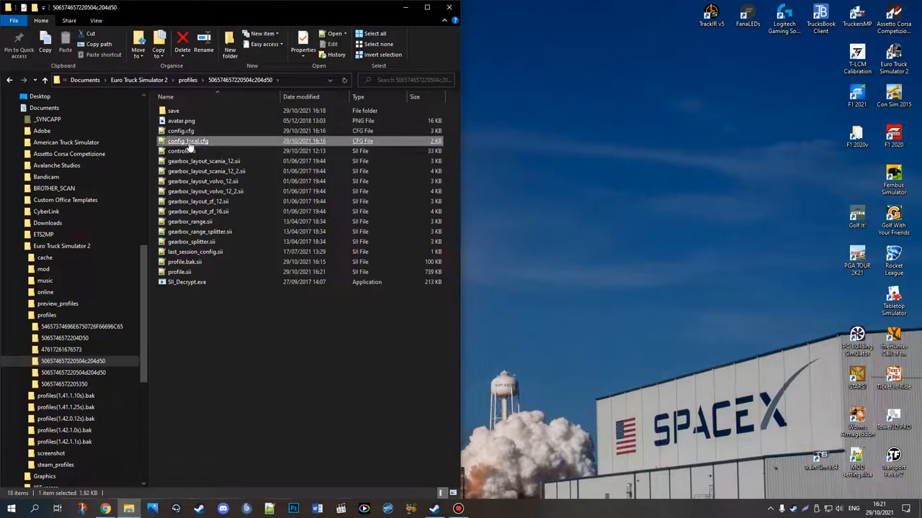
mouse_move(187, 141)
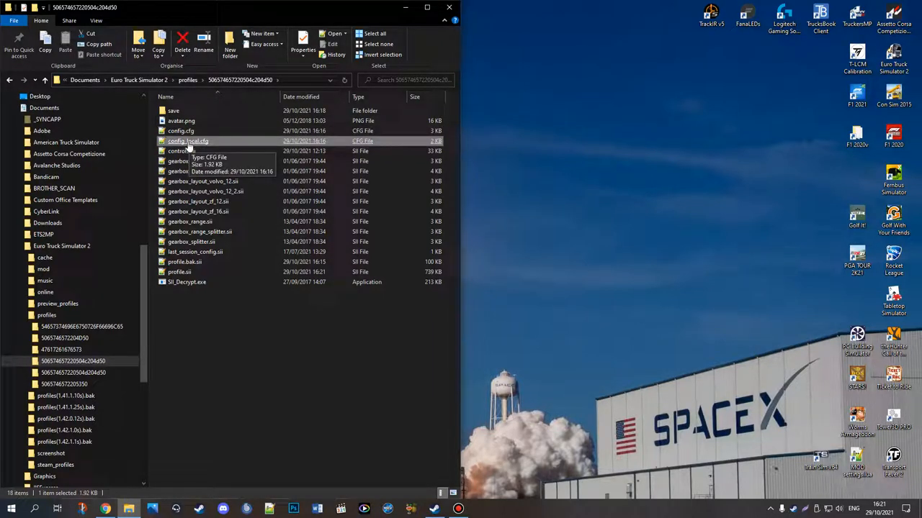
click(173, 110)
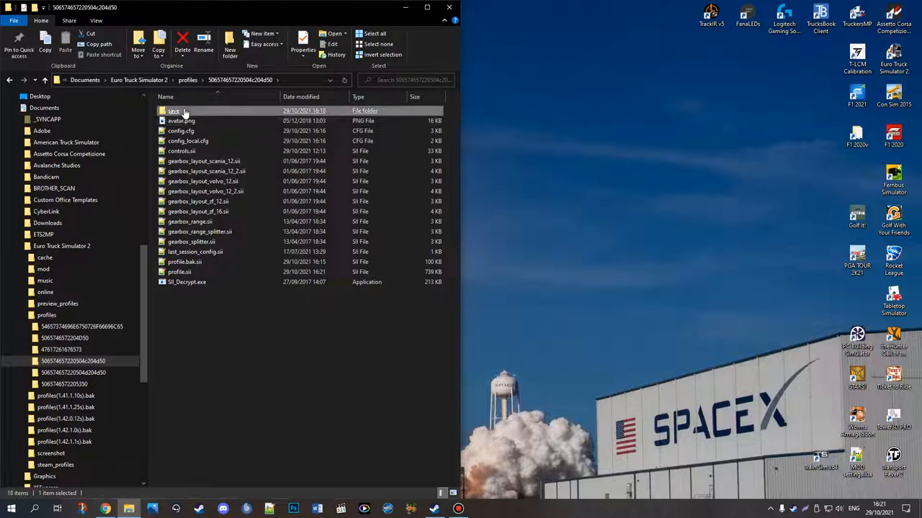
click(183, 346)
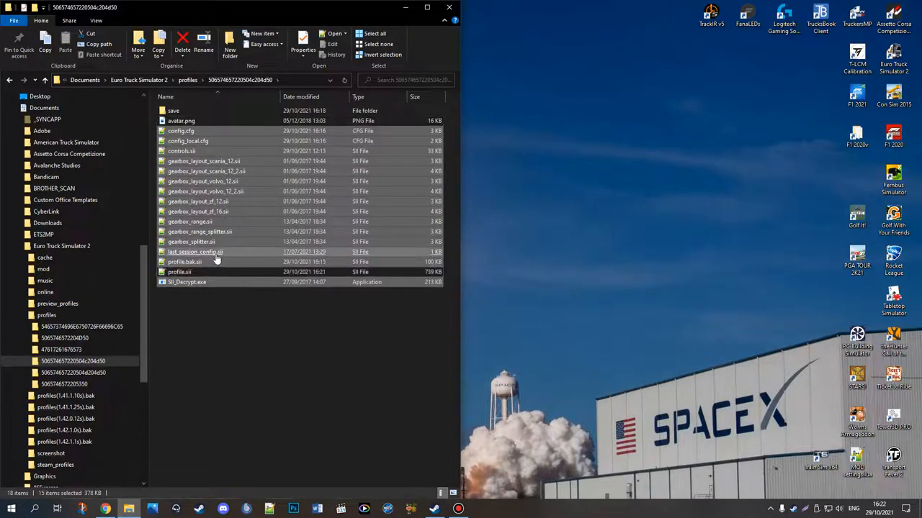
click(187, 282)
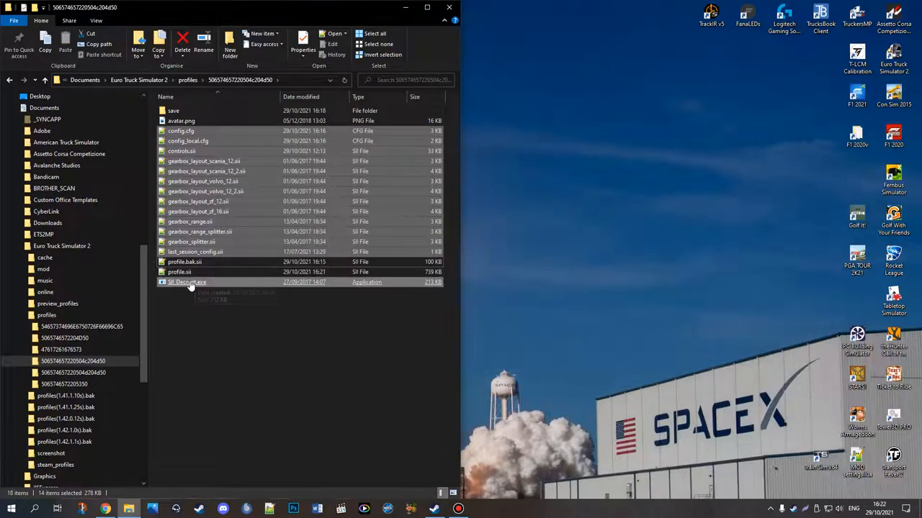
click(251, 397)
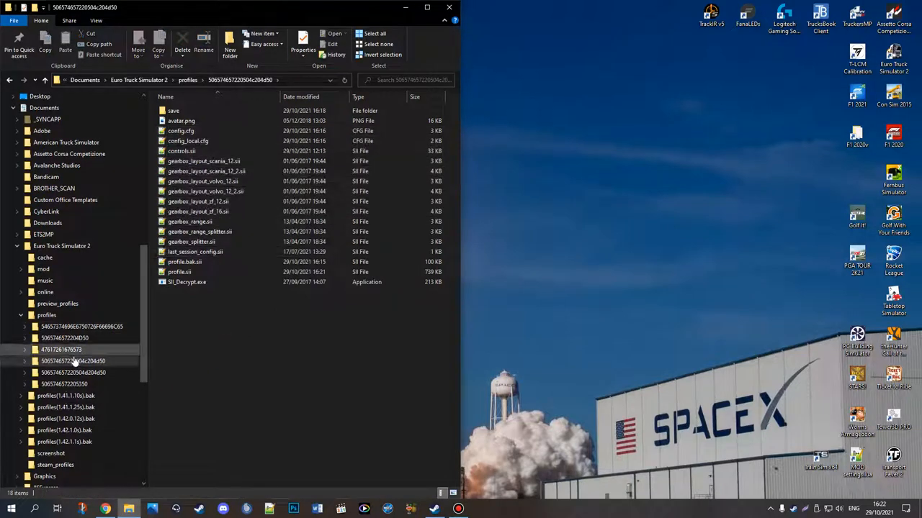
click(270, 352)
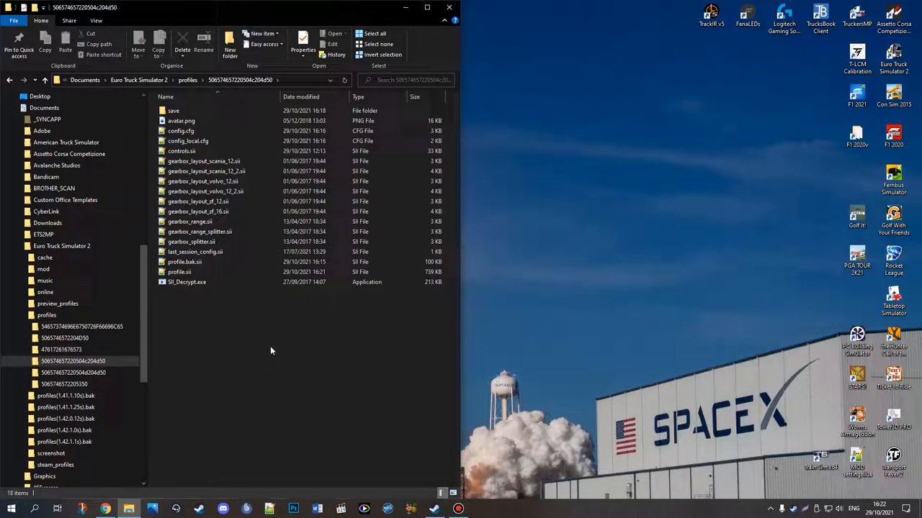
mouse_move(261, 380)
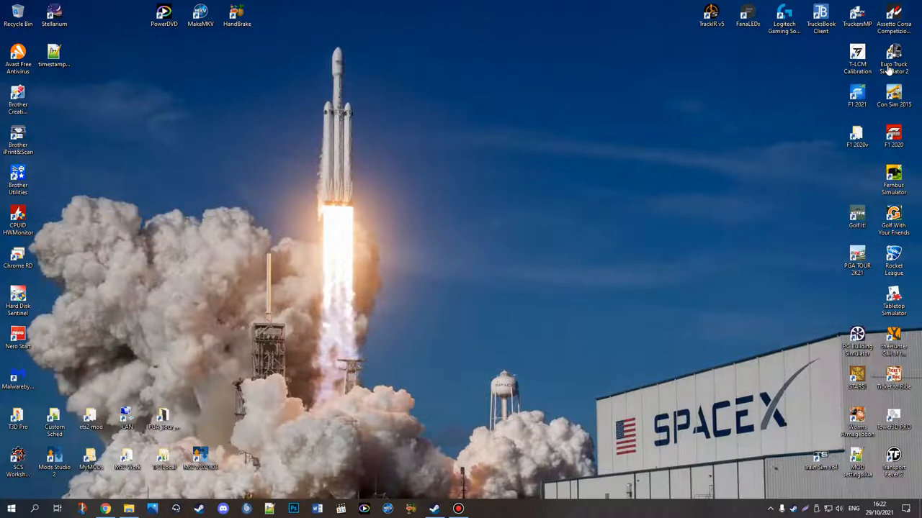
Step: Relaunch Euro Truck Simulator 2 from its desktop shortcut to reach the launchpad
double_click(893, 54)
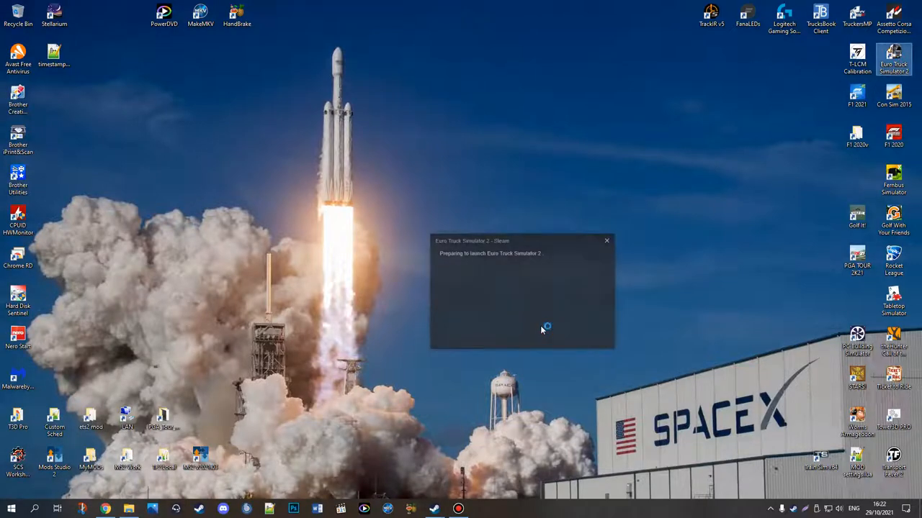
click(605, 241)
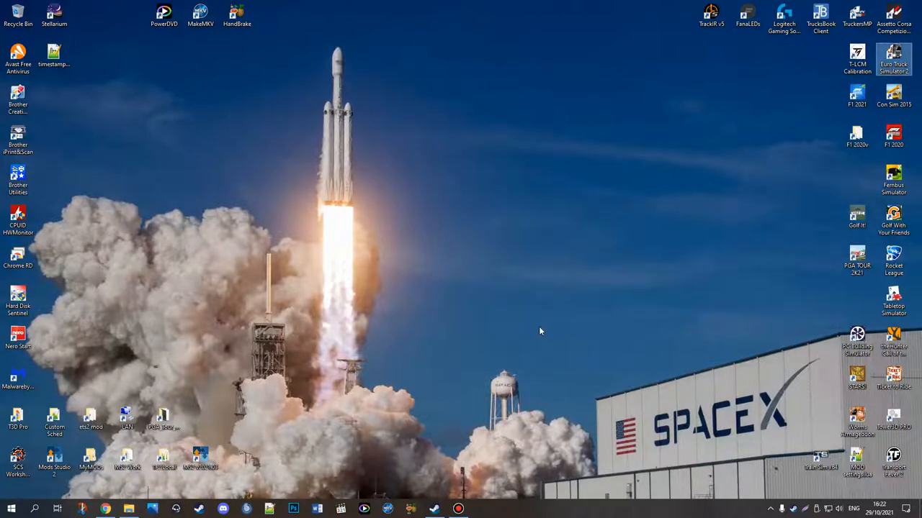
double_click(893, 54)
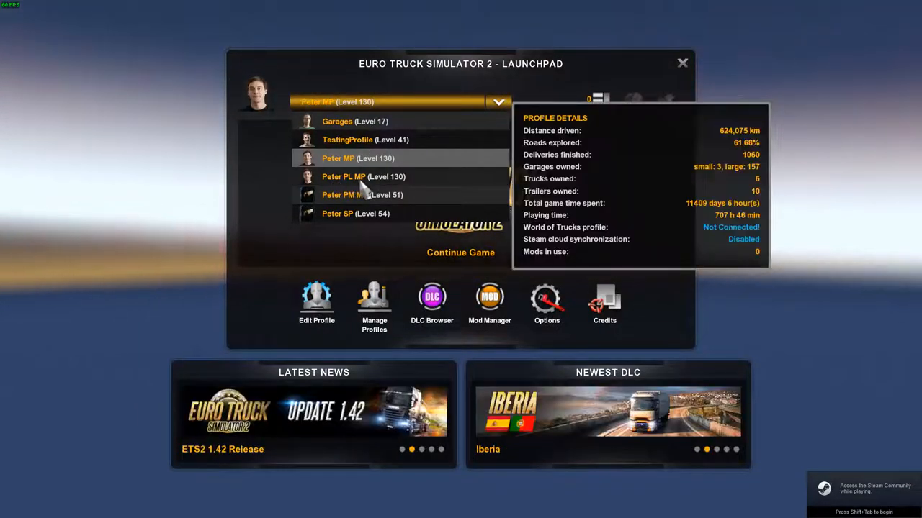
mouse_move(429, 183)
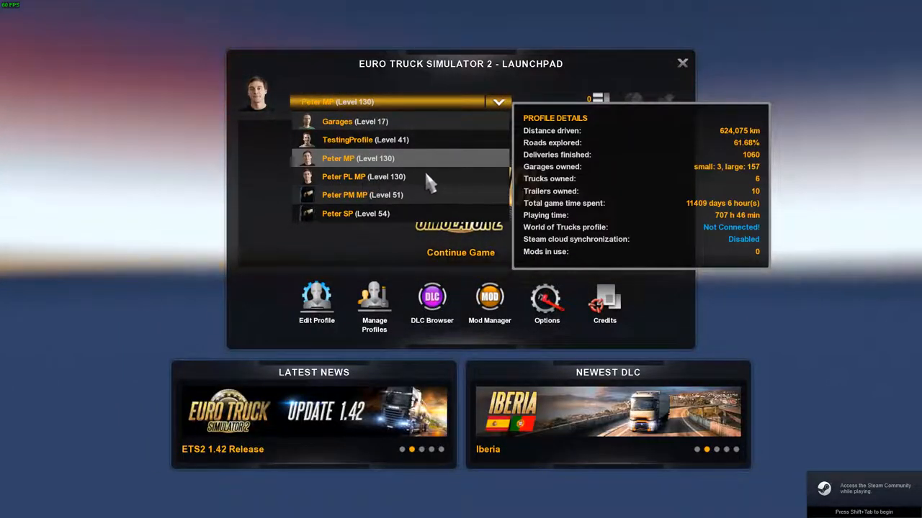
Step: Select the Peter PL MP profile and open its Edit Profile settings
click(343, 176)
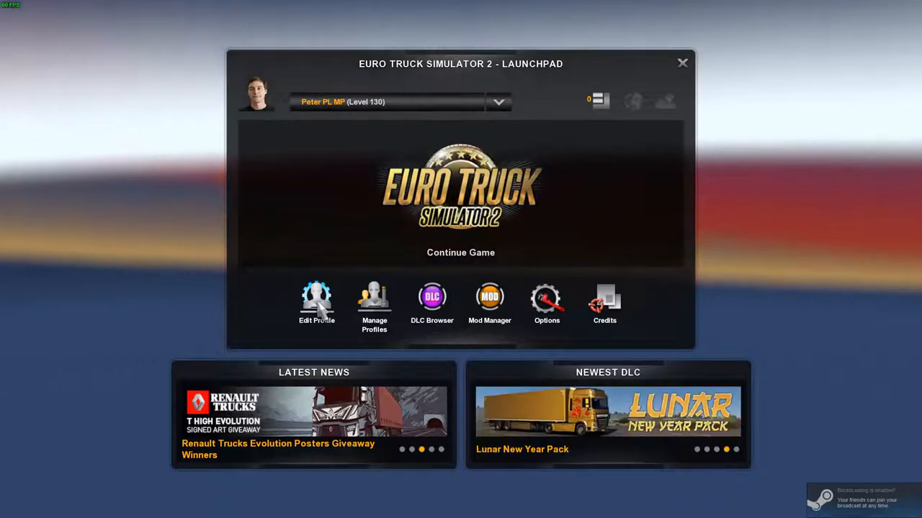
click(316, 302)
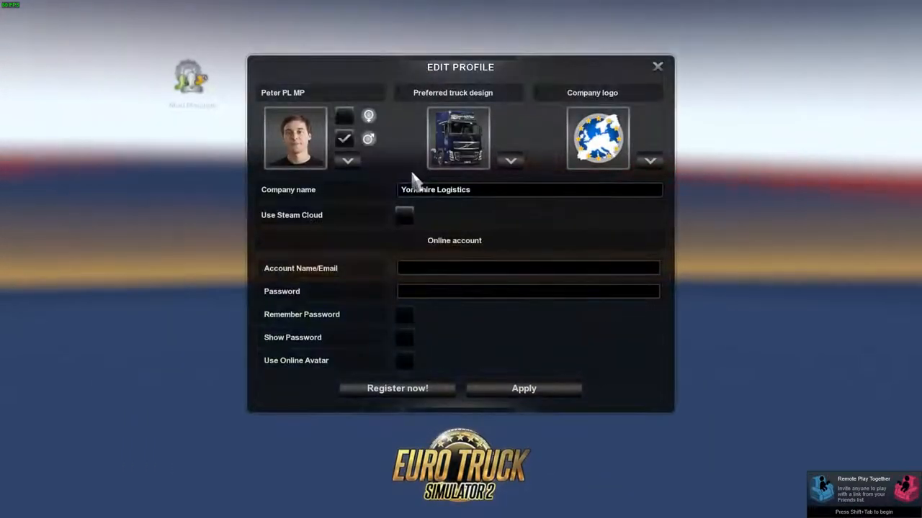
Step: Close Edit Profile, keep Peter PL MP selected, and continue the game
click(656, 67)
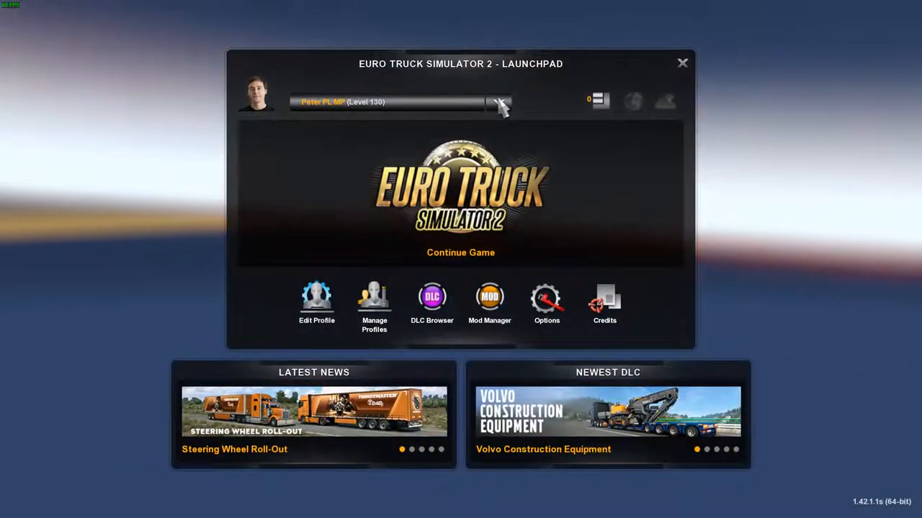
click(499, 101)
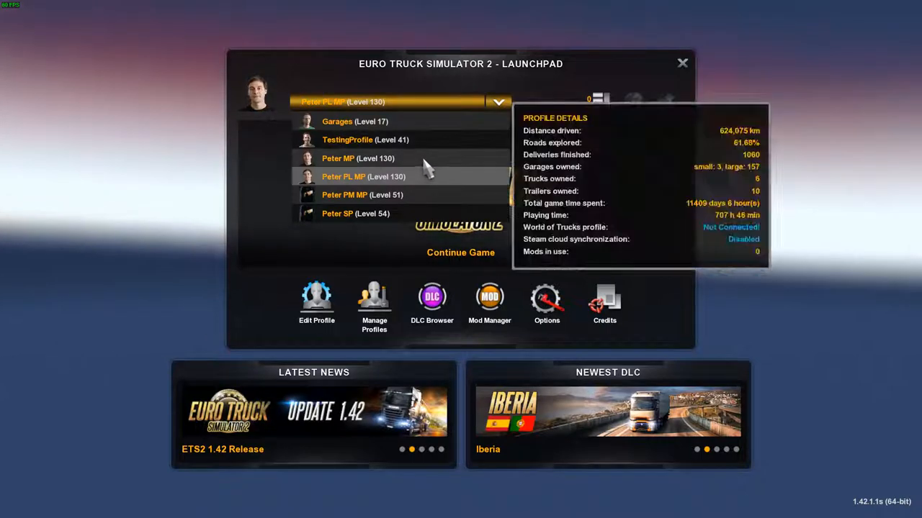
click(338, 158)
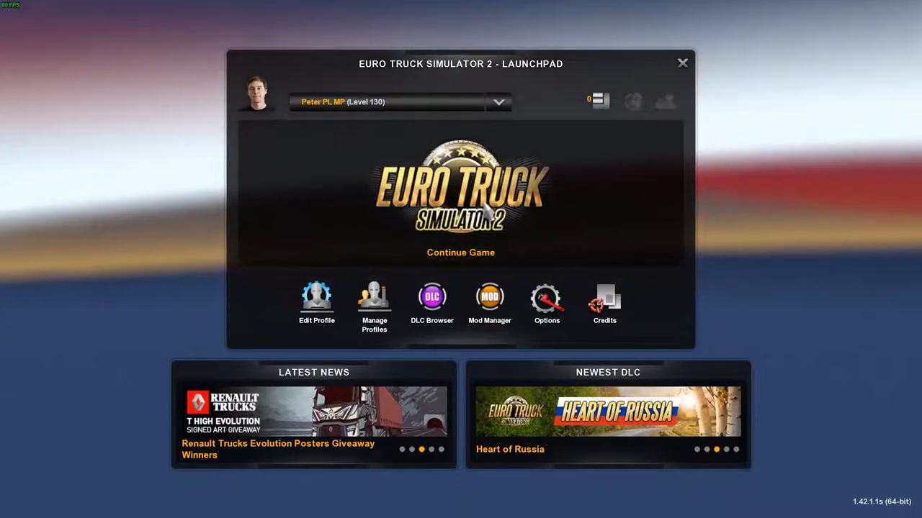
click(460, 252)
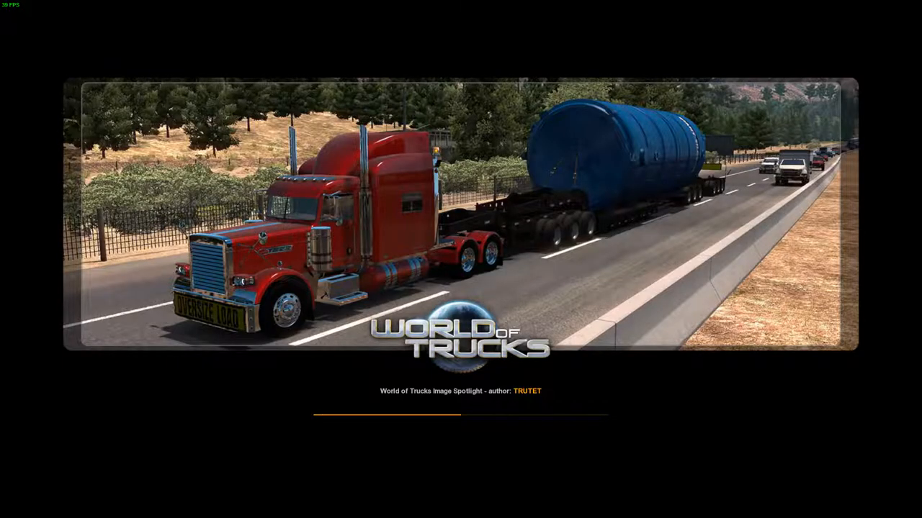